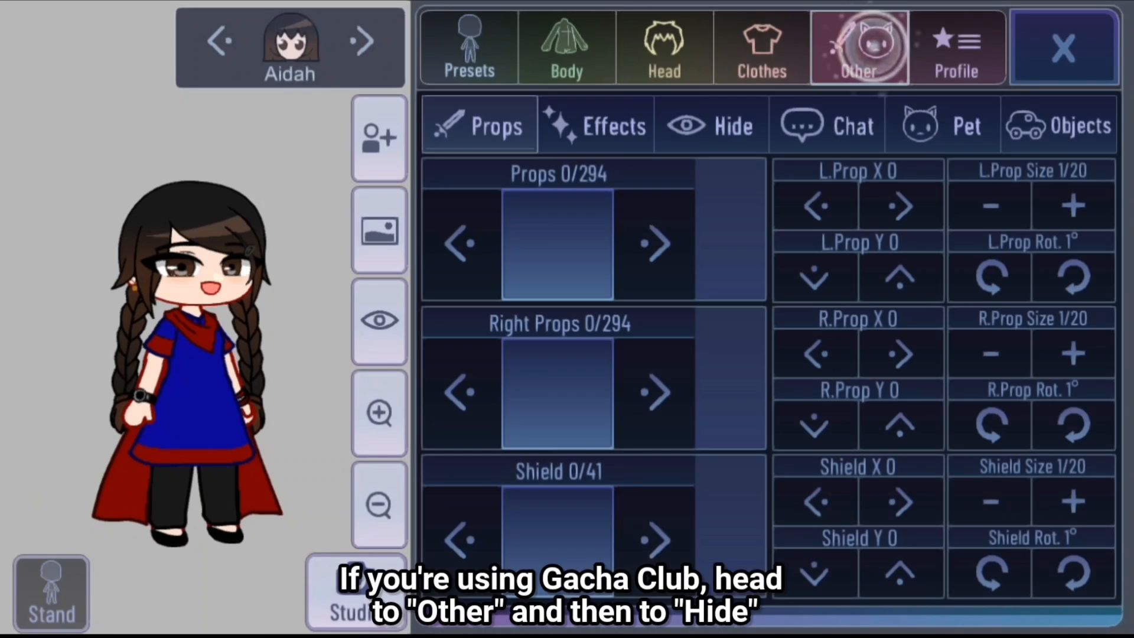
Hide the body parts and switch the character to the Head Map view
{"action": "left_click", "coordinate": [713, 126]}
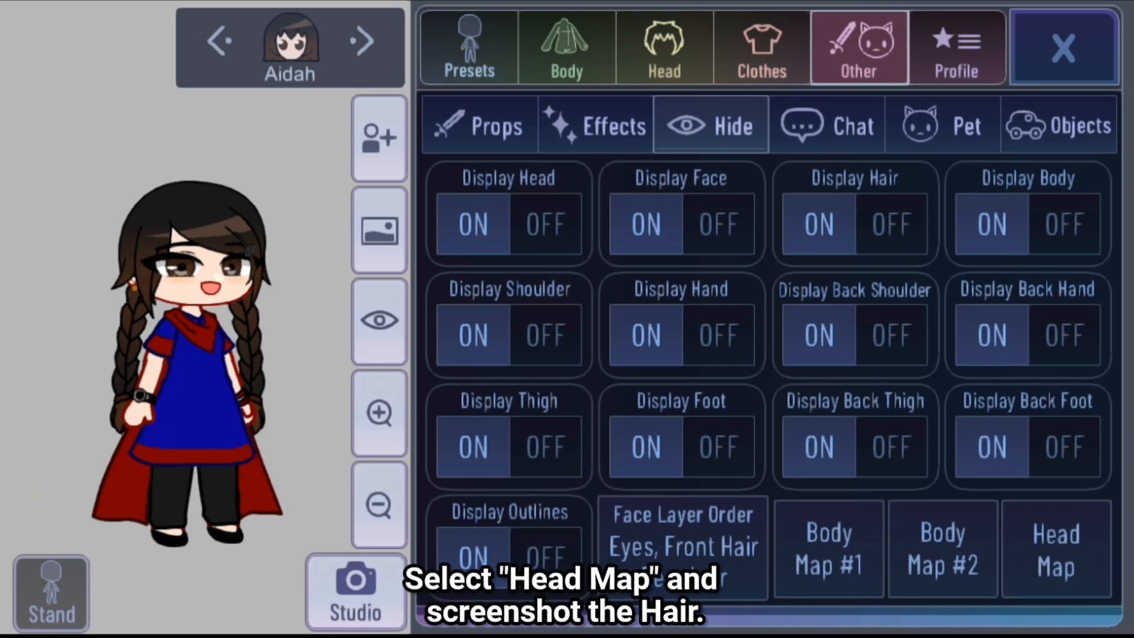
{"action": "left_click", "coordinate": [718, 225]}
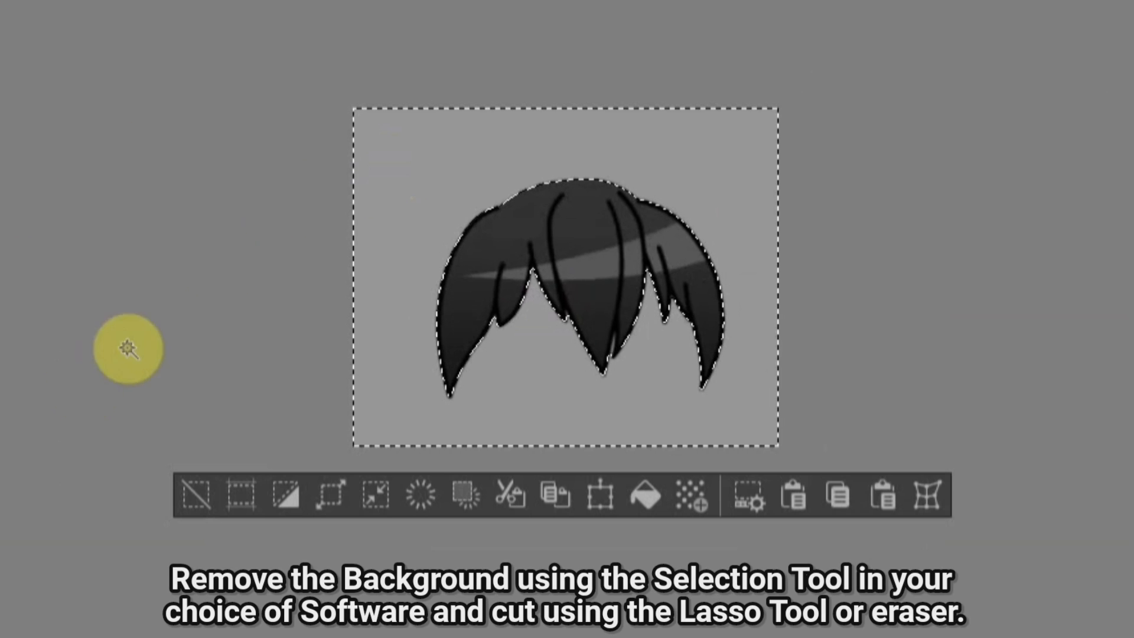
Clear the background so the hair stands alone on transparency
{"action": "left_click", "coordinate": [221, 497]}
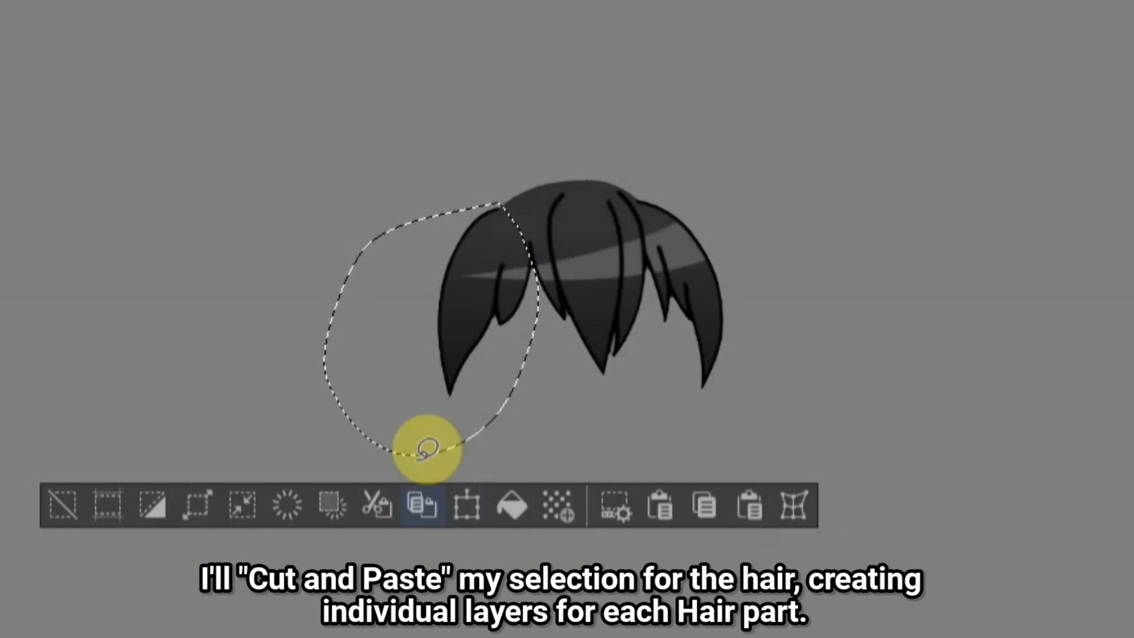
{"action": "mouse_move", "coordinate": [375, 519]}
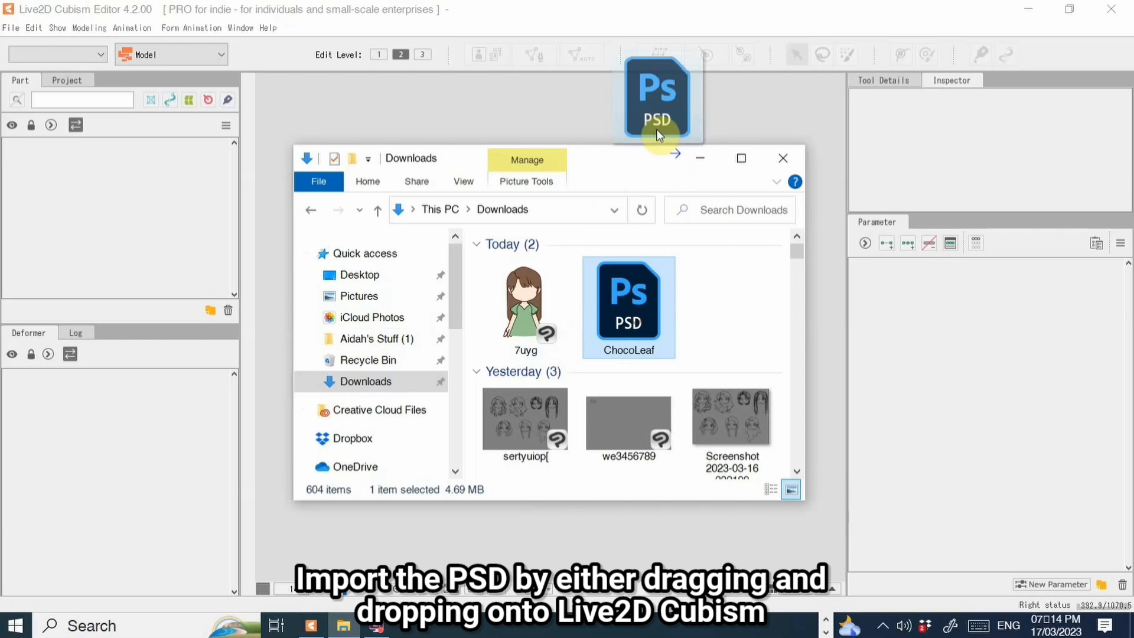
Load ChocoLeaf.psd from Downloads so the chibi model appears on the canvas
{"action": "left_click", "coordinate": [9, 27]}
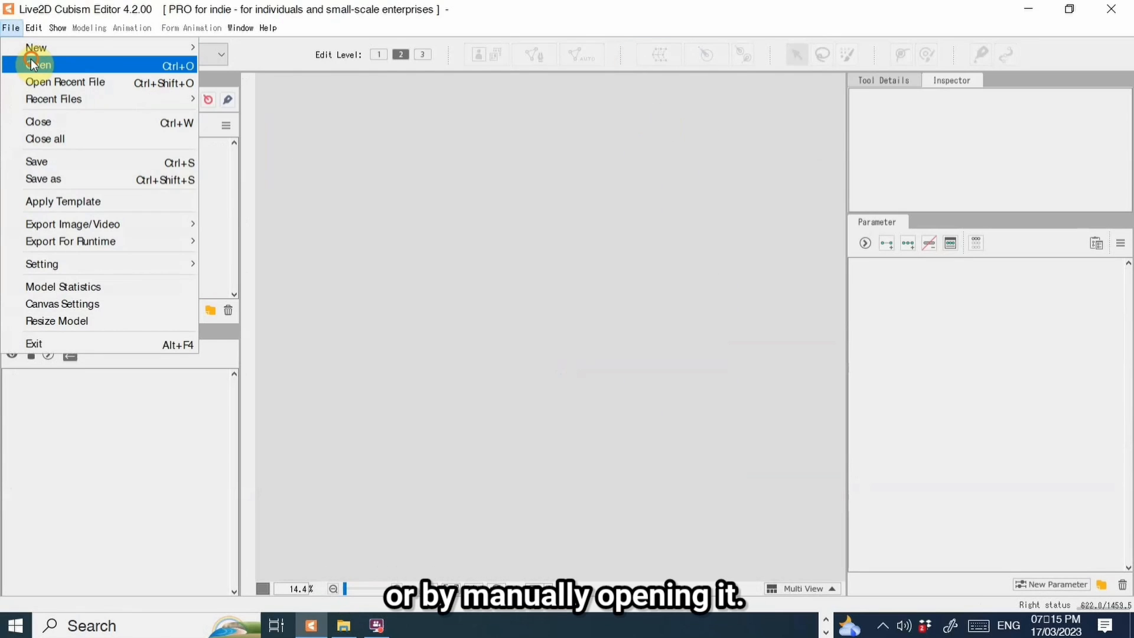
{"action": "left_click", "coordinate": [37, 62]}
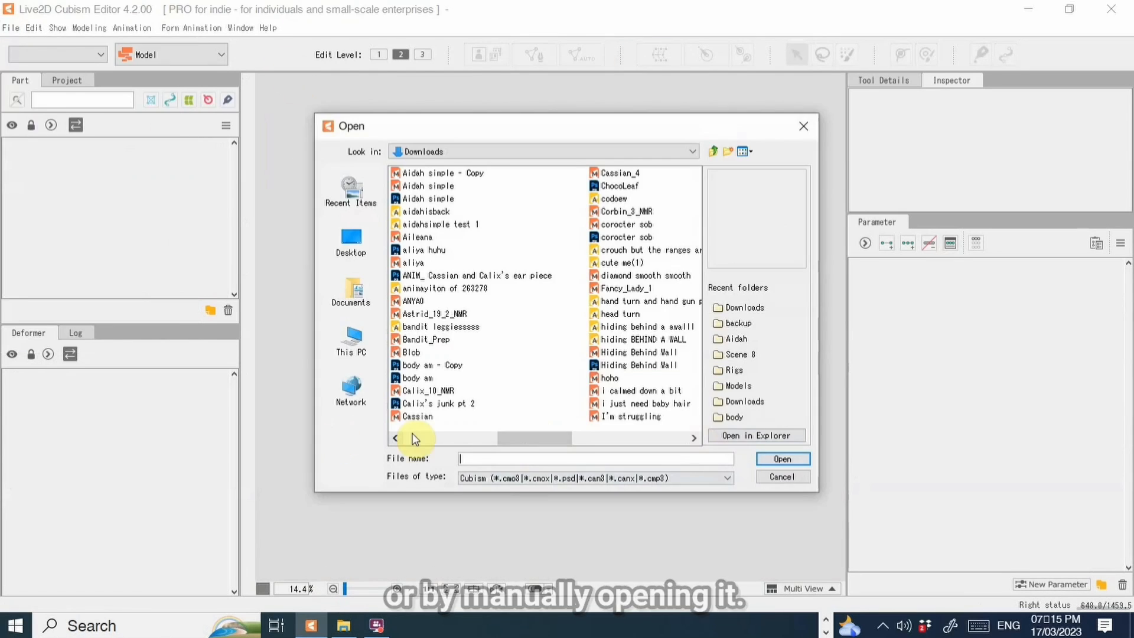
{"action": "left_click", "coordinate": [537, 185]}
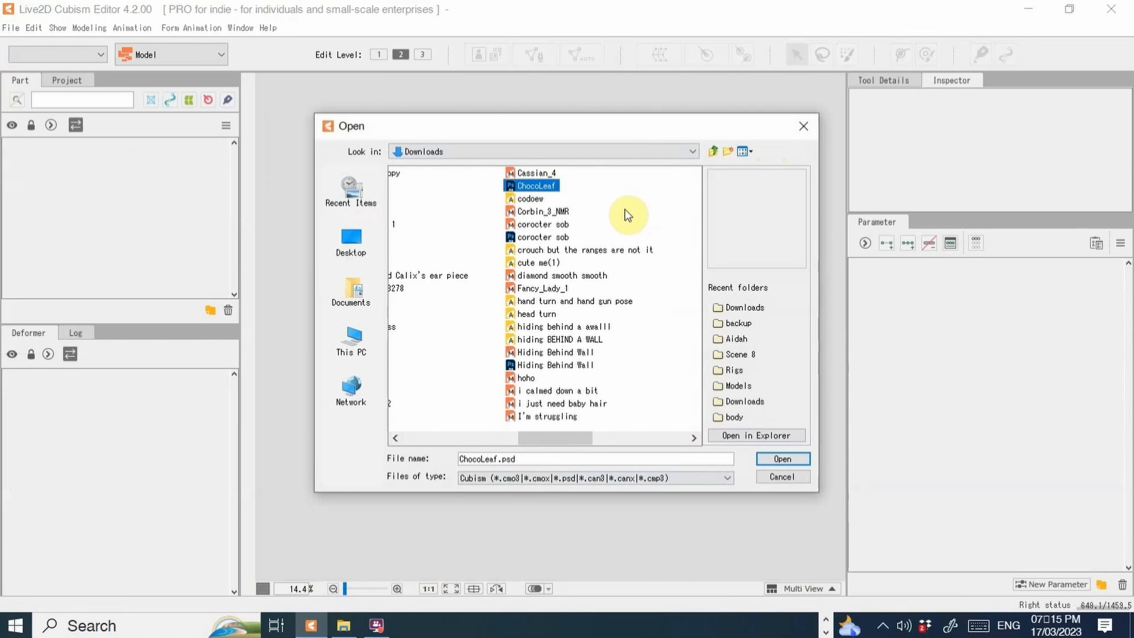
{"action": "left_click", "coordinate": [783, 458]}
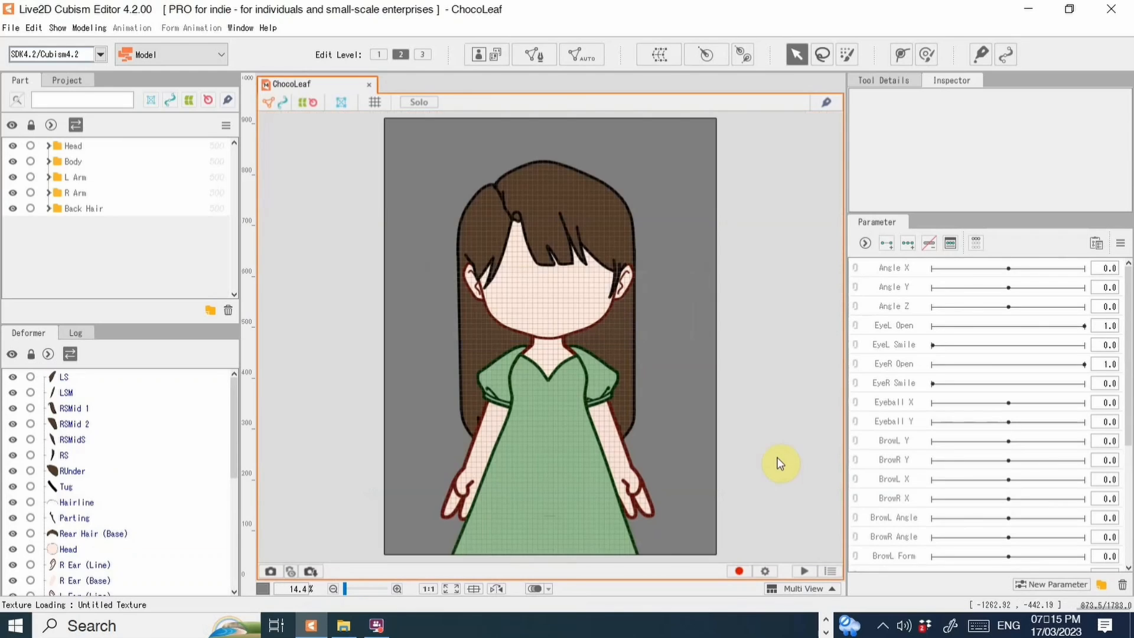
{"action": "left_click", "coordinate": [373, 102]}
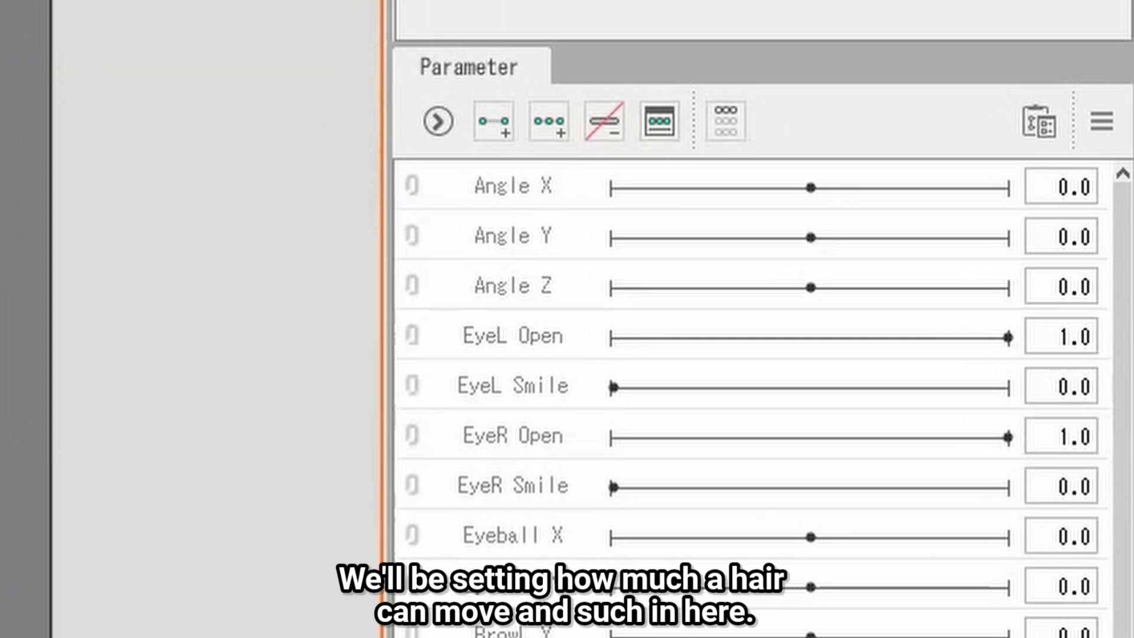
Rename the two new parameter folders to Head & Body and Hair
{"action": "scroll", "scroll_direction": "down", "scroll_amount": 3}
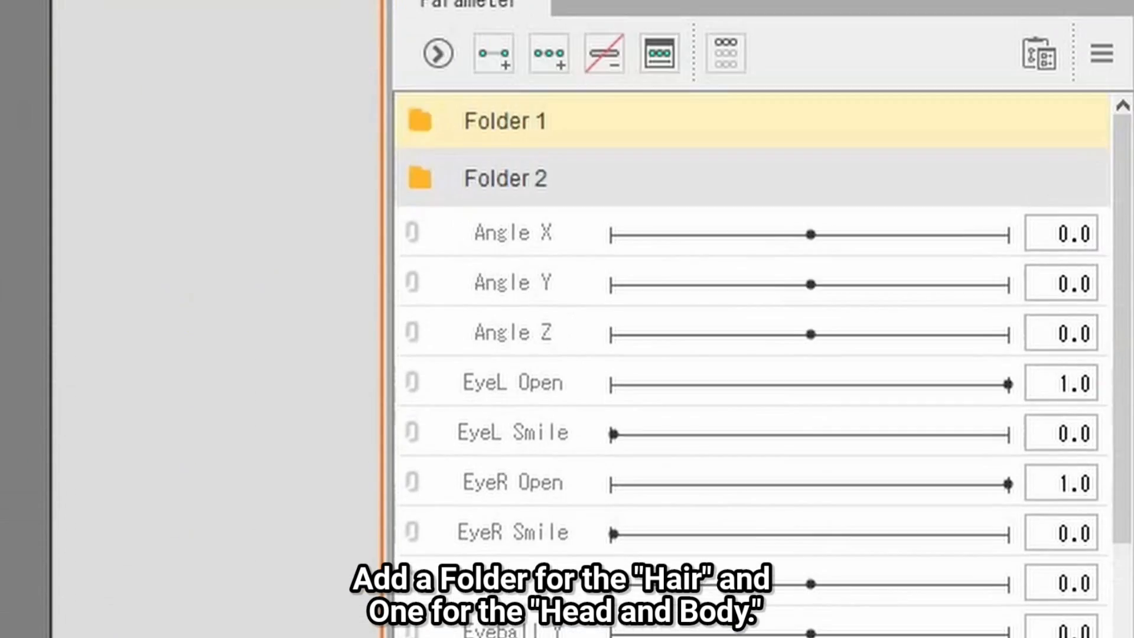
{"action": "double_click", "coordinate": [505, 119]}
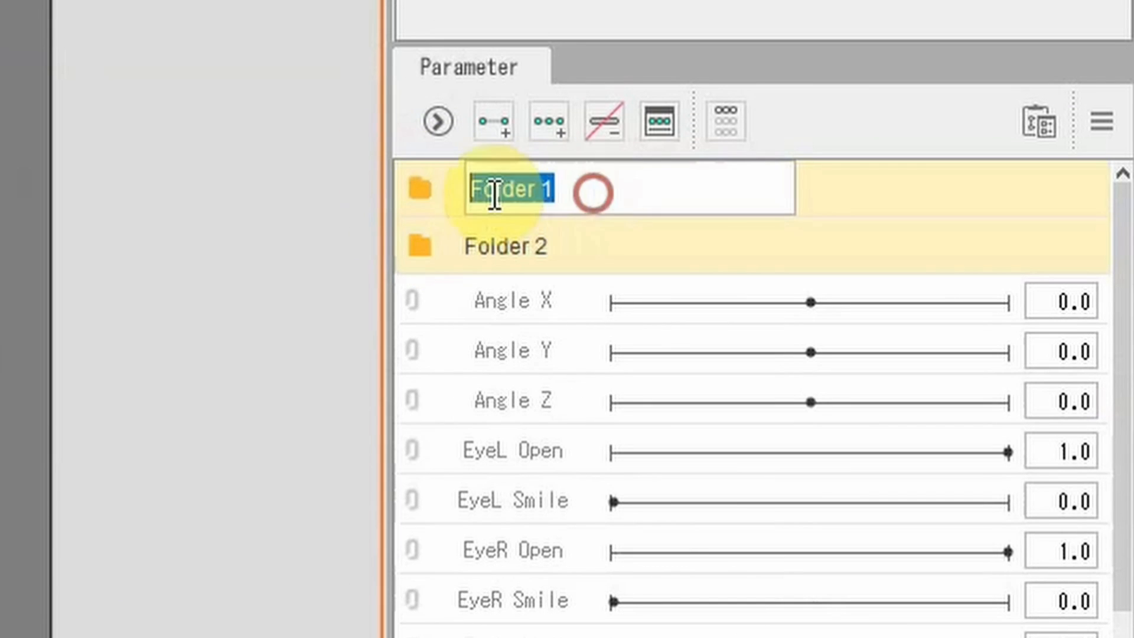
{"action": "type", "text": "Head &"}
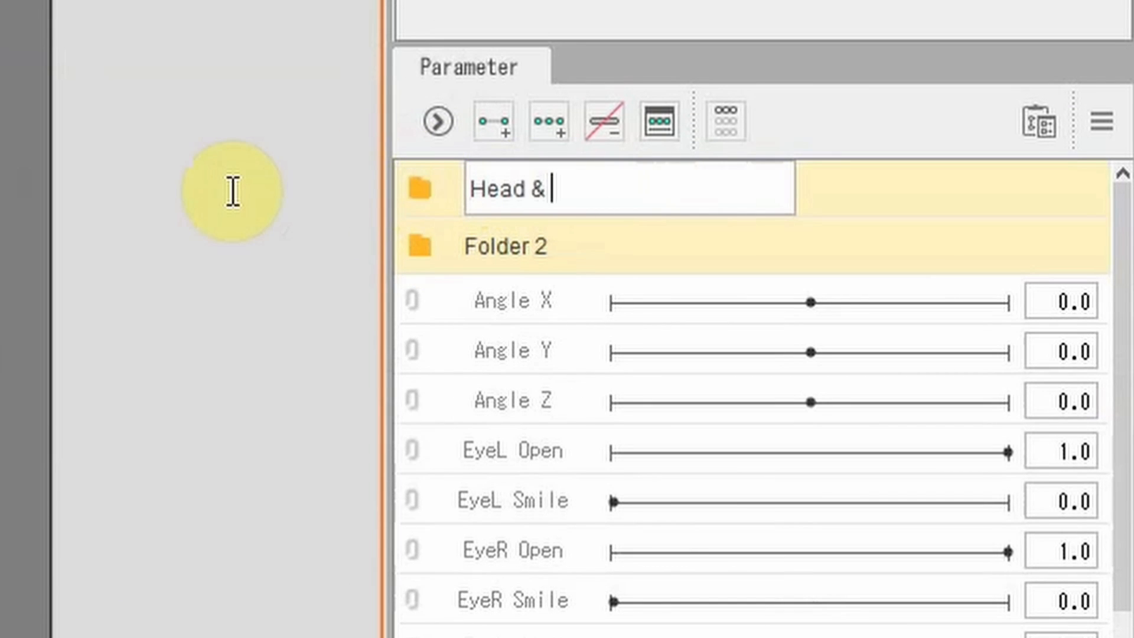
{"action": "type", "text": "Body"}
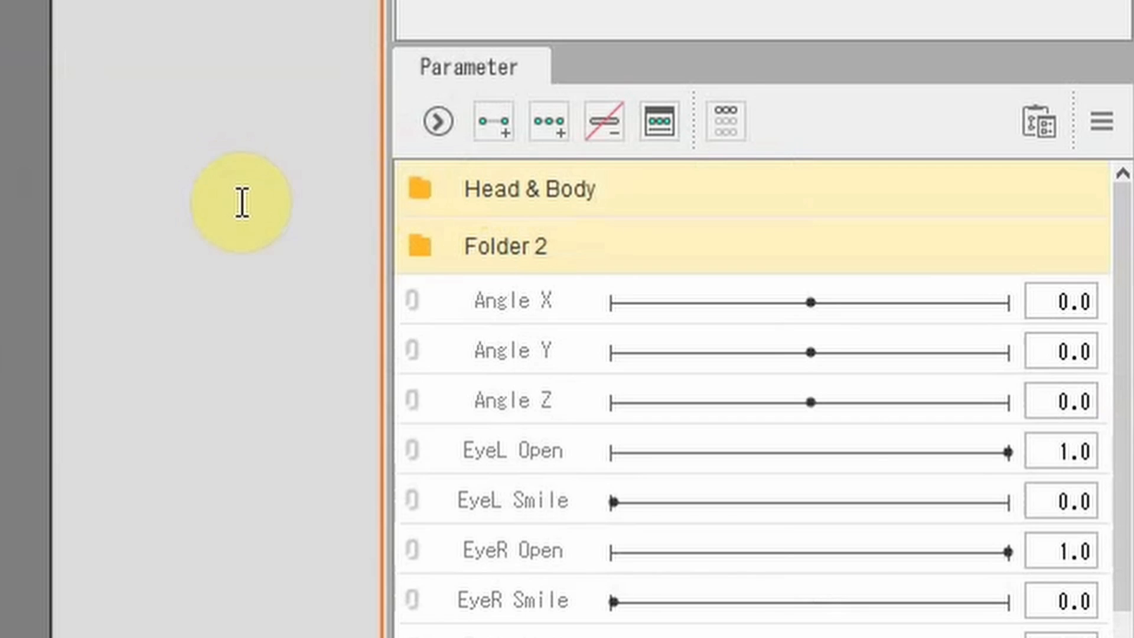
{"action": "double_click", "coordinate": [508, 246]}
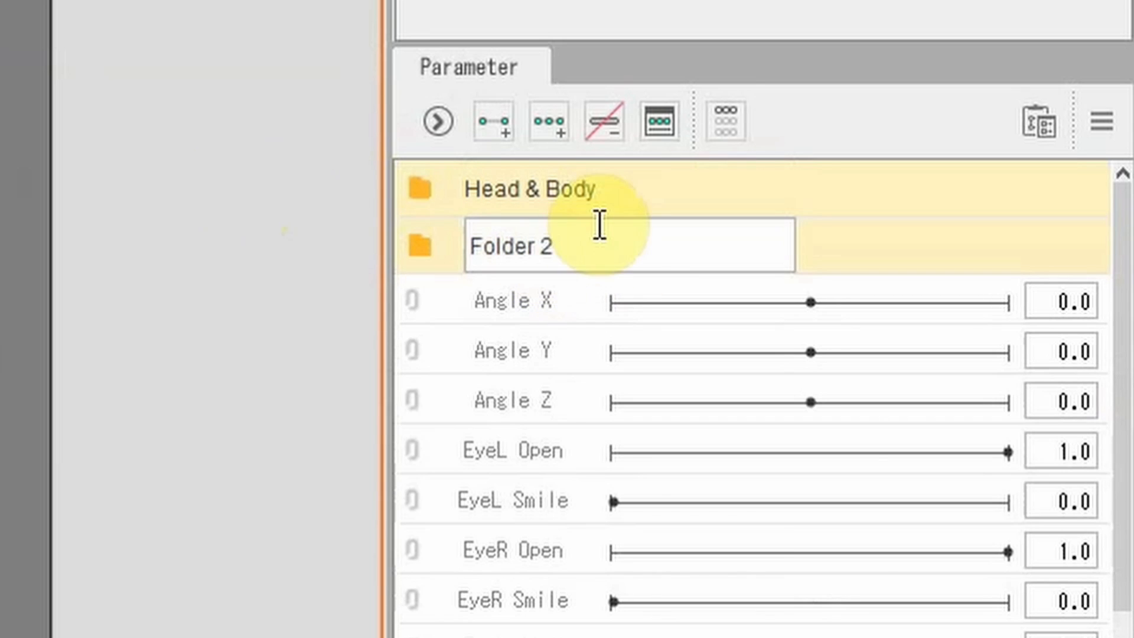
{"action": "type", "text": "Hair"}
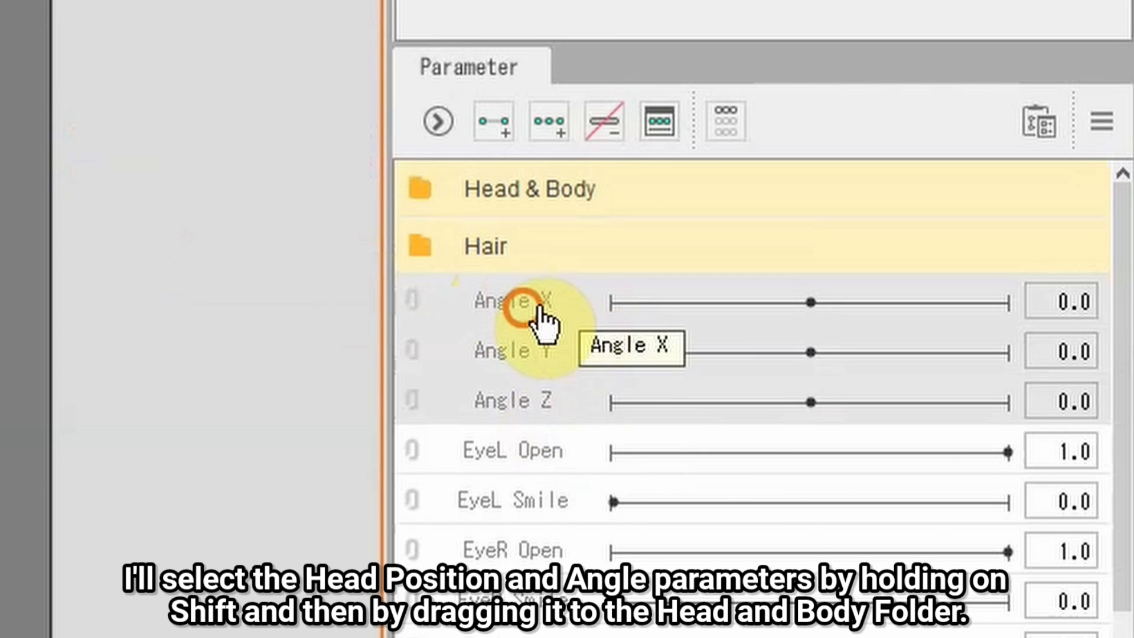
Move the Angle X, Y and Z parameters into the Head & Body folder
{"action": "left_click_drag", "start_coordinate": [542, 311], "coordinate": [572, 195]}
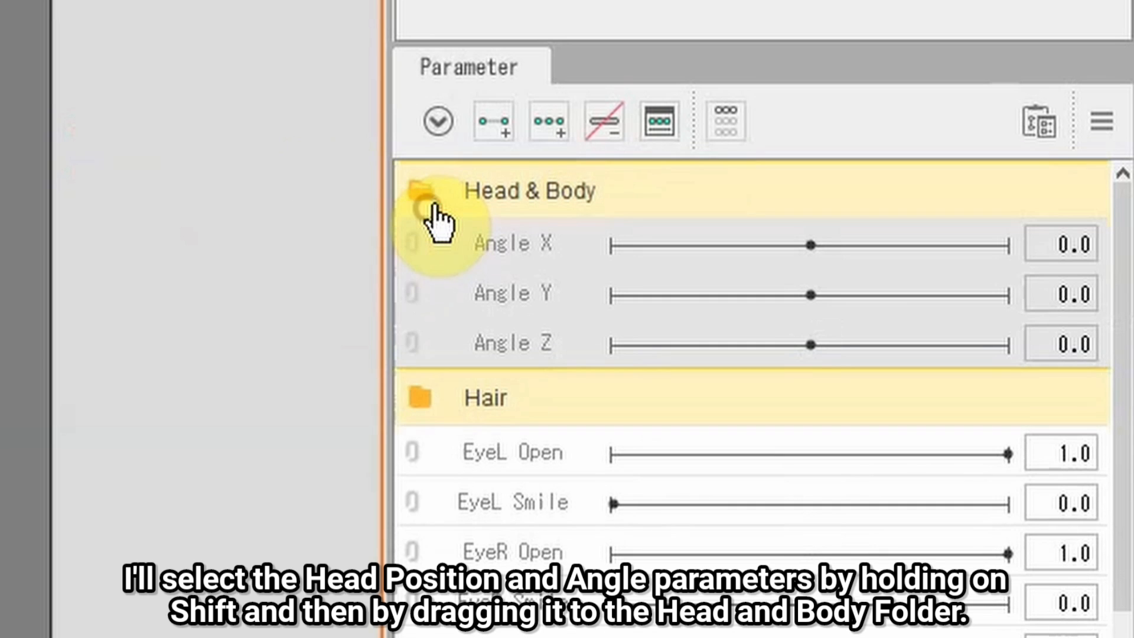
{"action": "scroll", "scroll_direction": "down", "scroll_amount": 3}
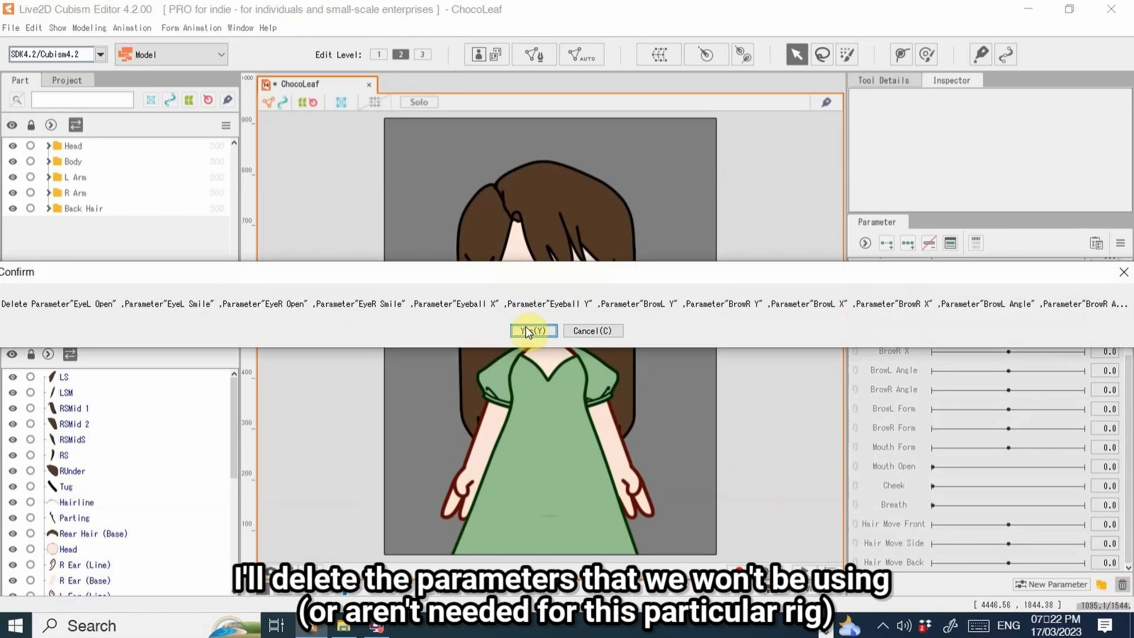
Confirm deleting the unused parameters and select Angle Z to rig next
{"action": "left_click", "coordinate": [532, 330]}
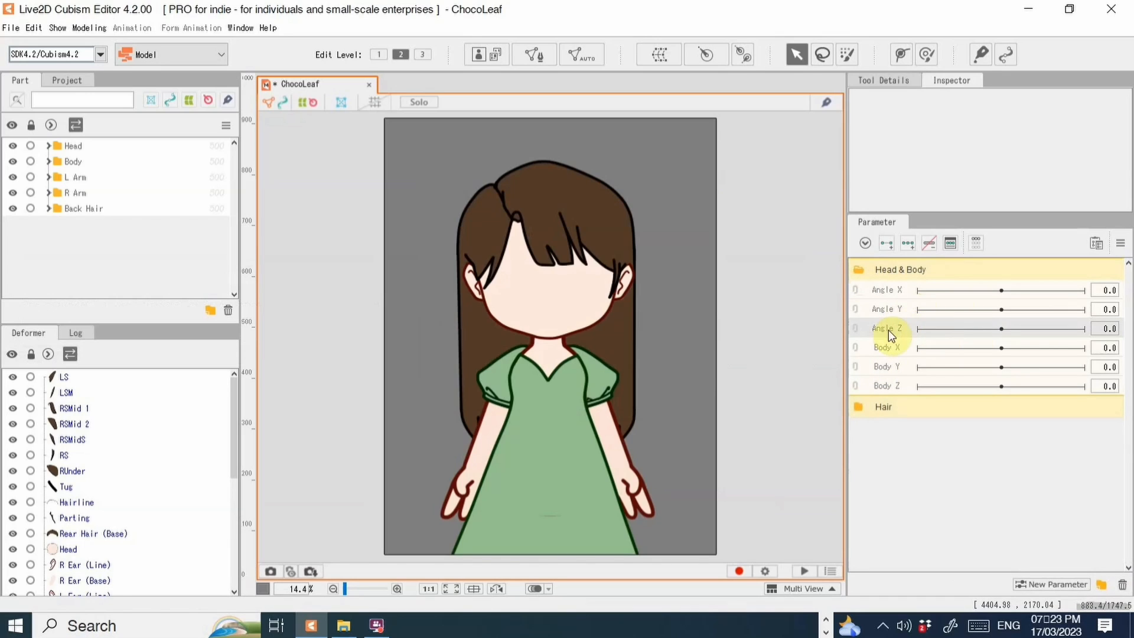
{"action": "left_click_drag", "start_coordinate": [1000, 329], "coordinate": [919, 328]}
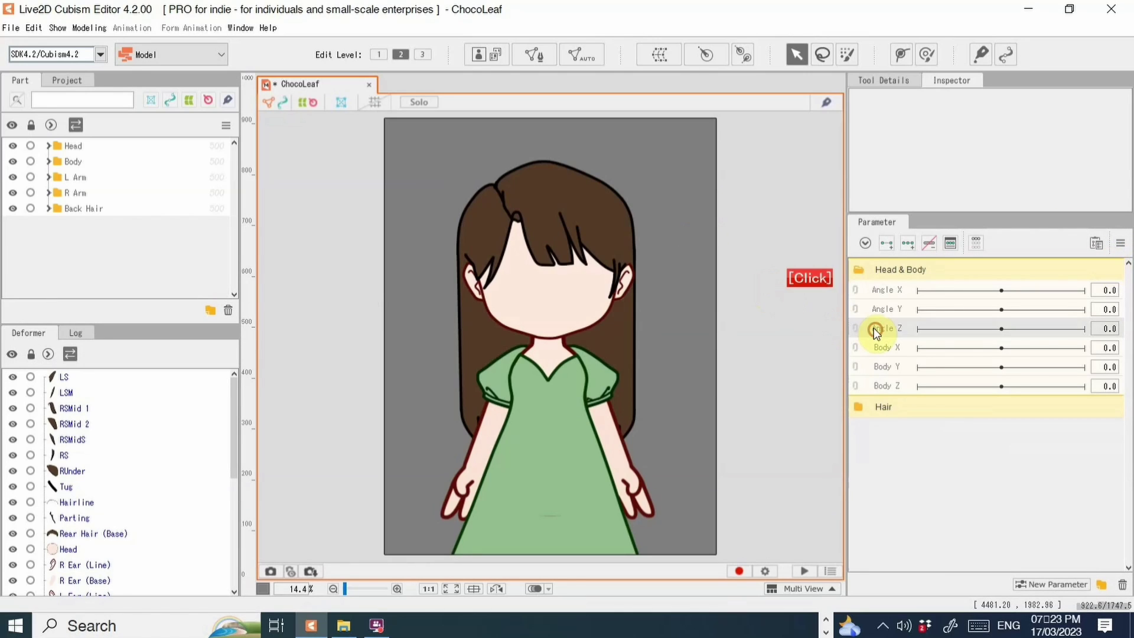
{"action": "left_click", "coordinate": [71, 146]}
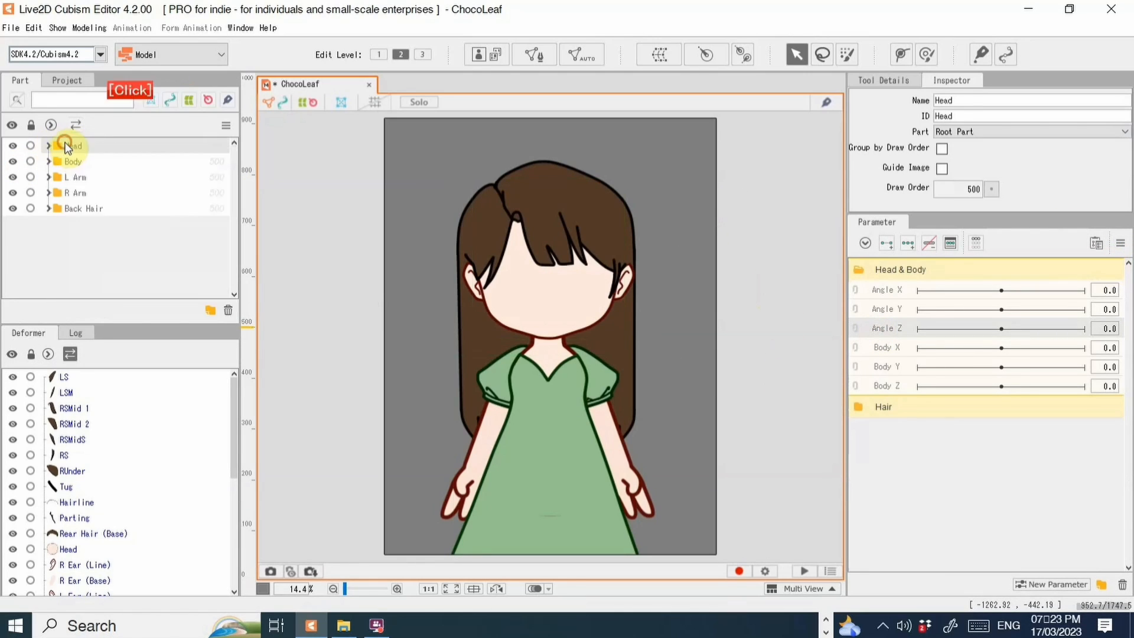
Create a rotation deformer over the head, pivoting at the neck, and name it Head Ang
{"action": "left_click", "coordinate": [49, 147]}
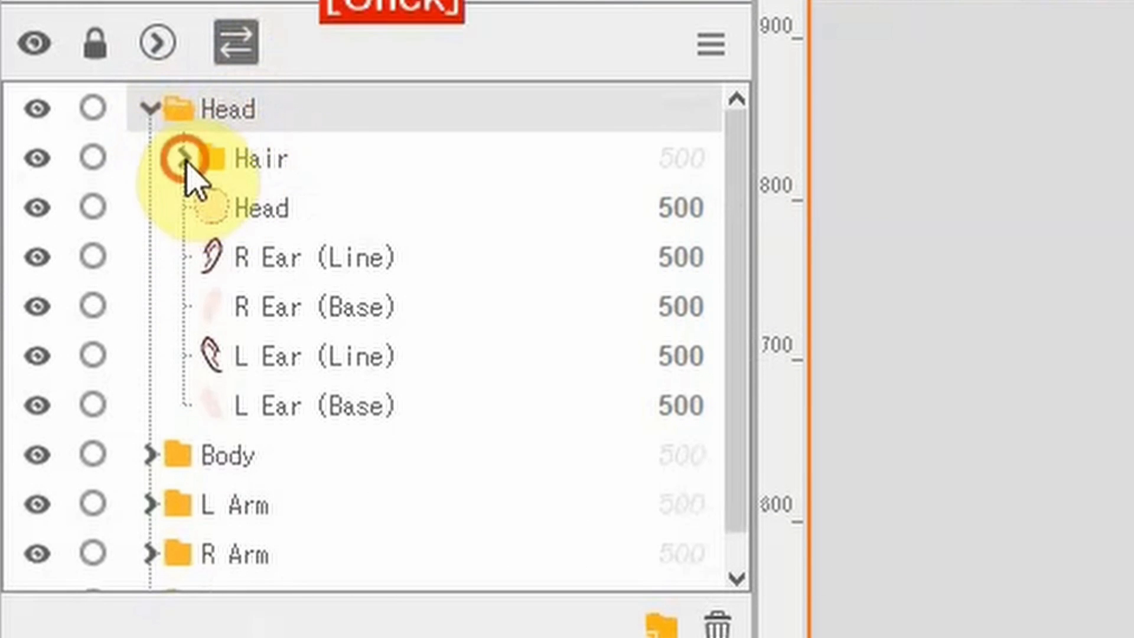
{"action": "left_click", "coordinate": [177, 158]}
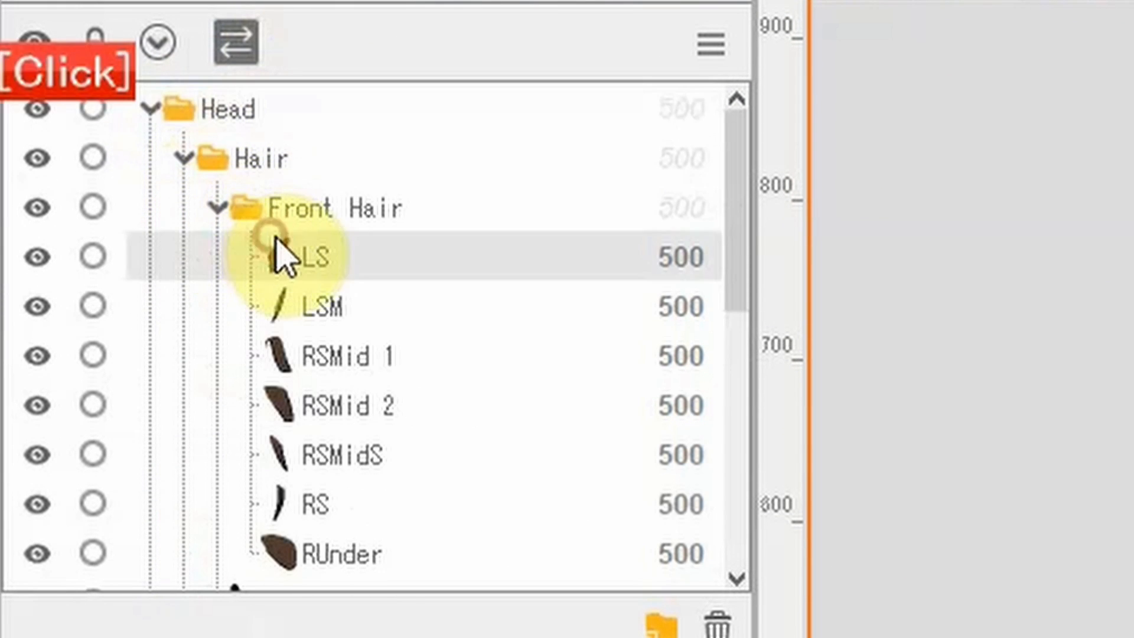
{"action": "scroll", "scroll_direction": "up", "scroll_amount": 3}
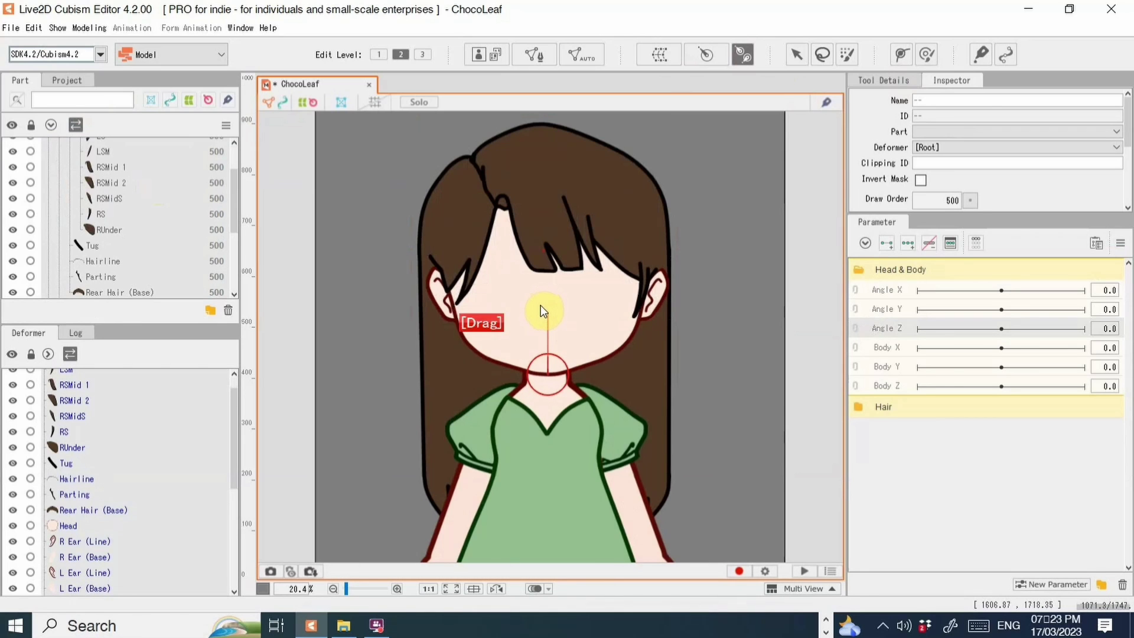
{"action": "left_click", "coordinate": [744, 54]}
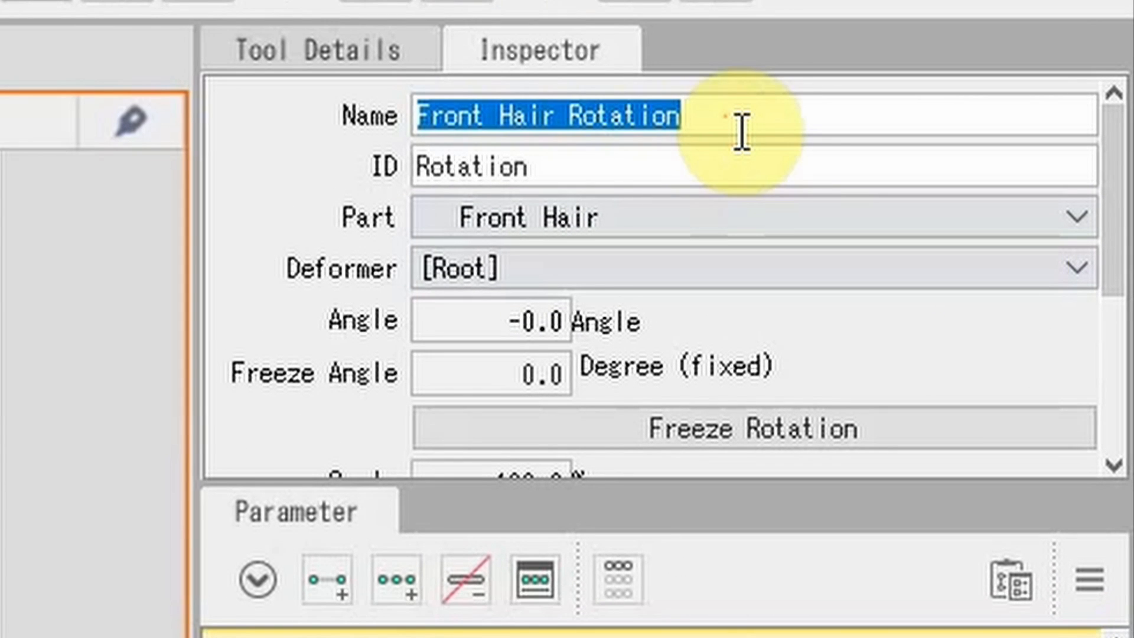
{"action": "type", "text": "Head Ang"}
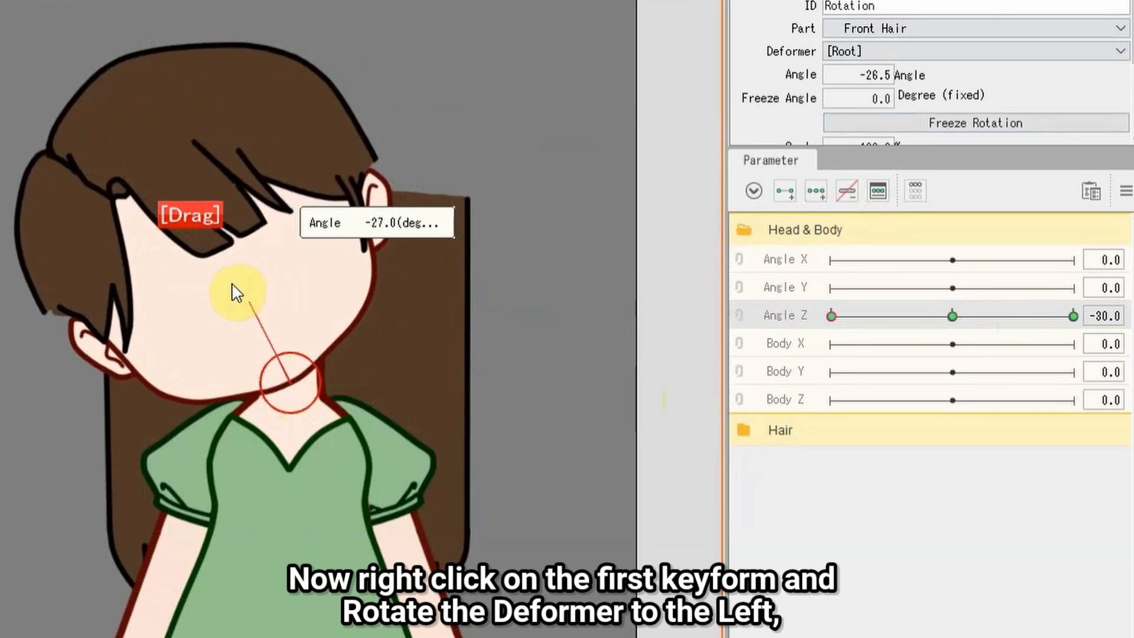
Sweep Angle Z between -30 and 30 to confirm the head tilts both ways
{"action": "right_click", "coordinate": [1072, 317]}
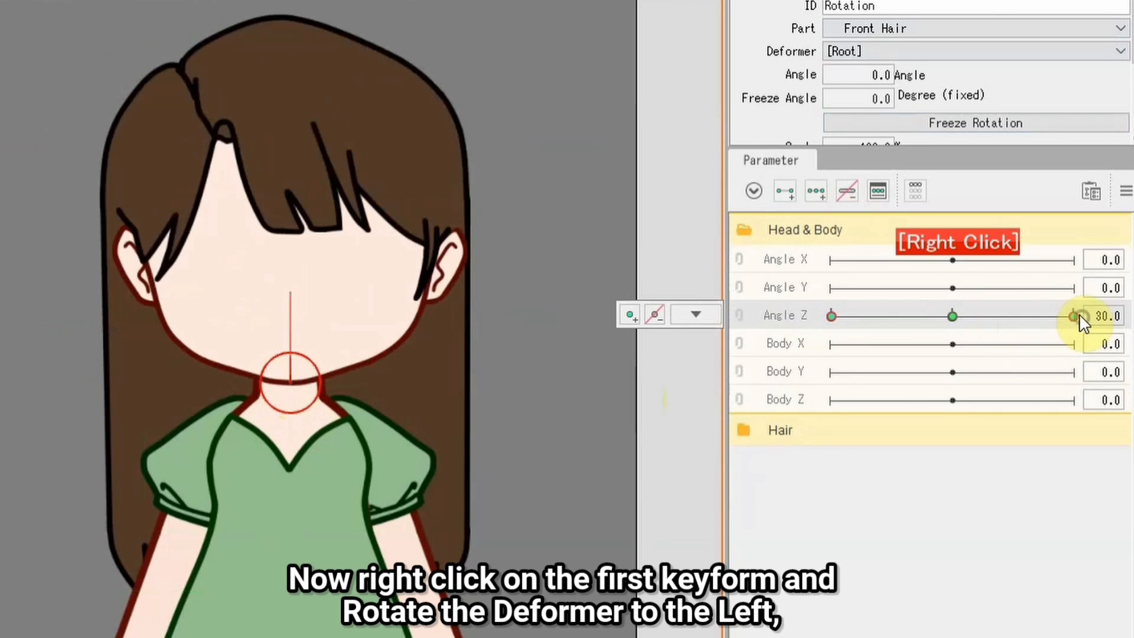
{"action": "left_click_drag", "start_coordinate": [1073, 315], "coordinate": [828, 315]}
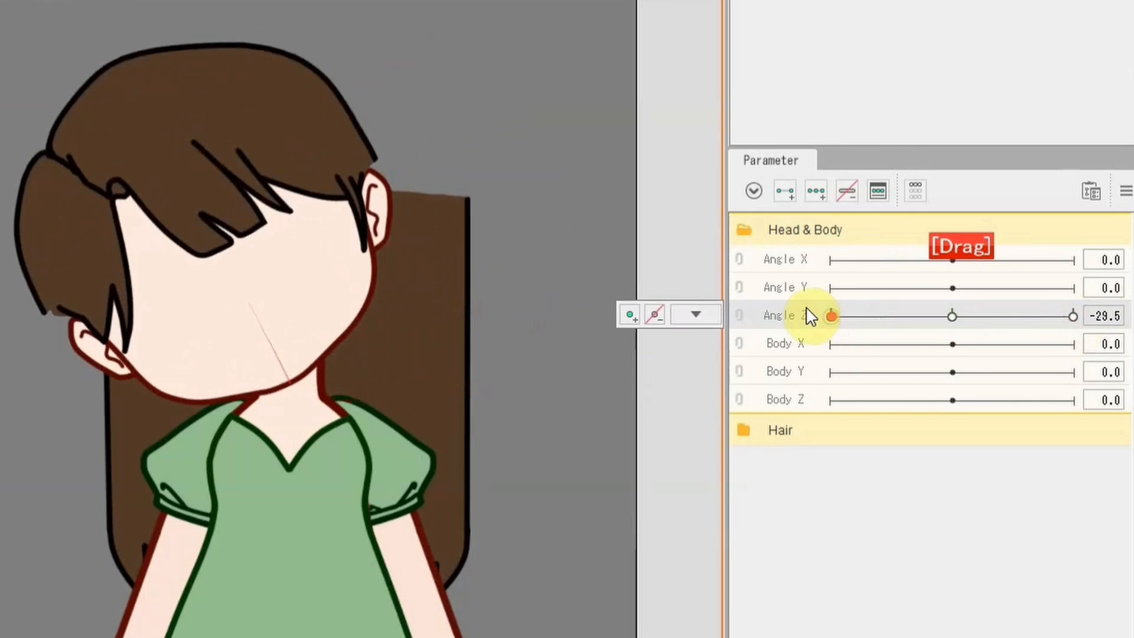
{"action": "left_click_drag", "start_coordinate": [830, 315], "coordinate": [1072, 315]}
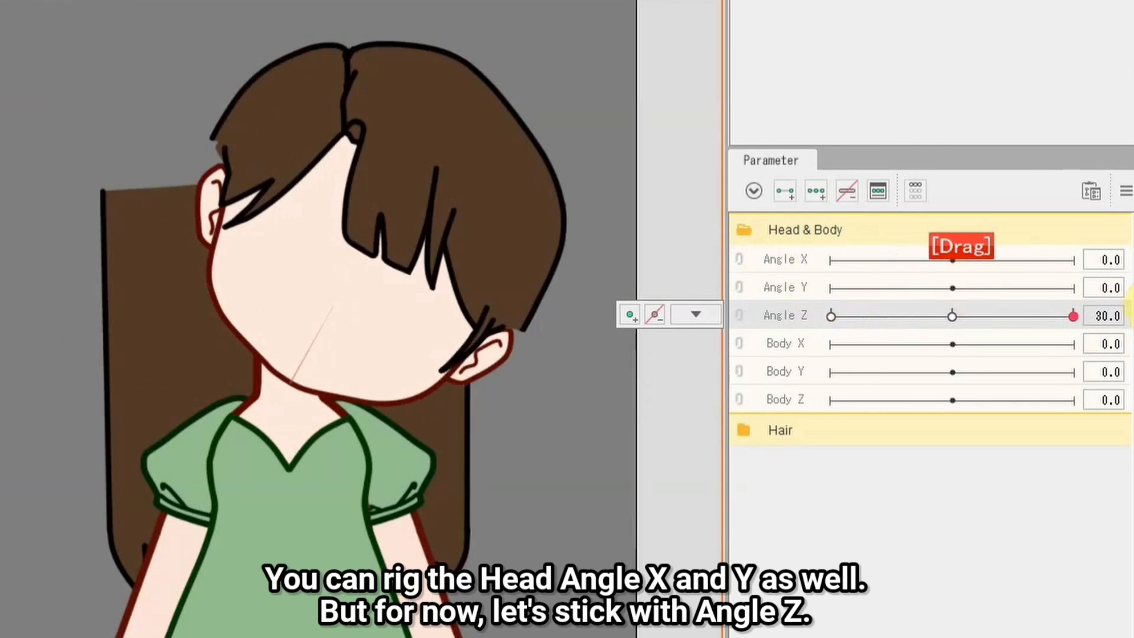
{"action": "left_click_drag", "start_coordinate": [1073, 316], "coordinate": [952, 315]}
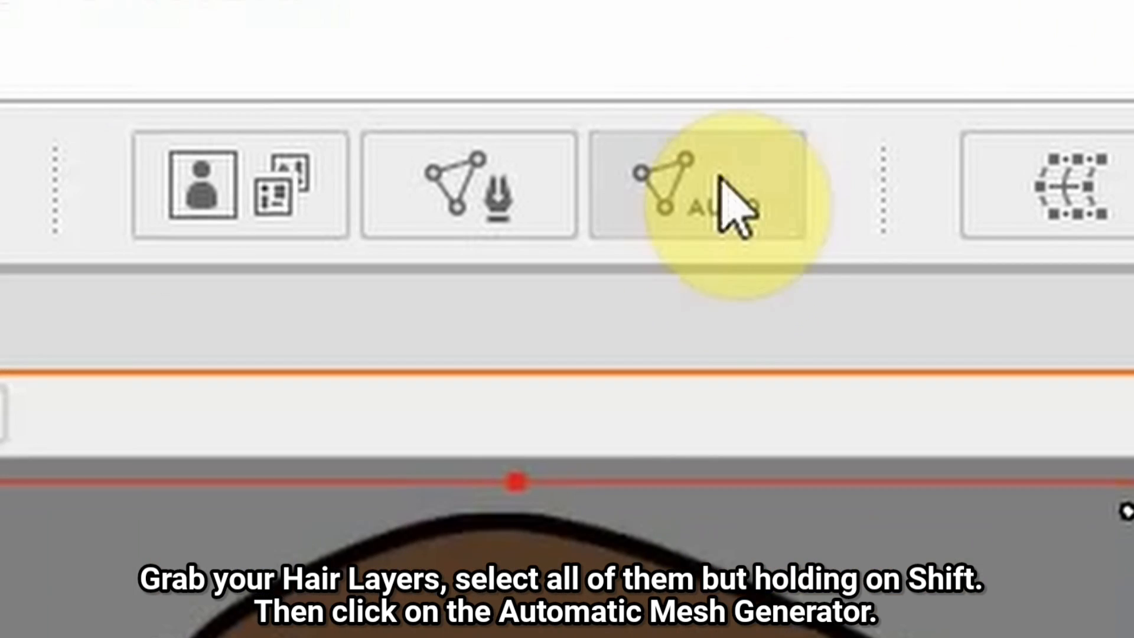
Generate automatic meshes for the front hair layers with a preset
{"action": "left_click", "coordinate": [683, 189]}
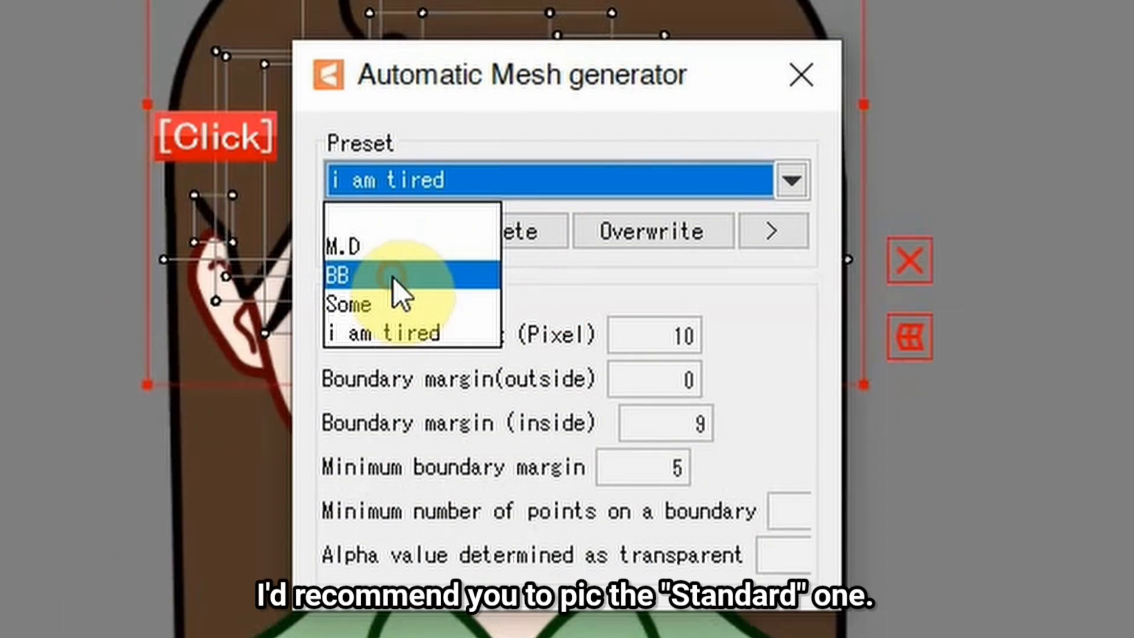
{"action": "left_click", "coordinate": [339, 276]}
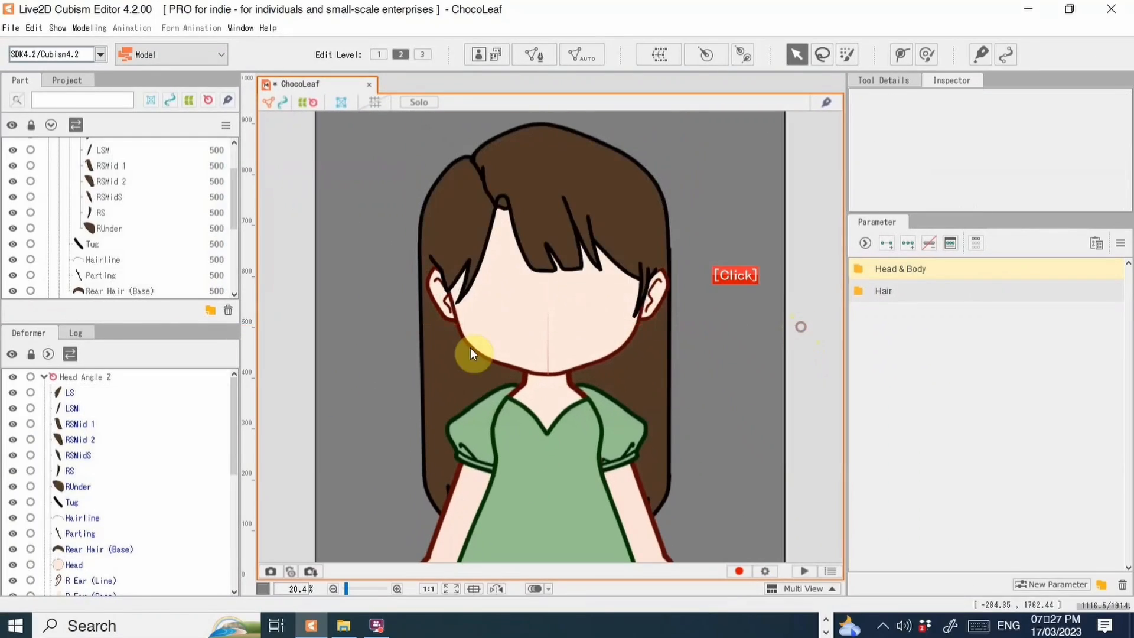
{"action": "left_click", "coordinate": [83, 290]}
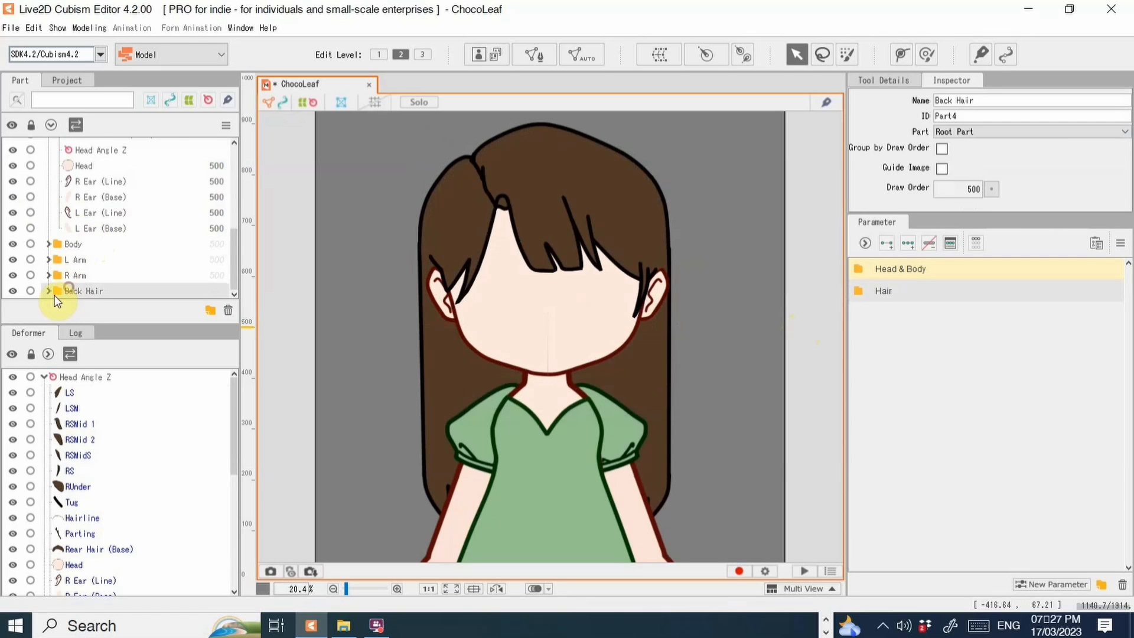
Generate automatic meshes for the back hair base and layers
{"action": "left_click", "coordinate": [48, 290]}
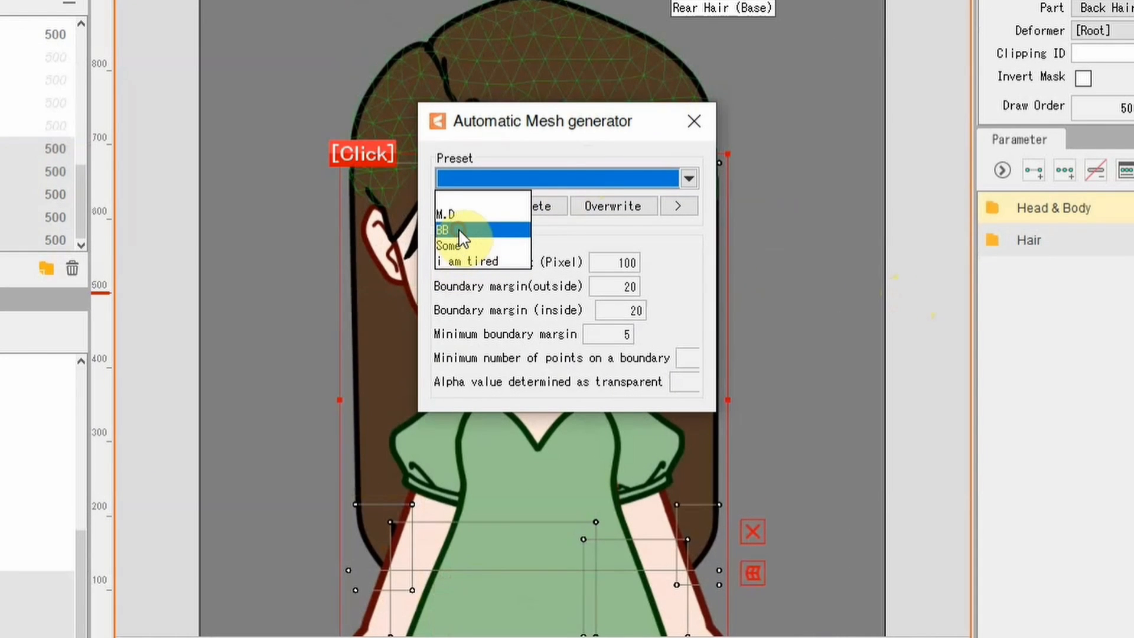
{"action": "left_click", "coordinate": [444, 229]}
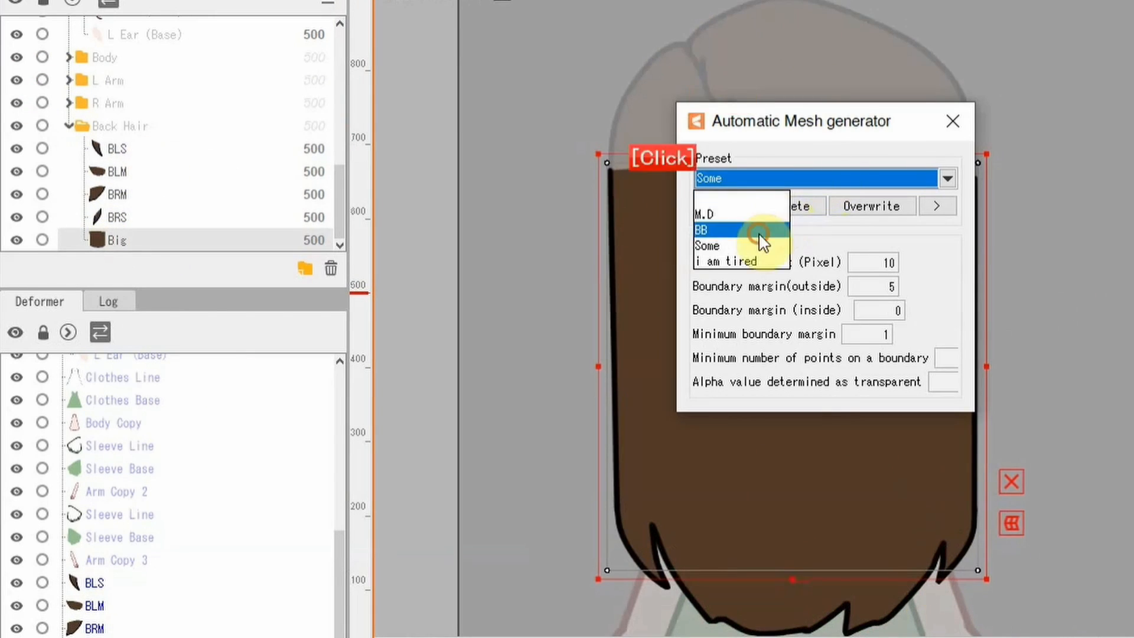
{"action": "left_click", "coordinate": [720, 229]}
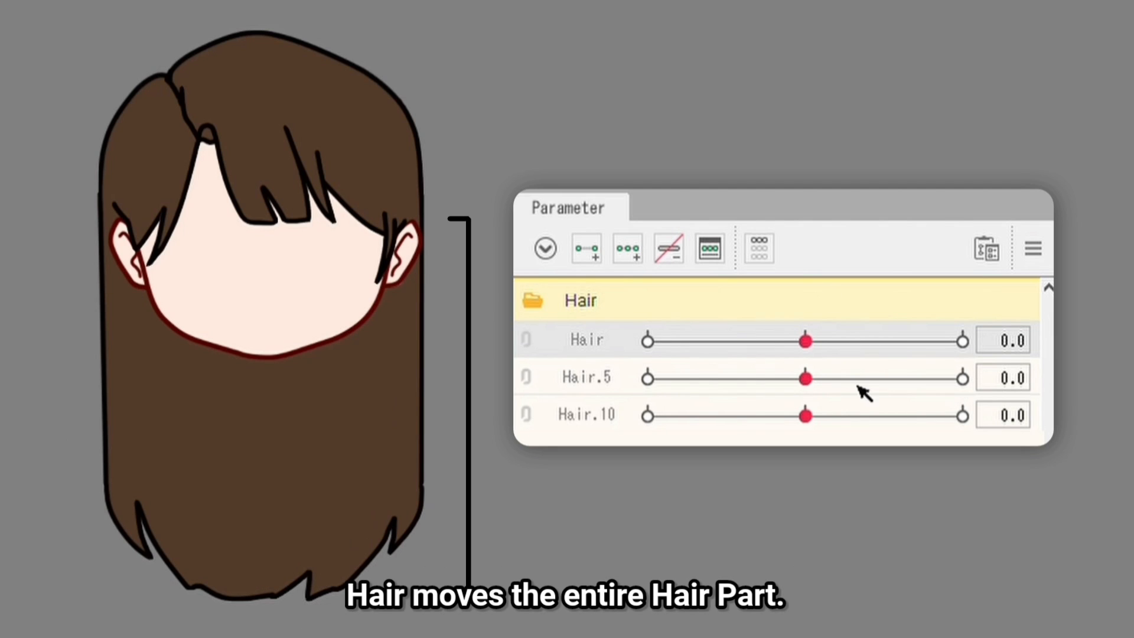
{"action": "left_click_drag", "start_coordinate": [806, 340], "coordinate": [647, 340]}
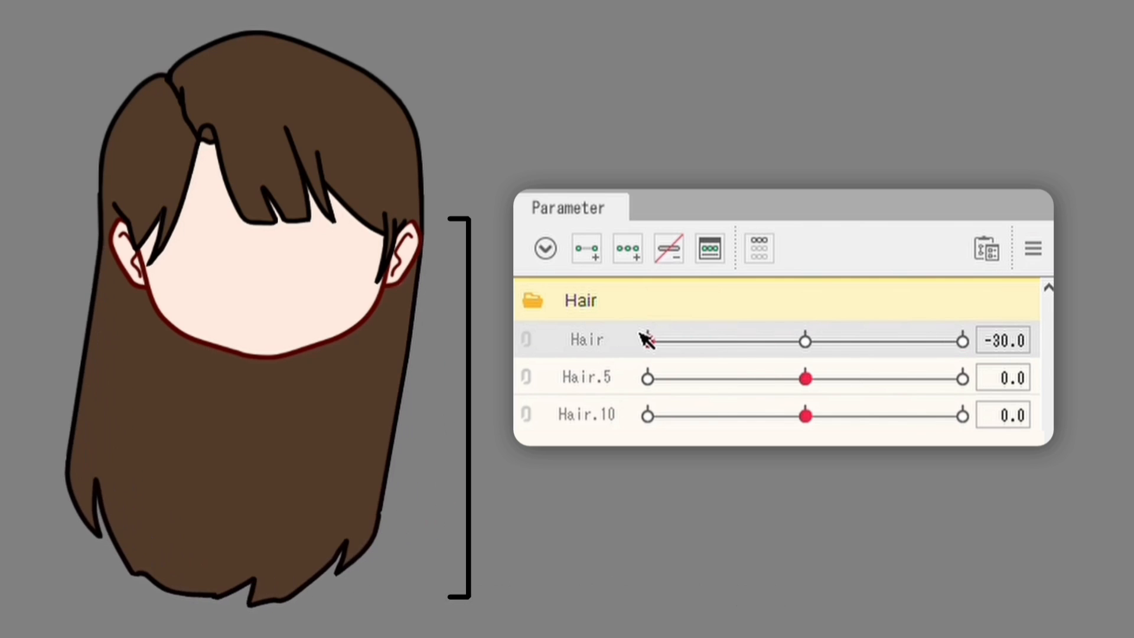
{"action": "left_click_drag", "start_coordinate": [806, 378], "coordinate": [695, 378]}
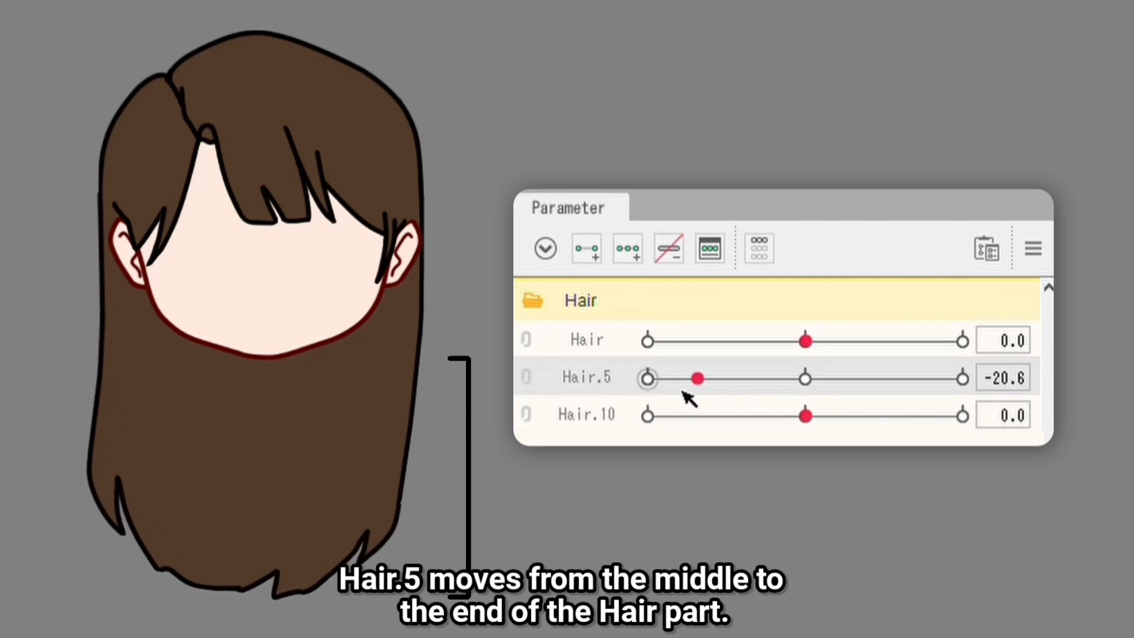
{"action": "left_click_drag", "start_coordinate": [695, 376], "coordinate": [961, 377]}
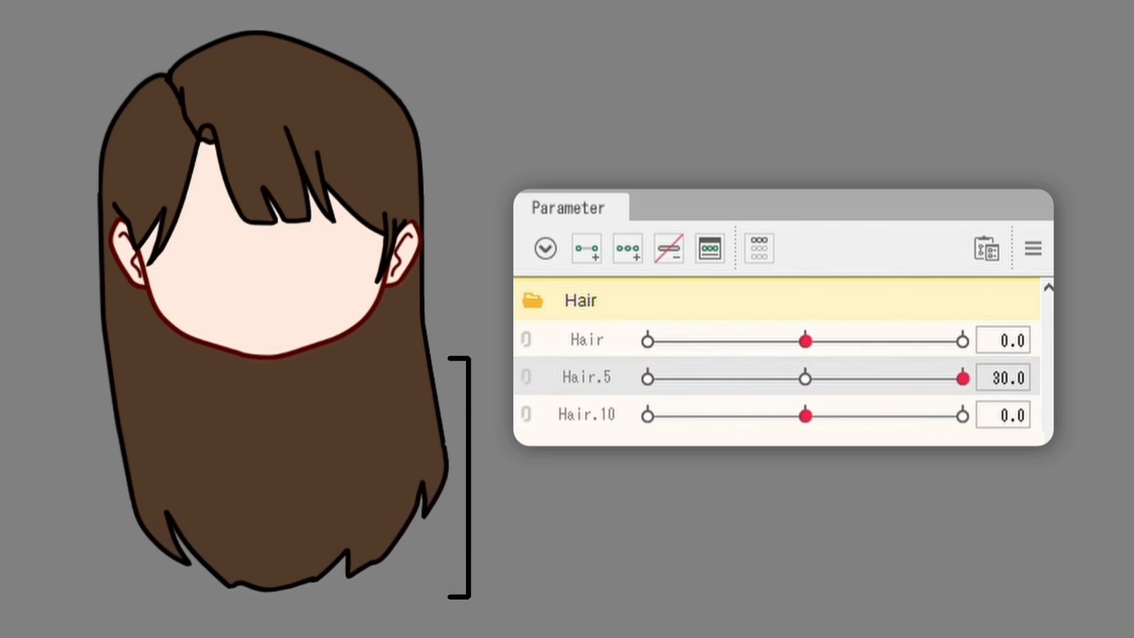
{"action": "left_click_drag", "start_coordinate": [958, 376], "coordinate": [810, 415]}
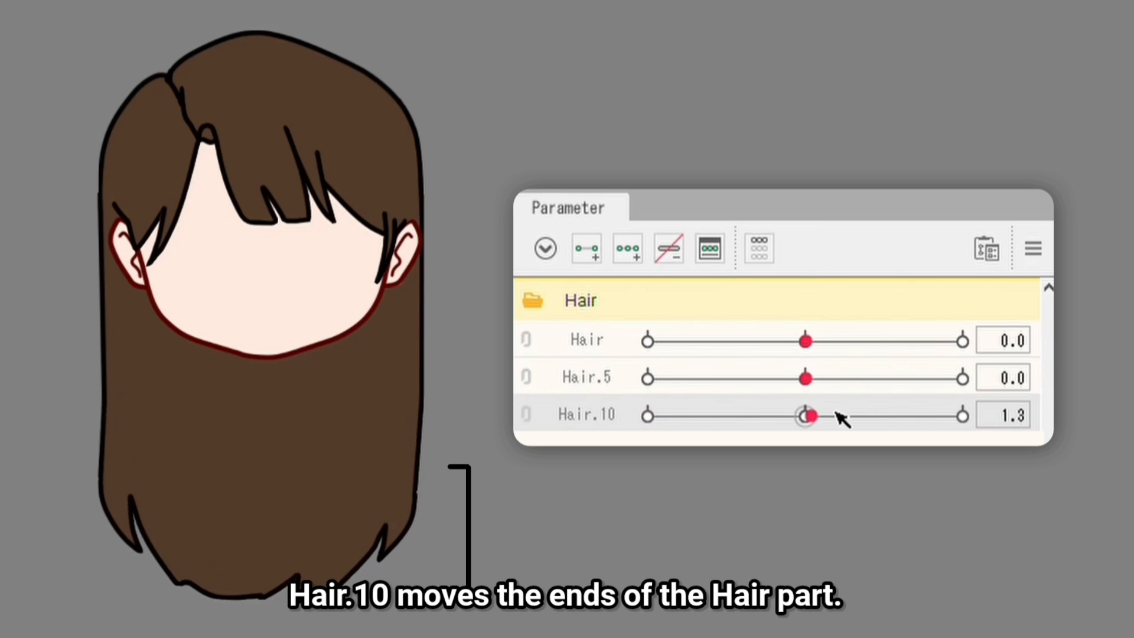
{"action": "left_click_drag", "start_coordinate": [810, 415], "coordinate": [804, 415]}
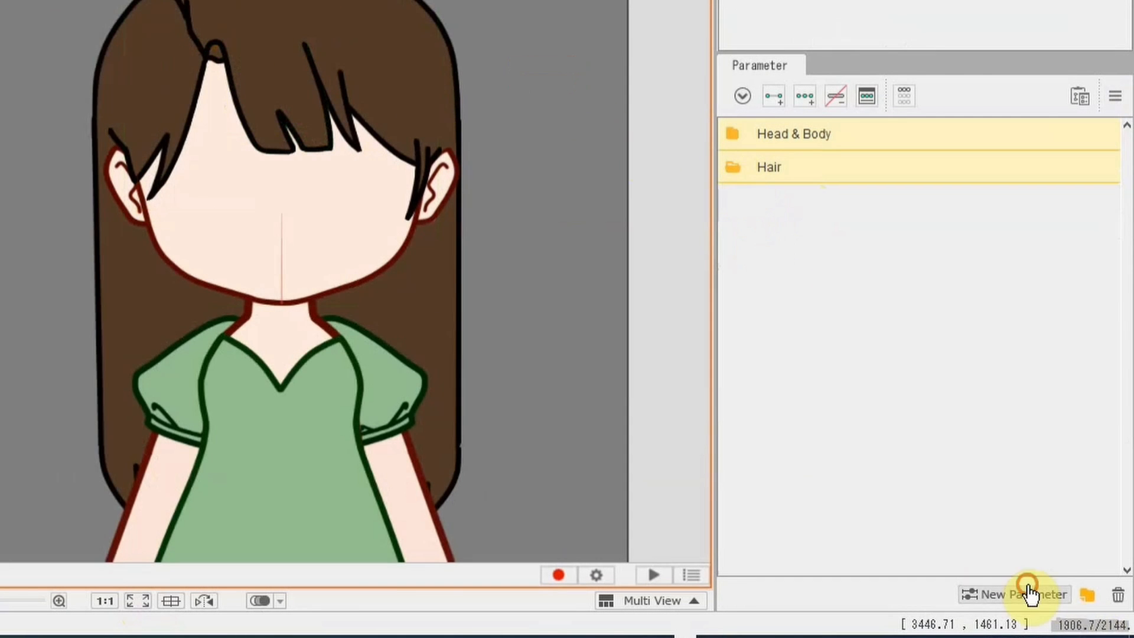
Create the LSM parameter ranging -30 to 30 in the Hair group
{"action": "left_click", "coordinate": [1021, 594]}
{"action": "type", "text": "LSM"}
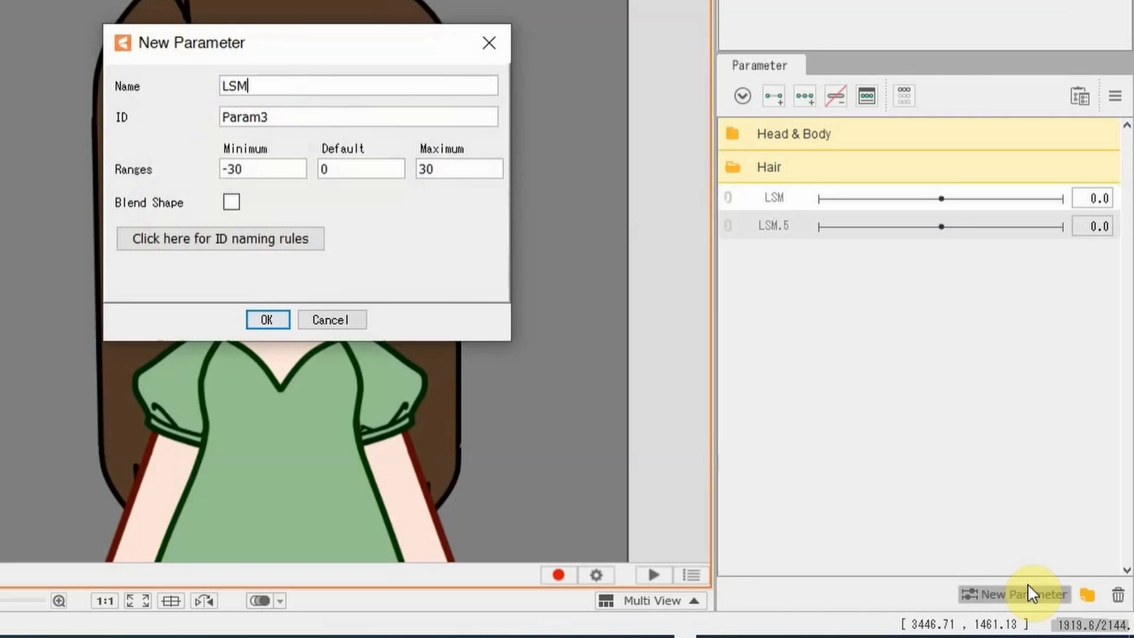
{"action": "left_click", "coordinate": [267, 319]}
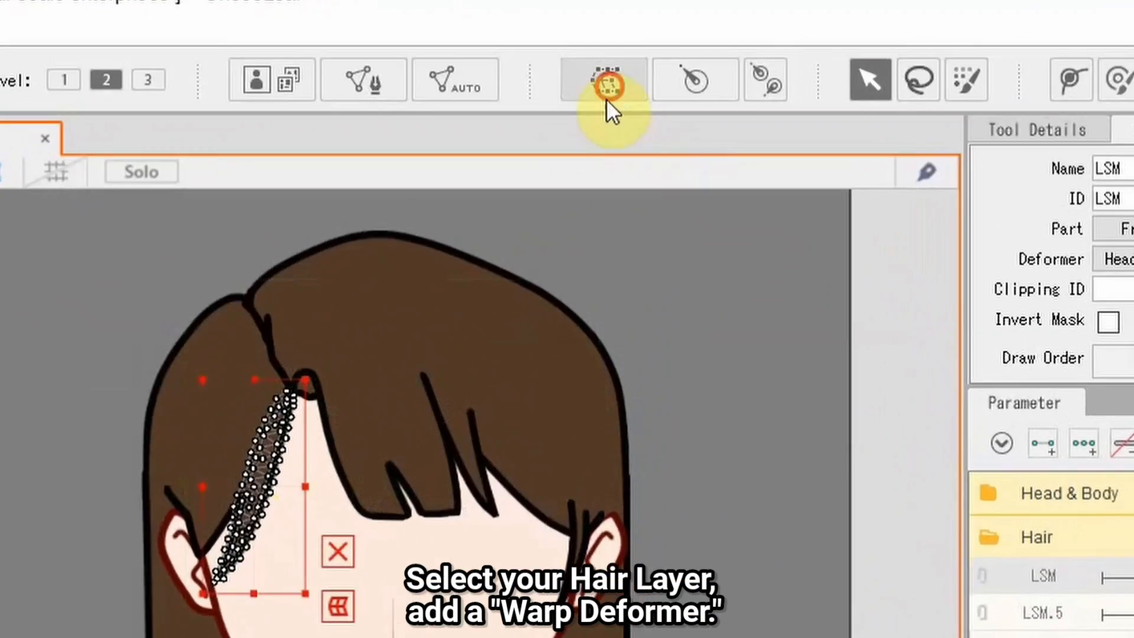
Create the LSM warp deformer and bend the strand for its LSM keyforms
{"action": "left_click", "coordinate": [609, 80]}
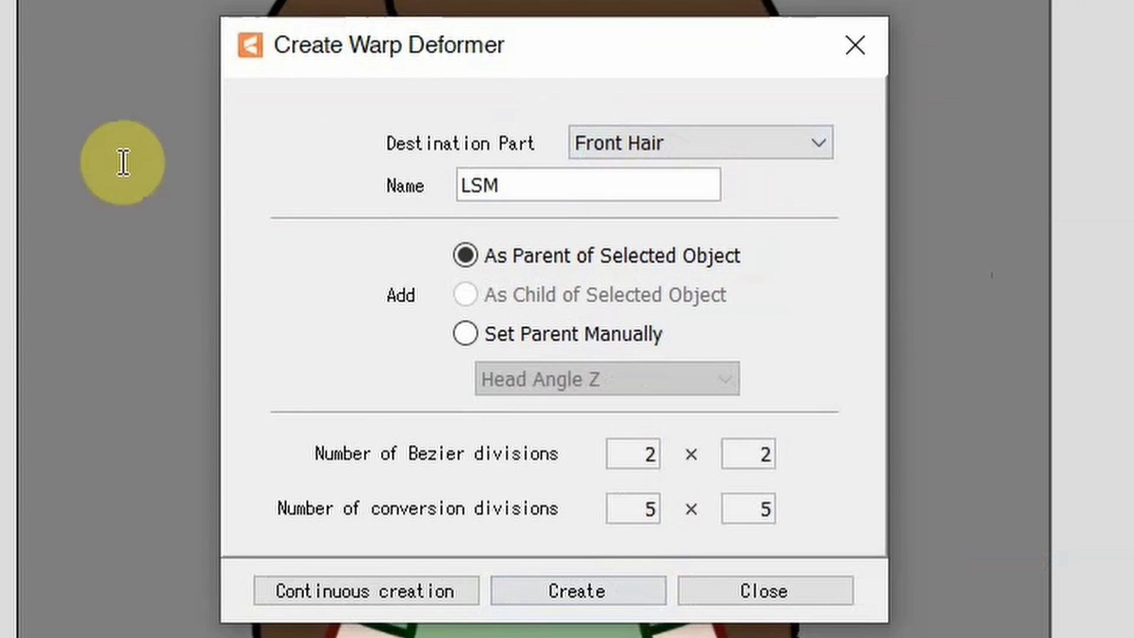
{"action": "left_click", "coordinate": [579, 591]}
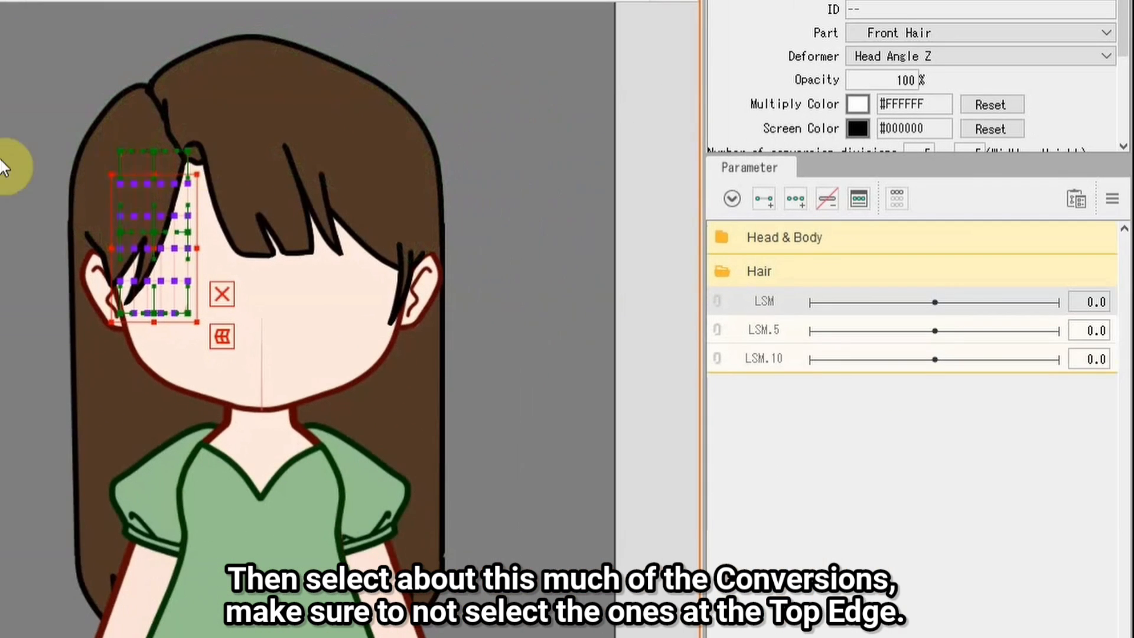
{"action": "mouse_move", "coordinate": [857, 389]}
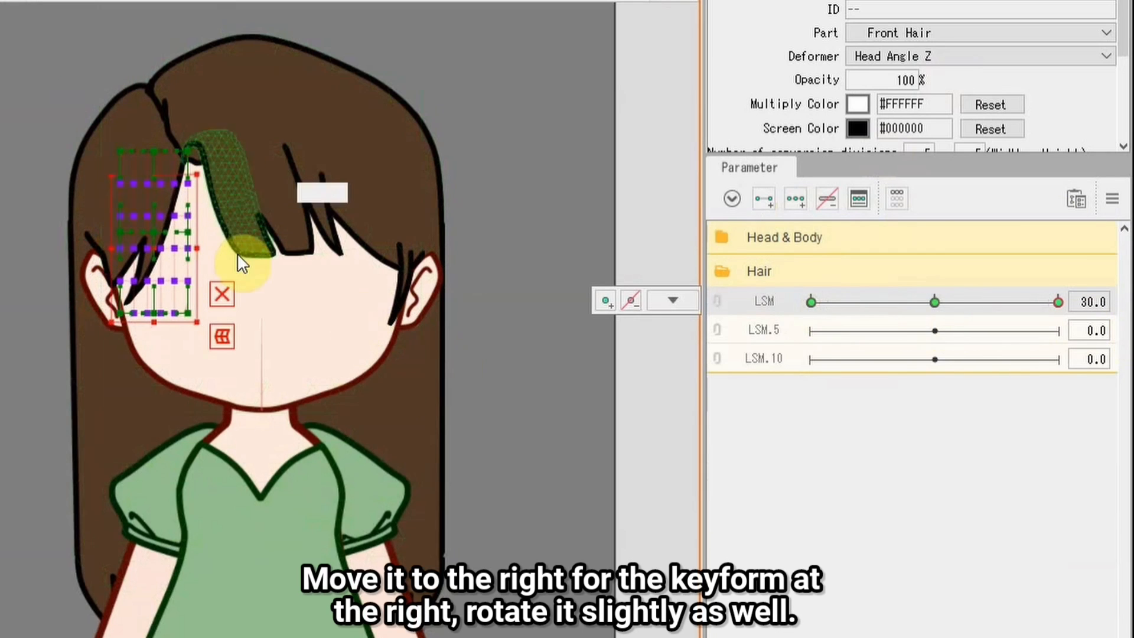
{"action": "left_click_drag", "start_coordinate": [242, 260], "coordinate": [225, 163]}
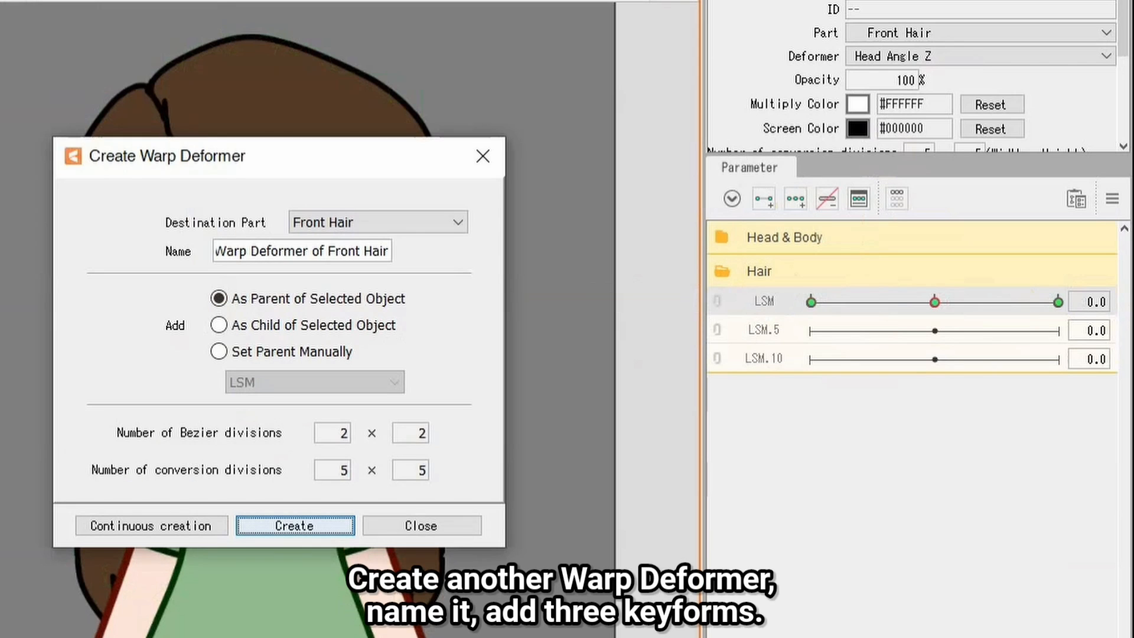
Create a second warp deformer with three LSM.5 keyforms, bending the strand's lower half at -30 and 30
{"action": "left_click", "coordinate": [294, 525]}
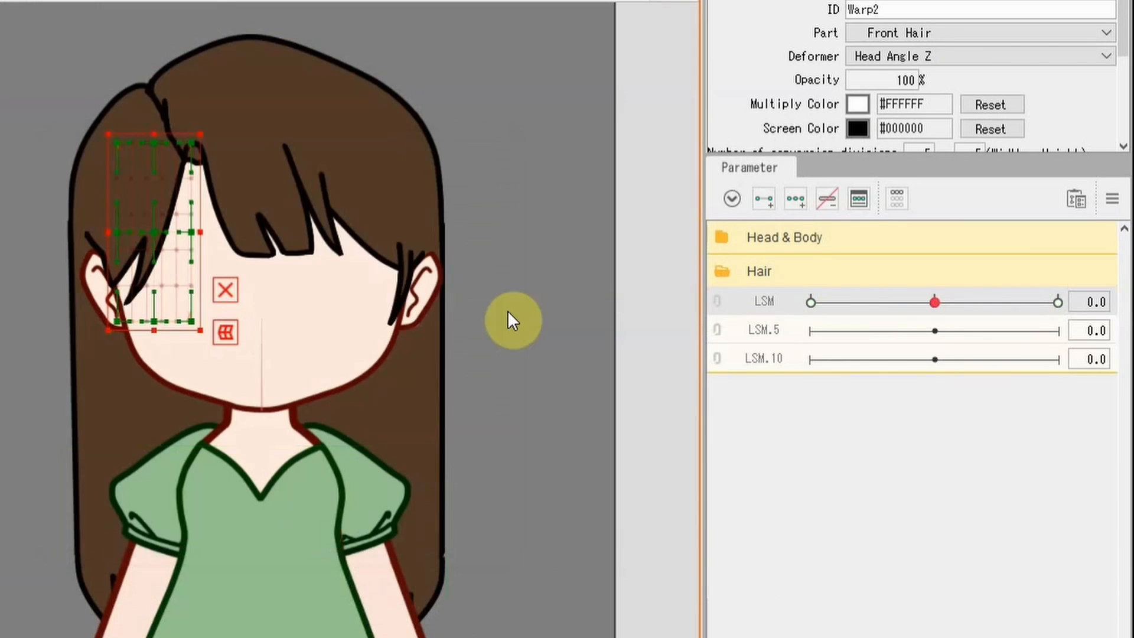
{"action": "left_click", "coordinate": [795, 198]}
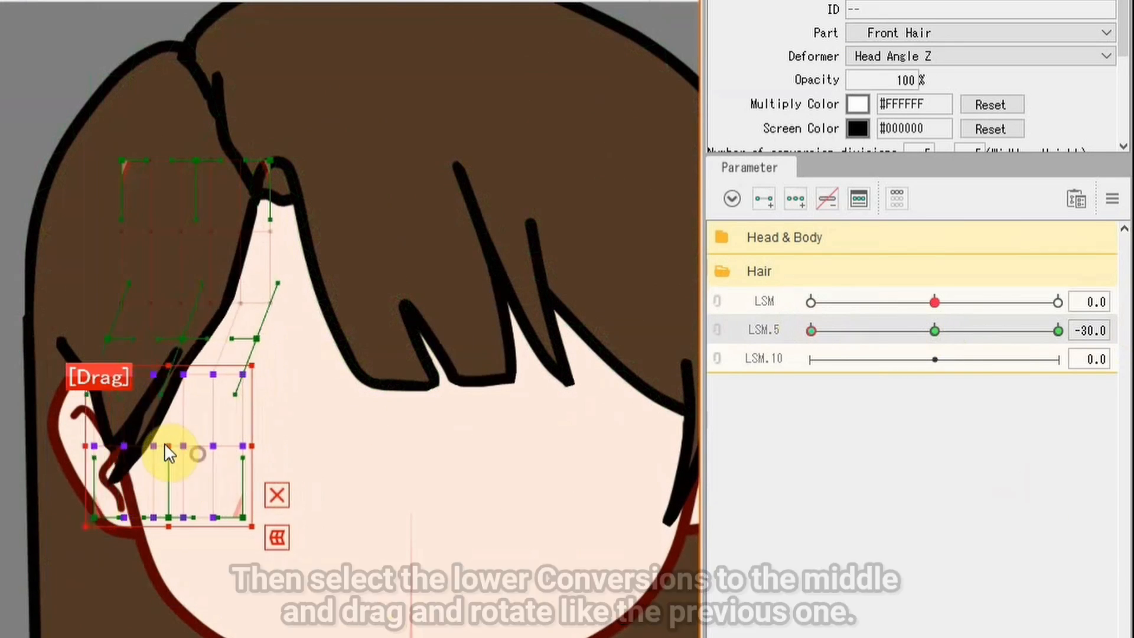
{"action": "left_click_drag", "start_coordinate": [195, 452], "coordinate": [272, 397]}
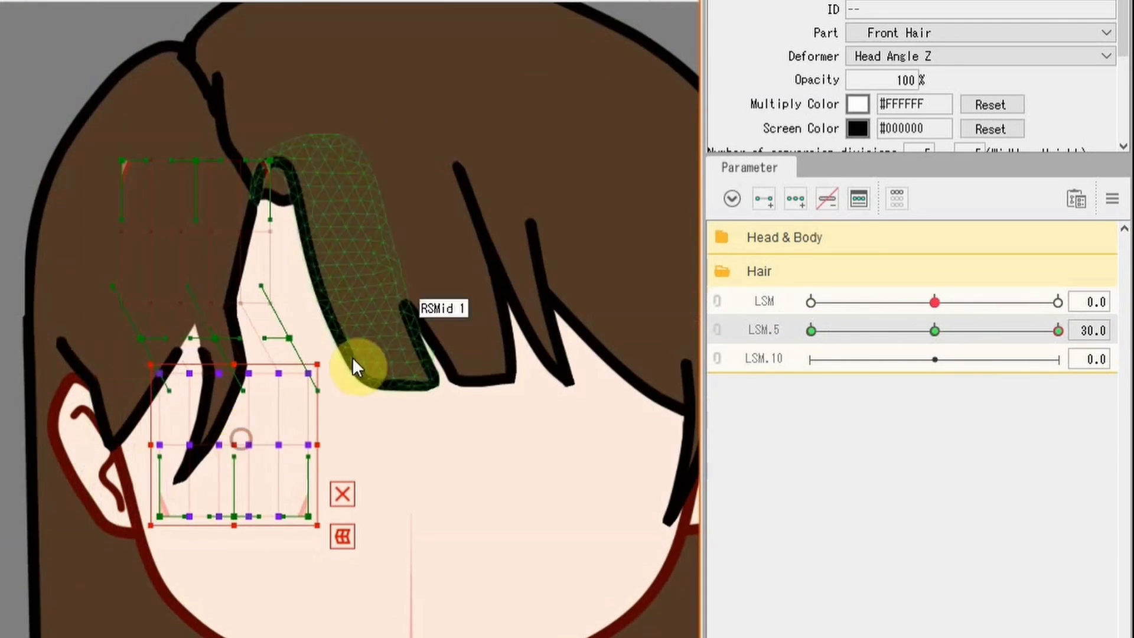
{"action": "left_click_drag", "start_coordinate": [354, 365], "coordinate": [307, 300]}
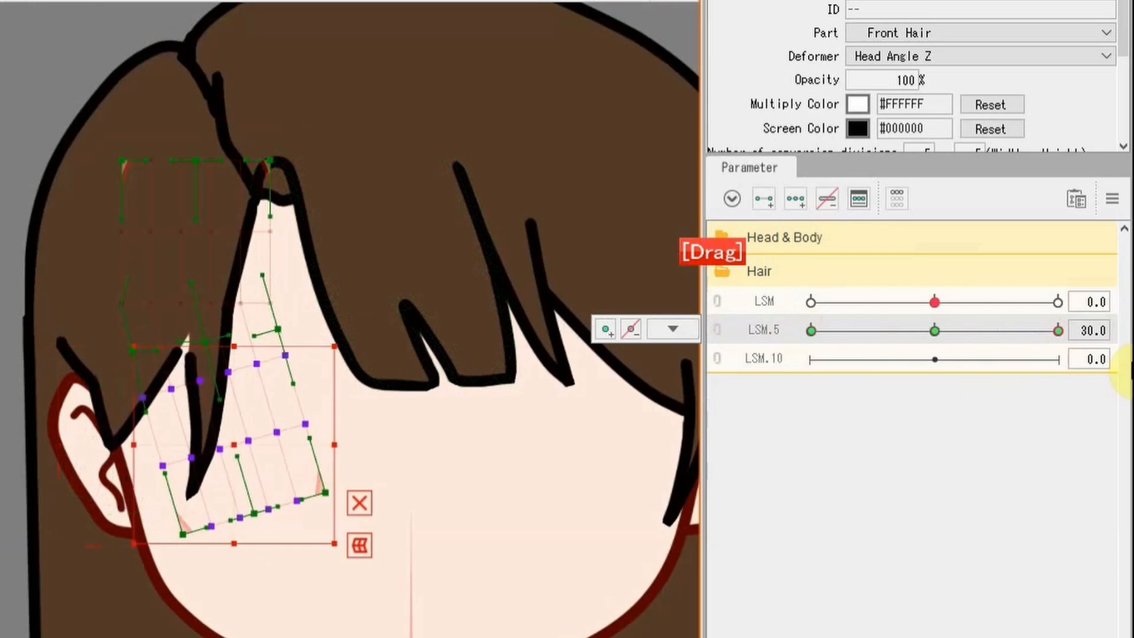
{"action": "right_click", "coordinate": [933, 331]}
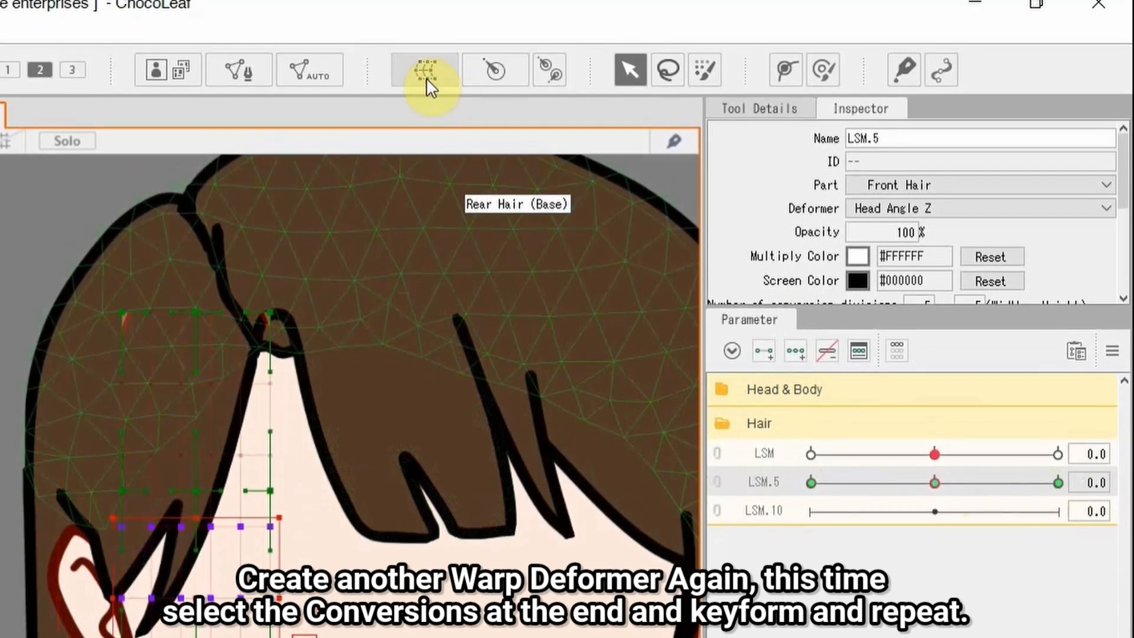
Create the LSM.10 warp deformer for the strand tip and preview the LSM.10 and LSM.5 sliders
{"action": "left_click", "coordinate": [428, 71]}
{"action": "type", "text": "LSM.10"}
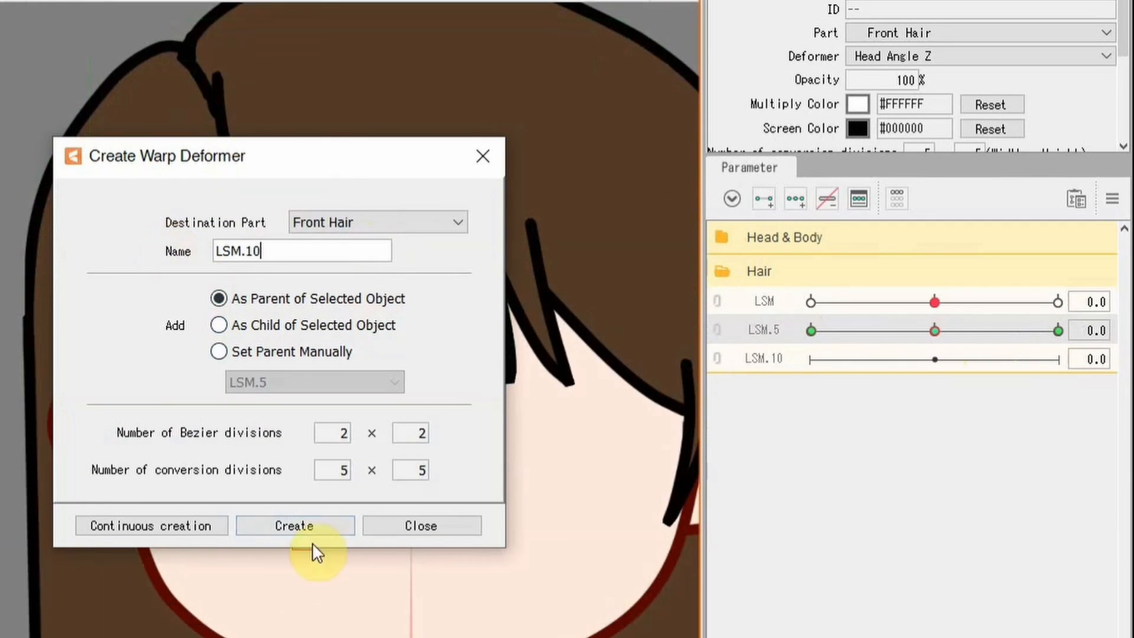
{"action": "left_click", "coordinate": [294, 525]}
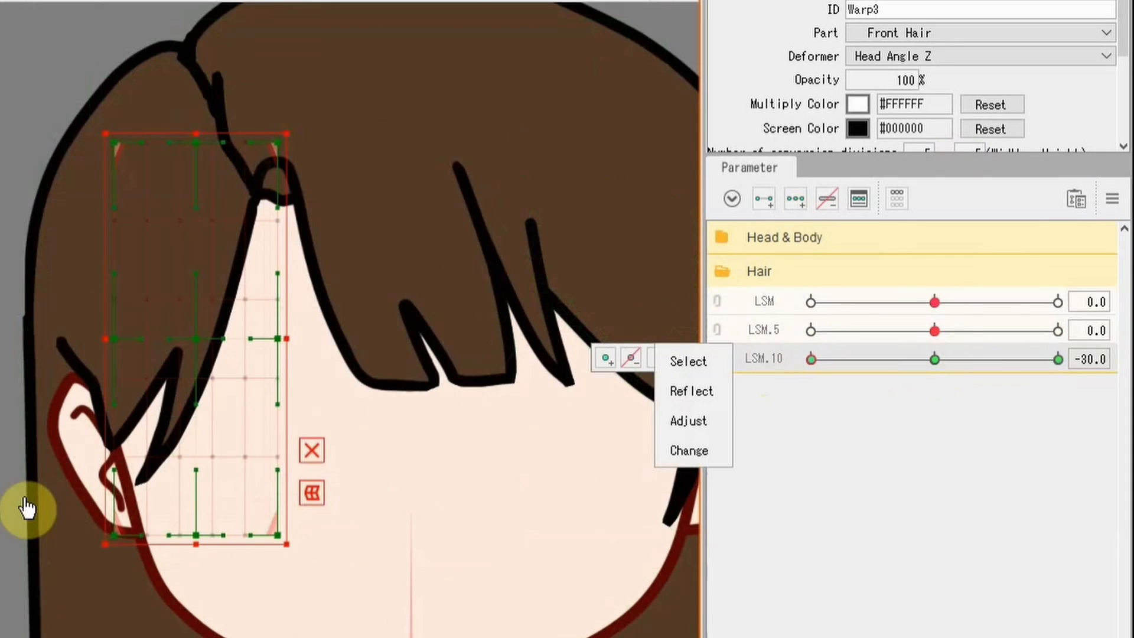
{"action": "mouse_move", "coordinate": [47, 446]}
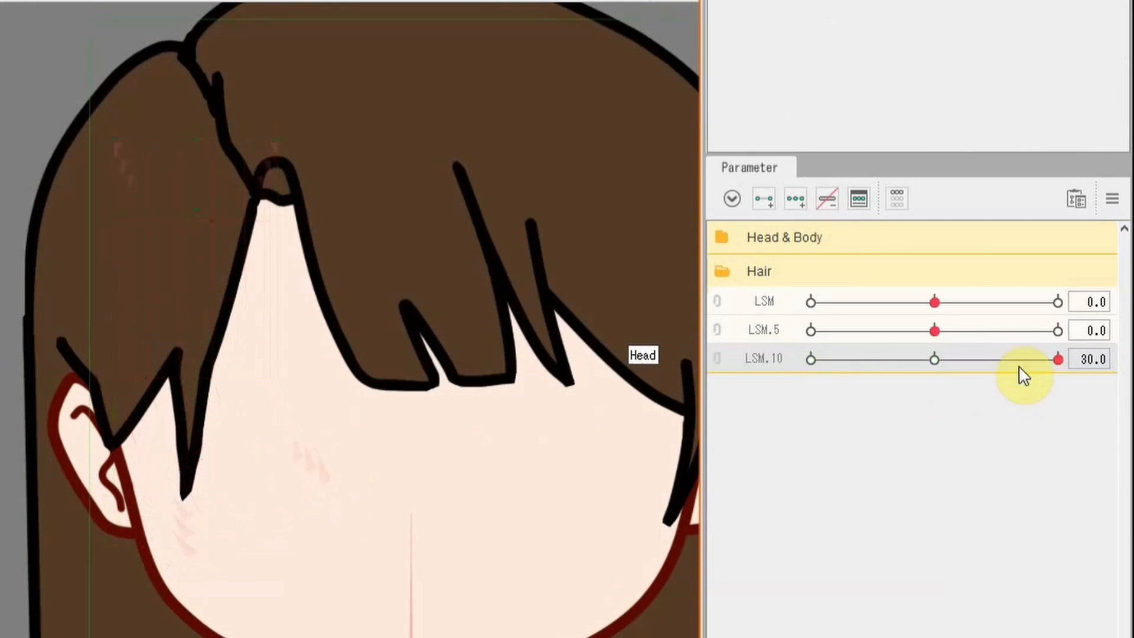
{"action": "left_click_drag", "start_coordinate": [1055, 358], "coordinate": [810, 359]}
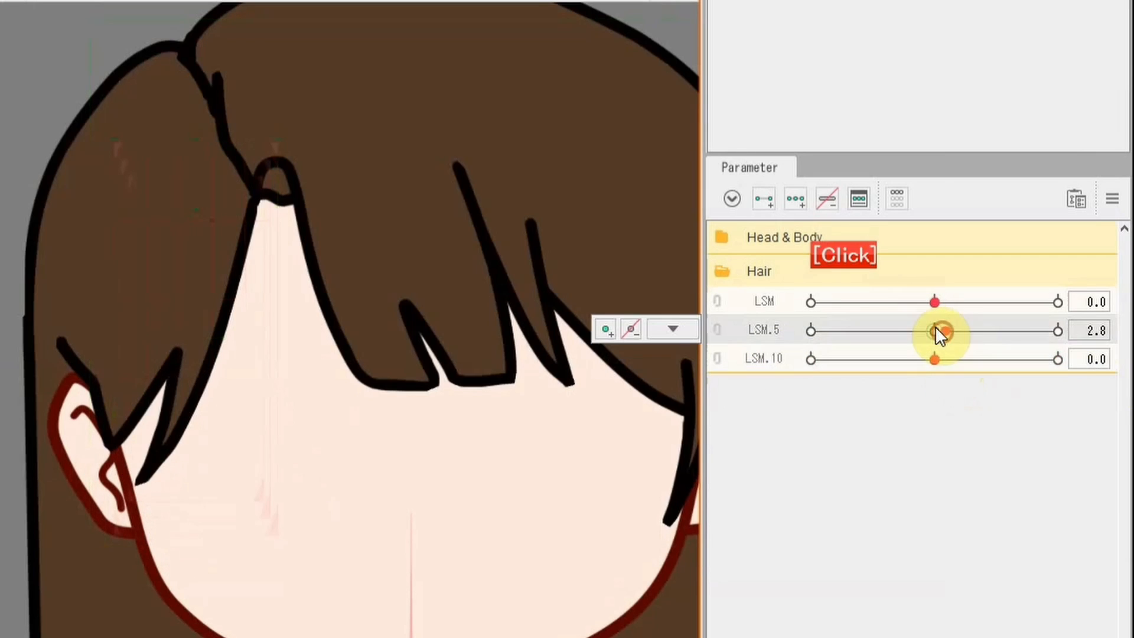
{"action": "left_click_drag", "start_coordinate": [933, 330], "coordinate": [810, 330]}
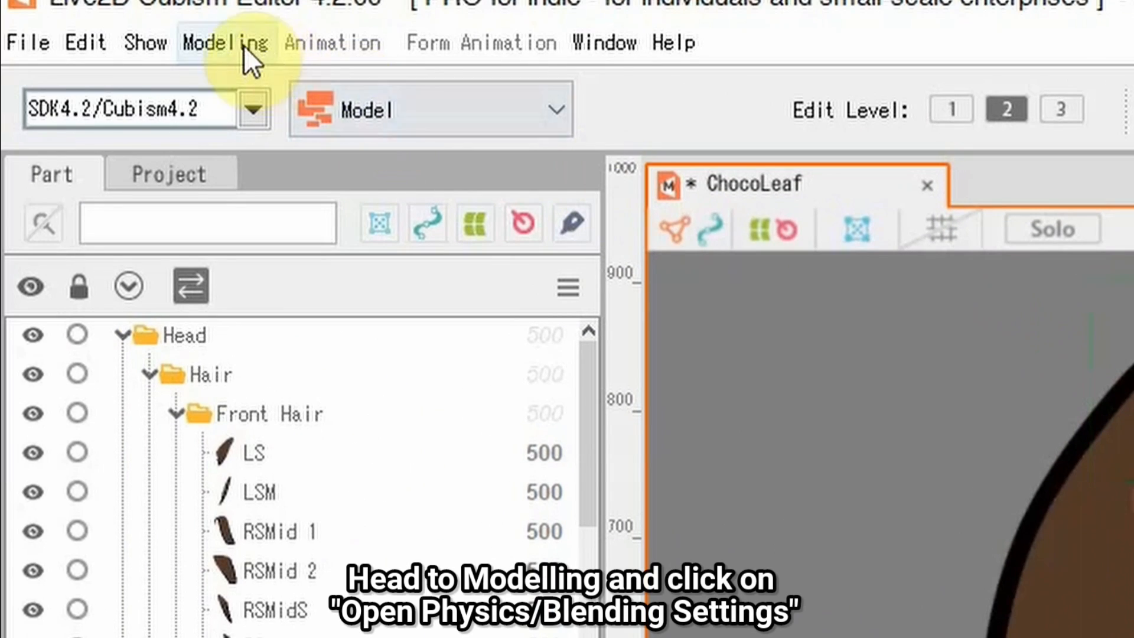
Add a Hair physics group with the Head Input preset and the Hair (Triple) pendulum preset
{"action": "left_click", "coordinate": [215, 43]}
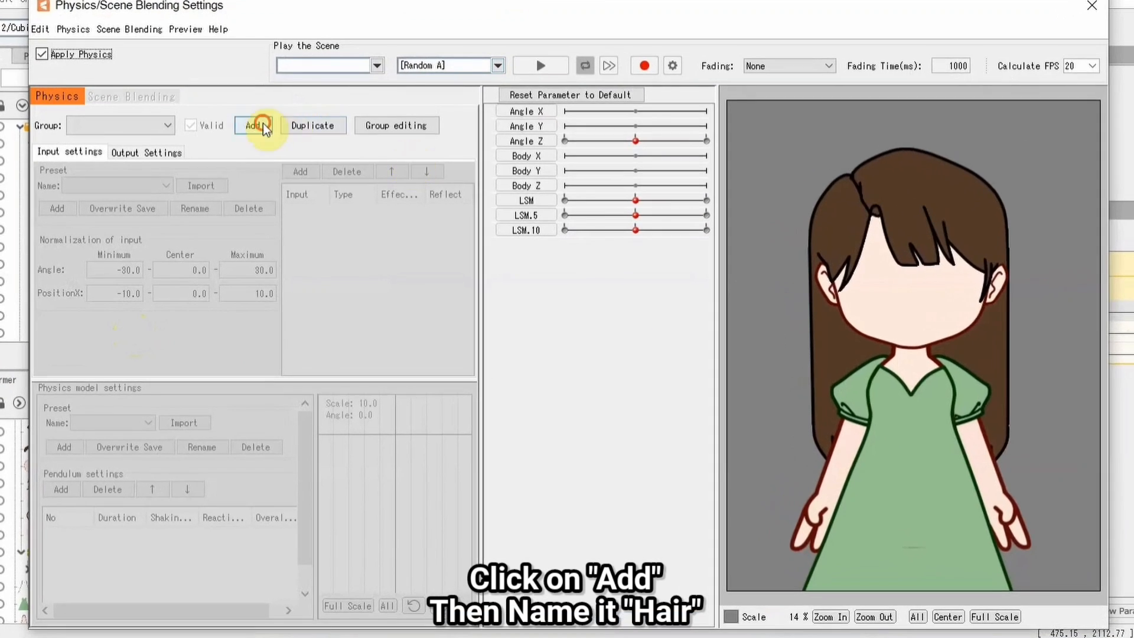
{"action": "left_click", "coordinate": [253, 125]}
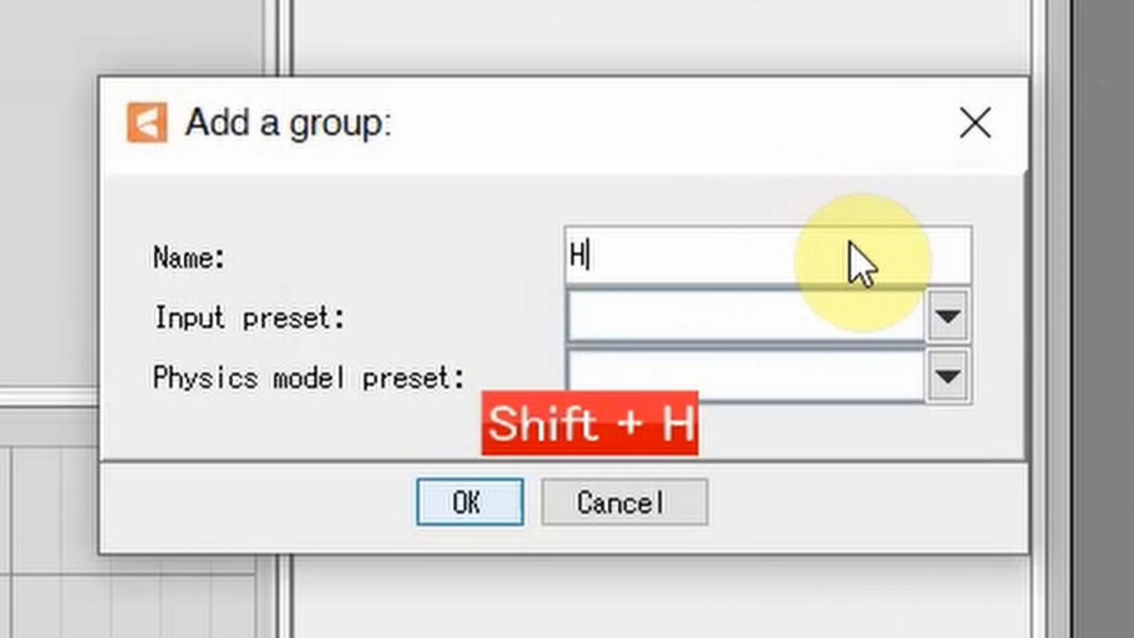
{"action": "left_click", "coordinate": [947, 315]}
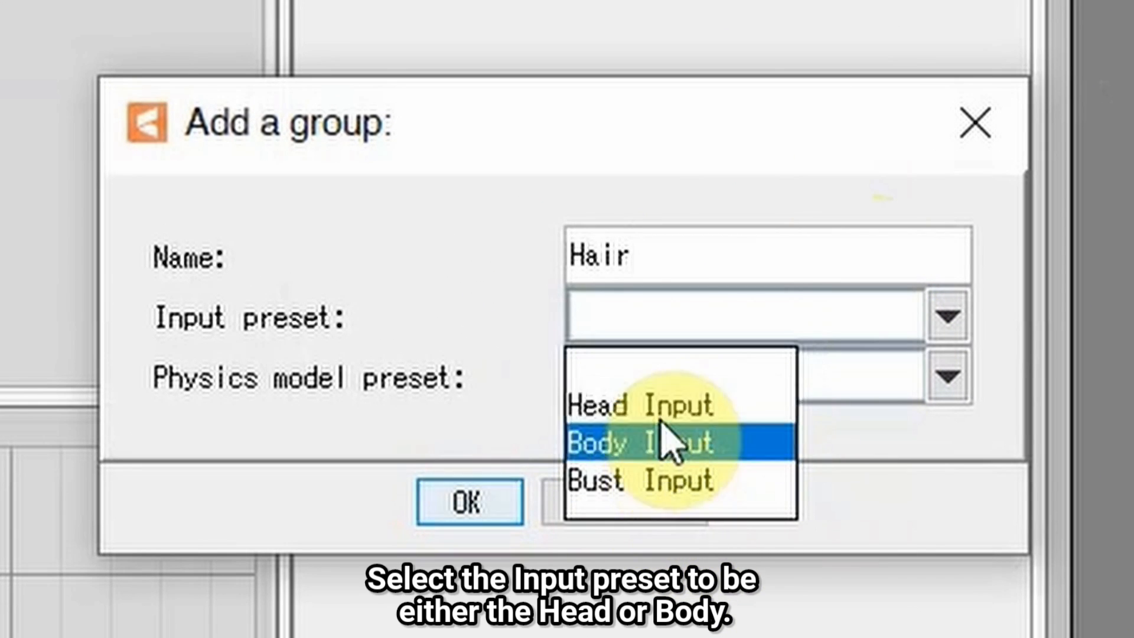
{"action": "left_click", "coordinate": [621, 406]}
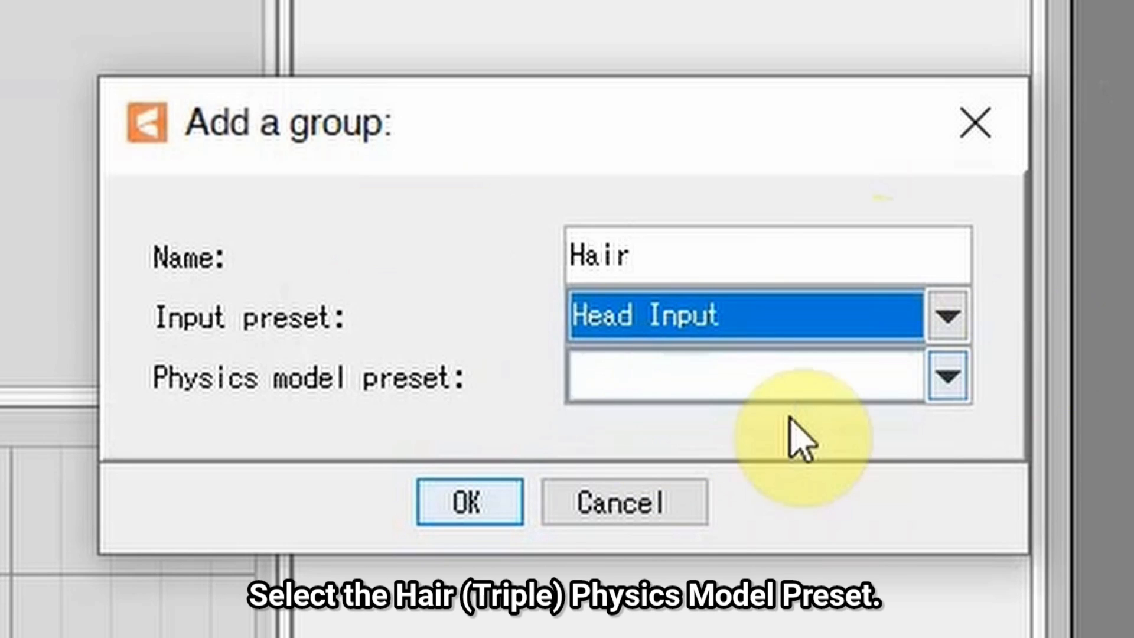
{"action": "left_click", "coordinate": [949, 372]}
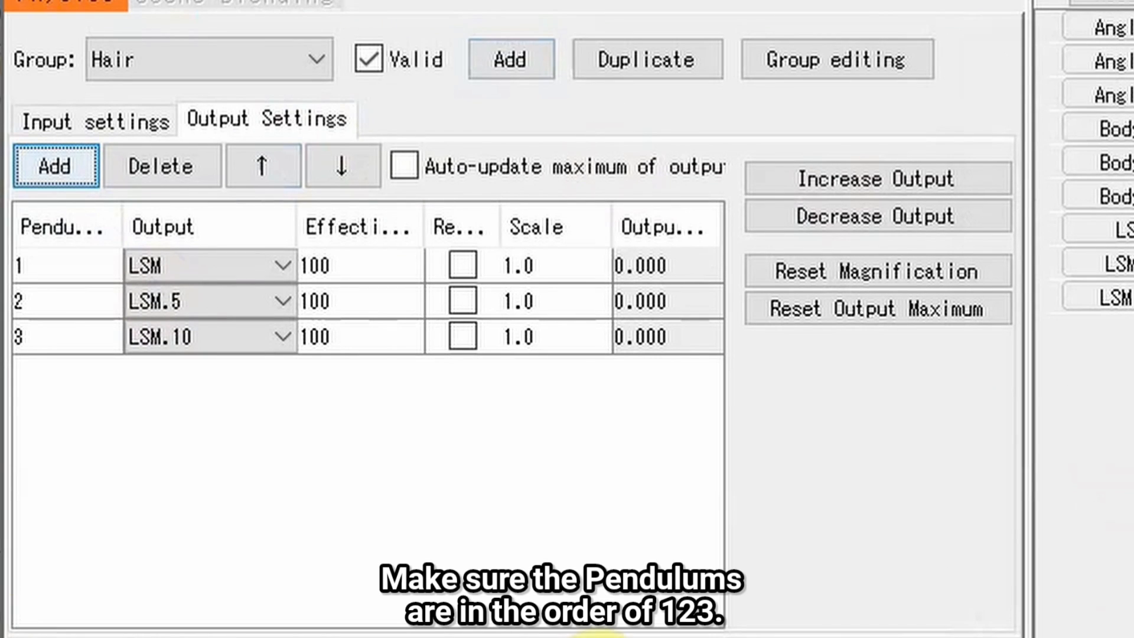
{"action": "mouse_move", "coordinate": [249, 372]}
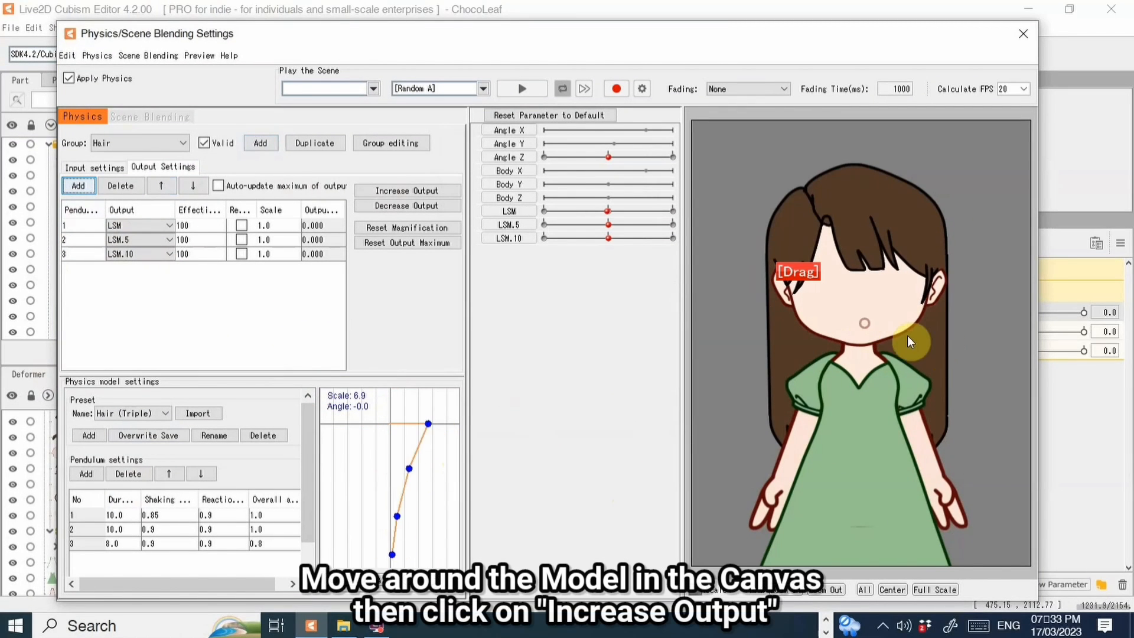
Sway the model to preview the hair, then boost the LSM outputs with Increase Output
{"action": "left_click_drag", "start_coordinate": [910, 342], "coordinate": [791, 303]}
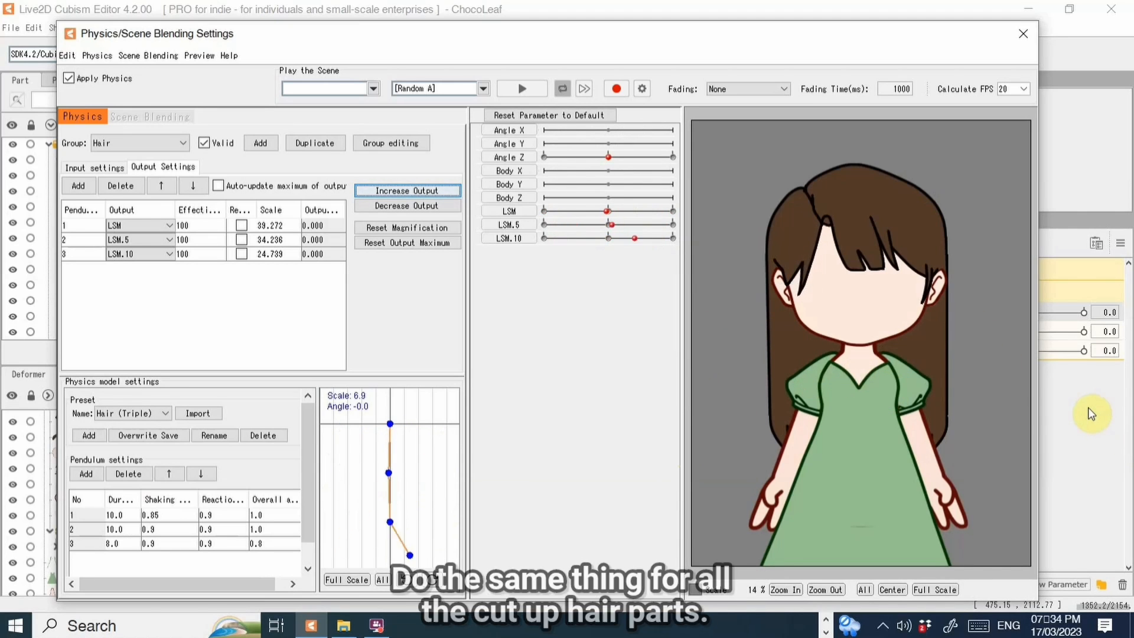
{"action": "left_click", "coordinate": [1020, 33]}
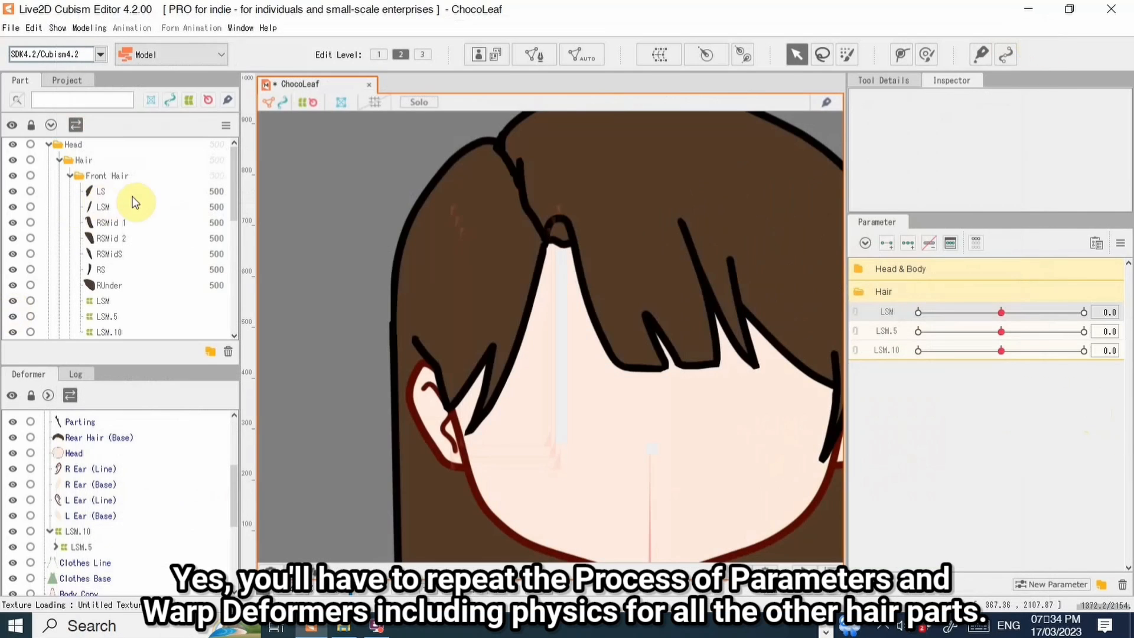
{"action": "left_click", "coordinate": [103, 207]}
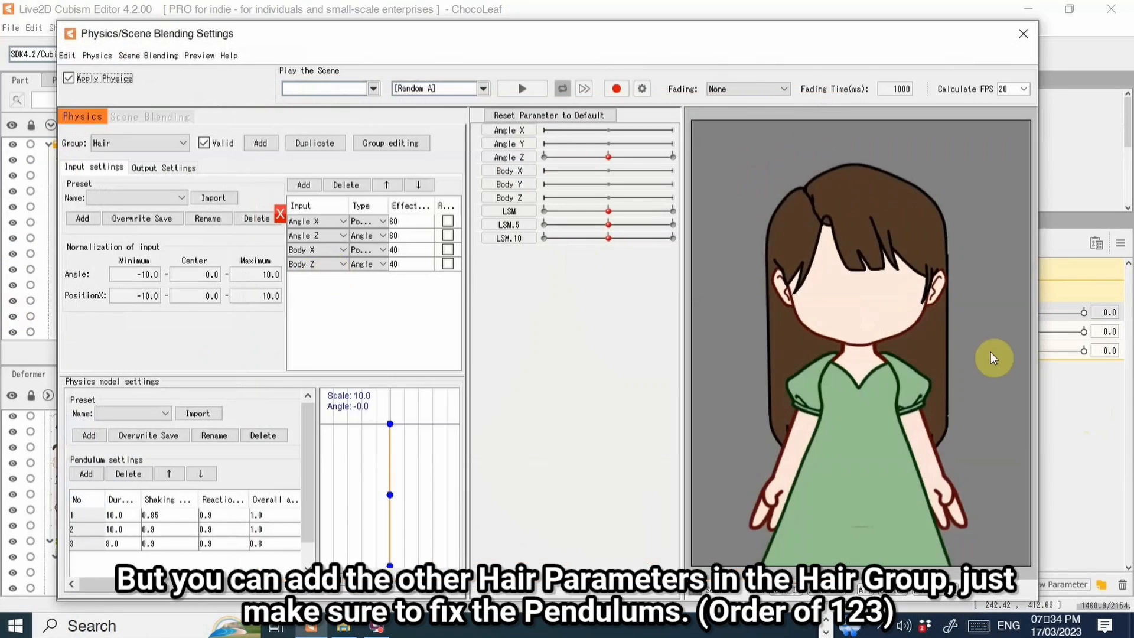
Preview the hair swing and inspect the Angle Z input parameter choices
{"action": "left_click_drag", "start_coordinate": [994, 358], "coordinate": [795, 492]}
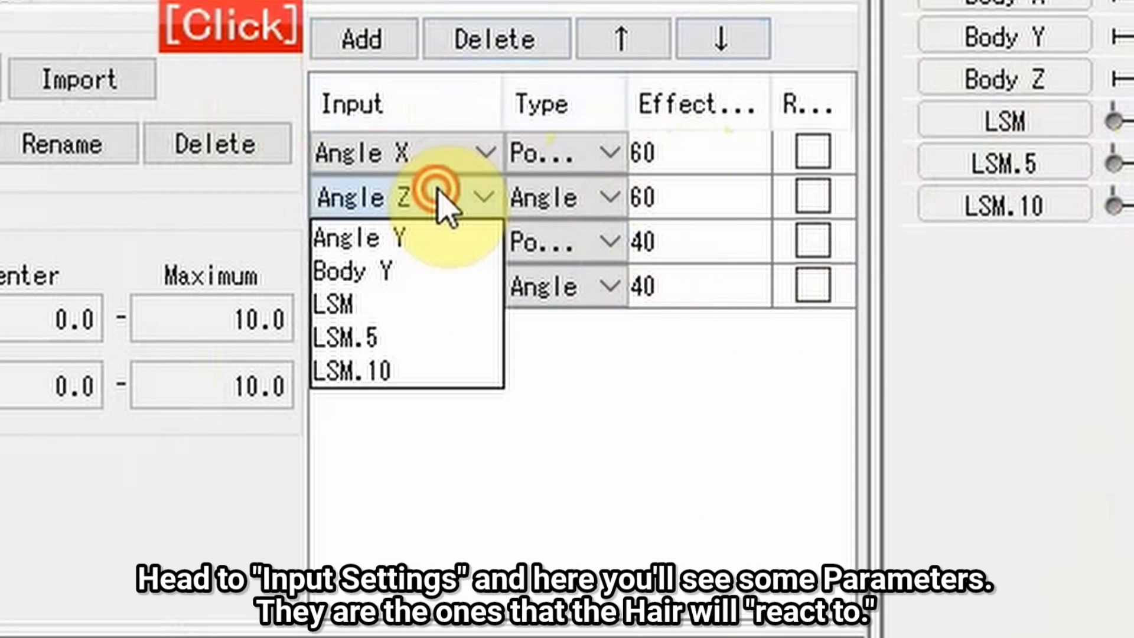
{"action": "left_click", "coordinate": [652, 196]}
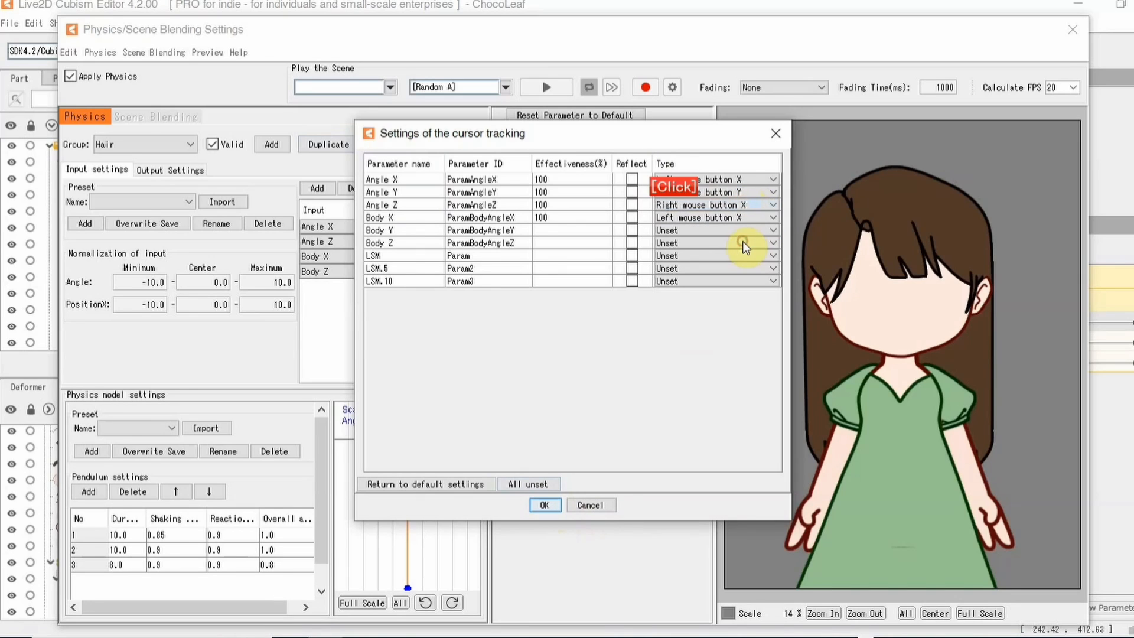
Assign the mouse drag for Body Z tracking and tilt the head both ways to watch the hair sway
{"action": "left_click", "coordinate": [544, 506]}
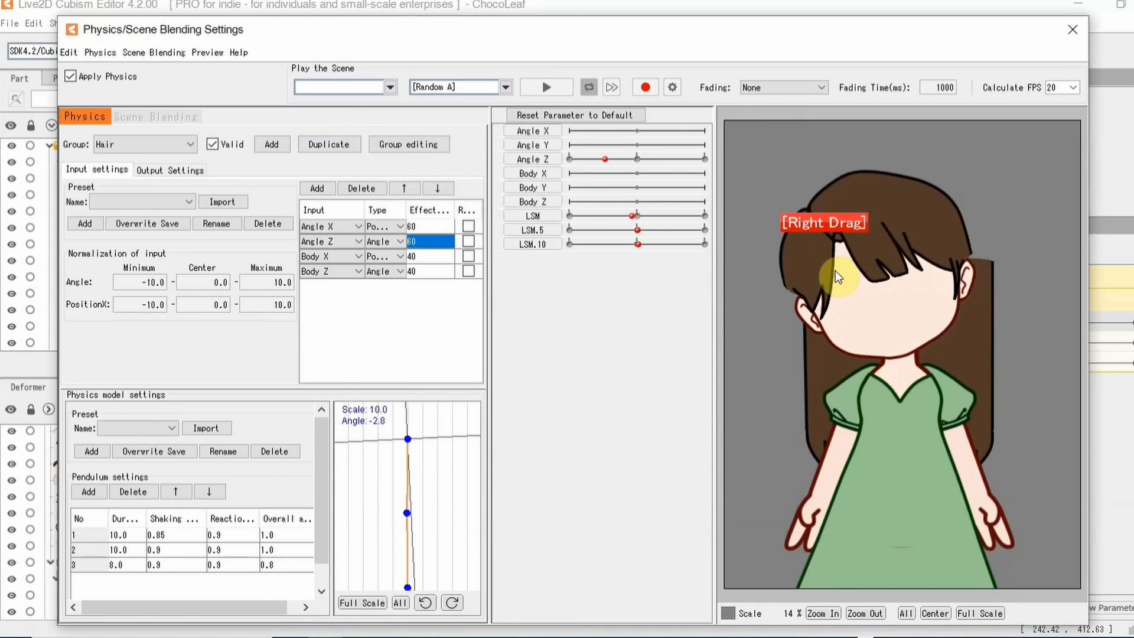
{"action": "left_click_drag", "start_coordinate": [835, 277], "coordinate": [968, 385]}
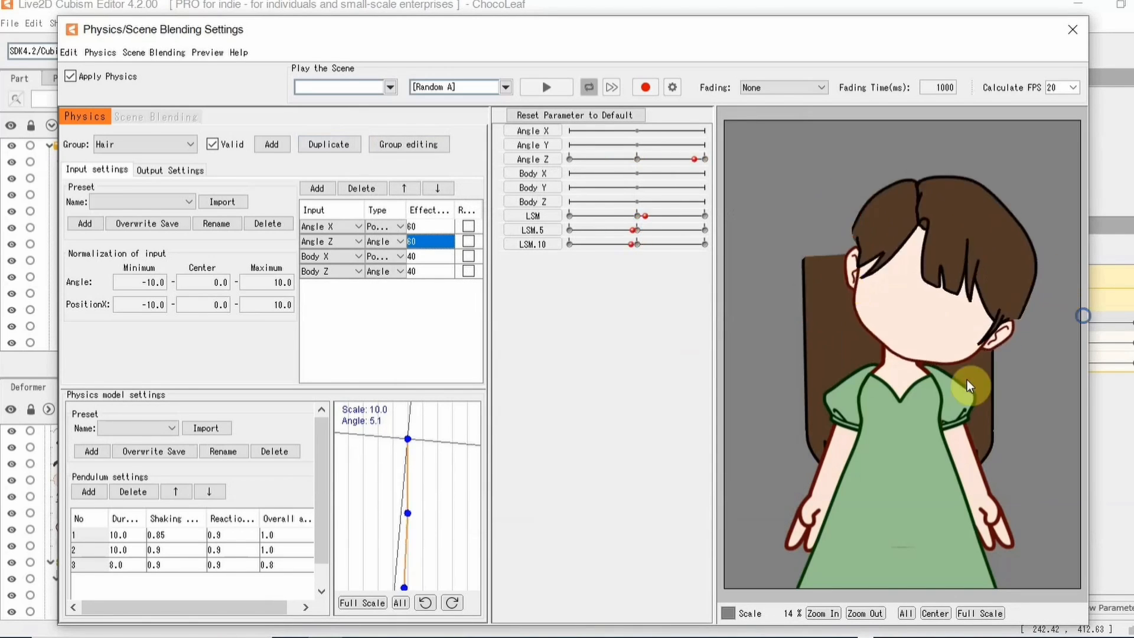
{"action": "left_click_drag", "start_coordinate": [968, 385], "coordinate": [1037, 451]}
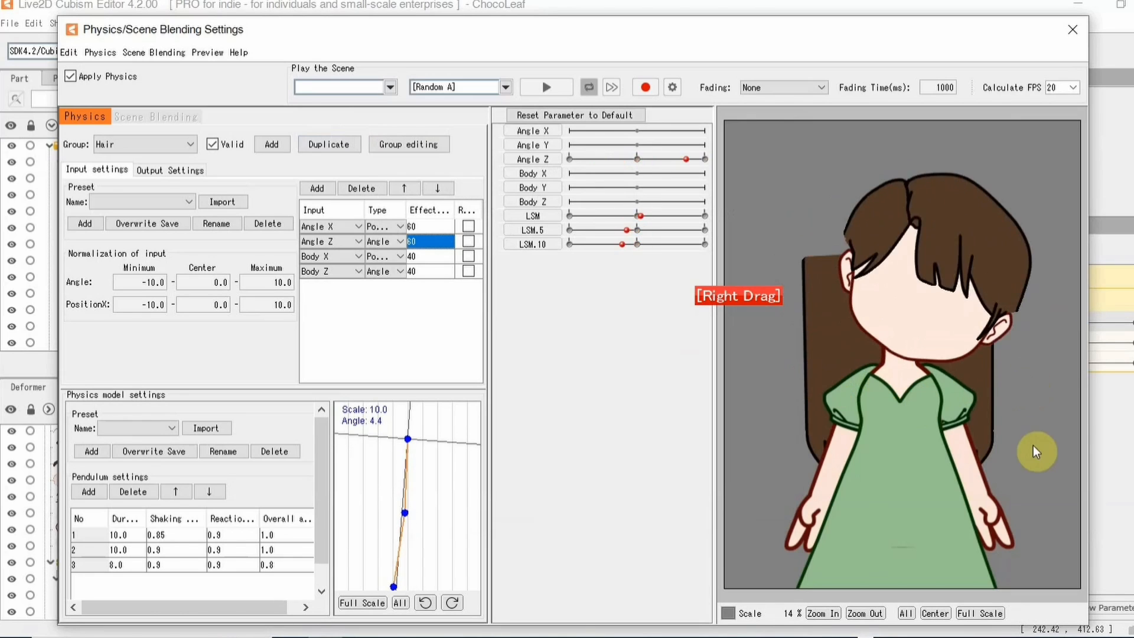
{"action": "left_click_drag", "start_coordinate": [1035, 452], "coordinate": [786, 426]}
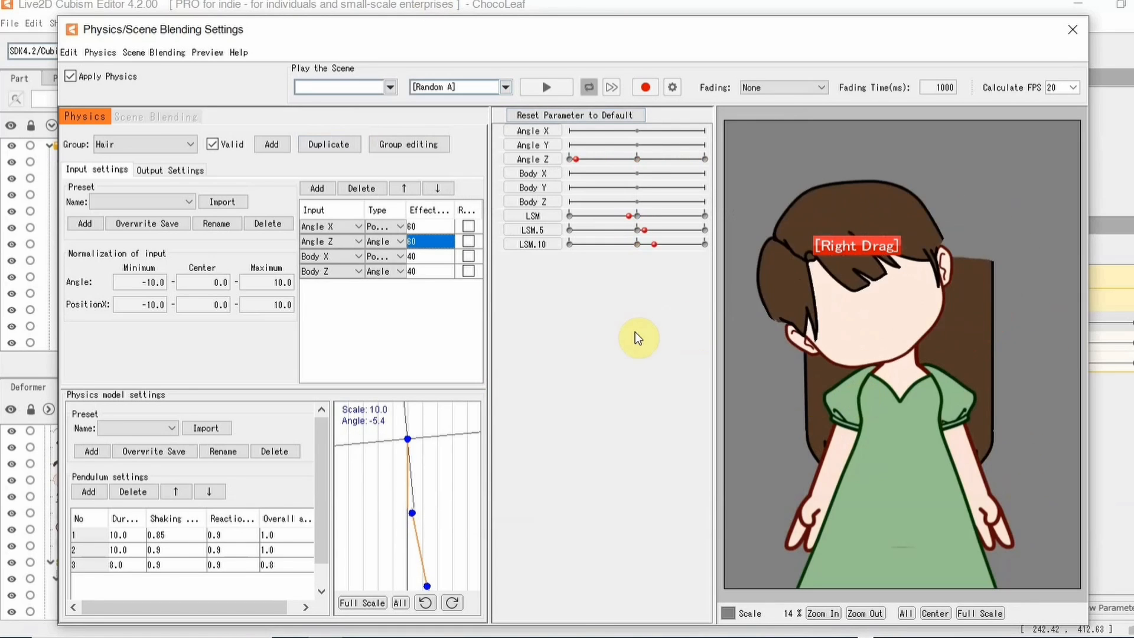
{"action": "left_click_drag", "start_coordinate": [639, 338], "coordinate": [871, 304]}
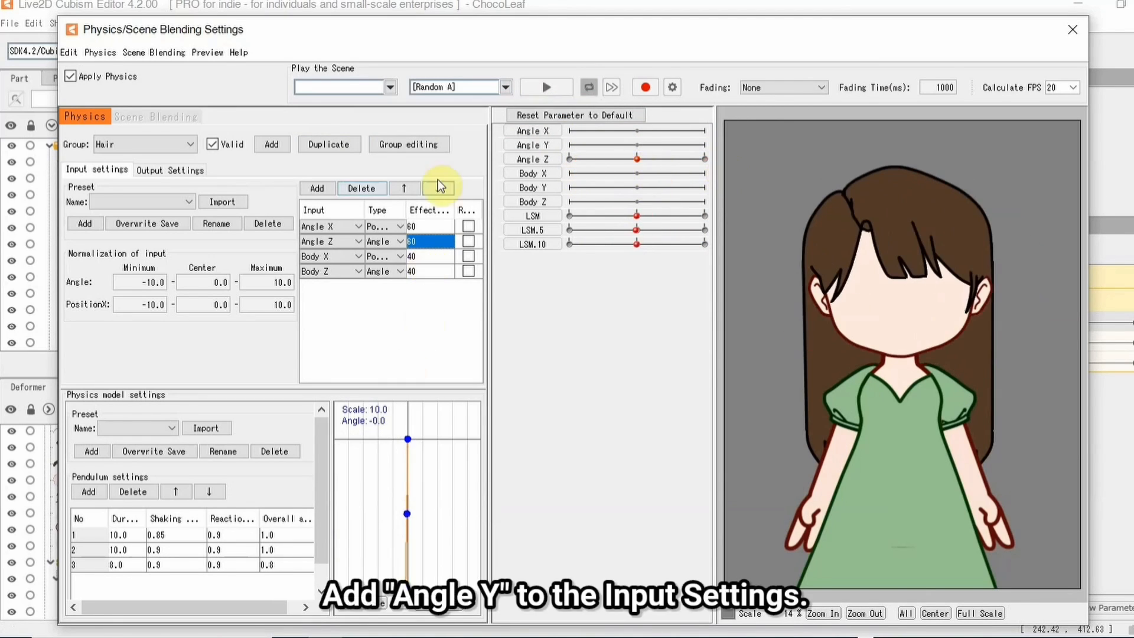
Add Angle Y as a Hair input at effect 10 and lower the Angle X effect to 3
{"action": "left_click", "coordinate": [316, 187]}
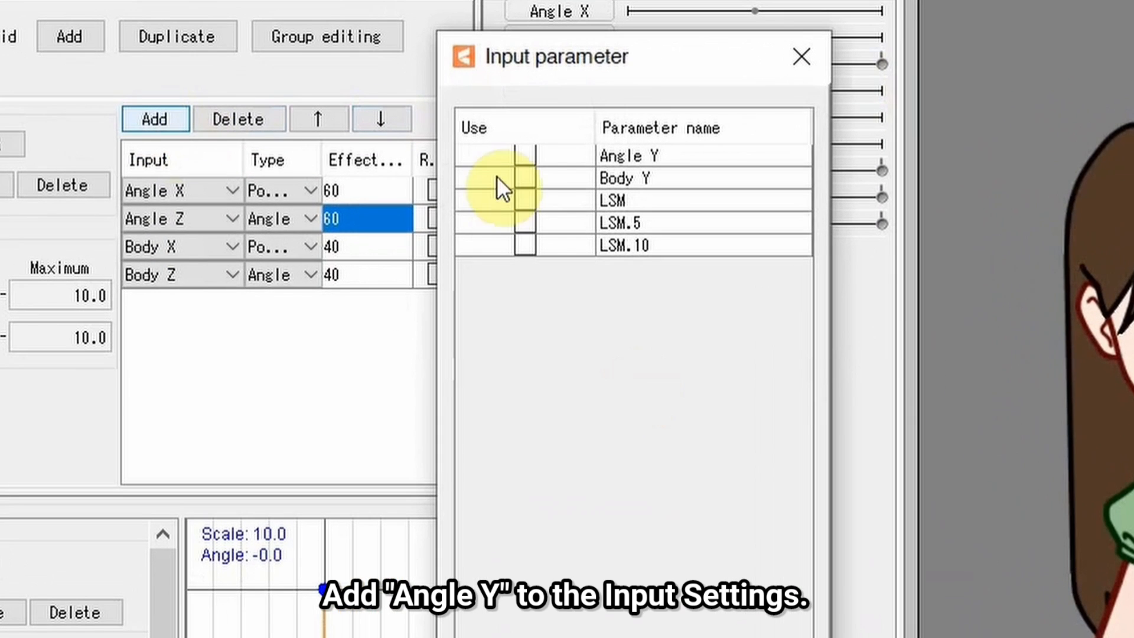
{"action": "left_click", "coordinate": [525, 156]}
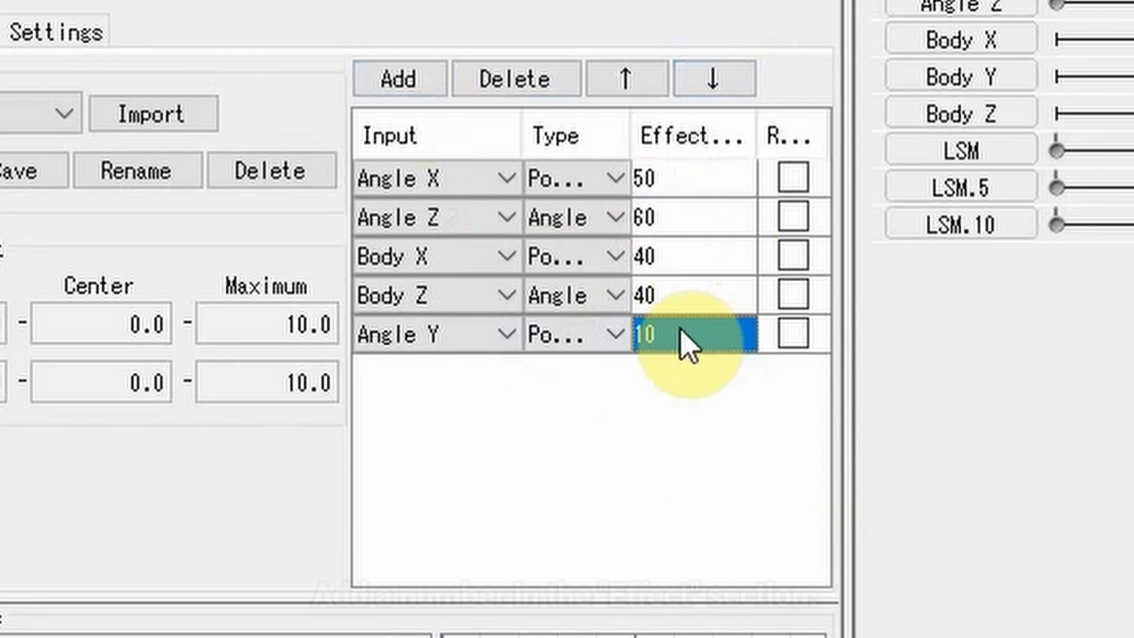
{"action": "left_click", "coordinate": [690, 177]}
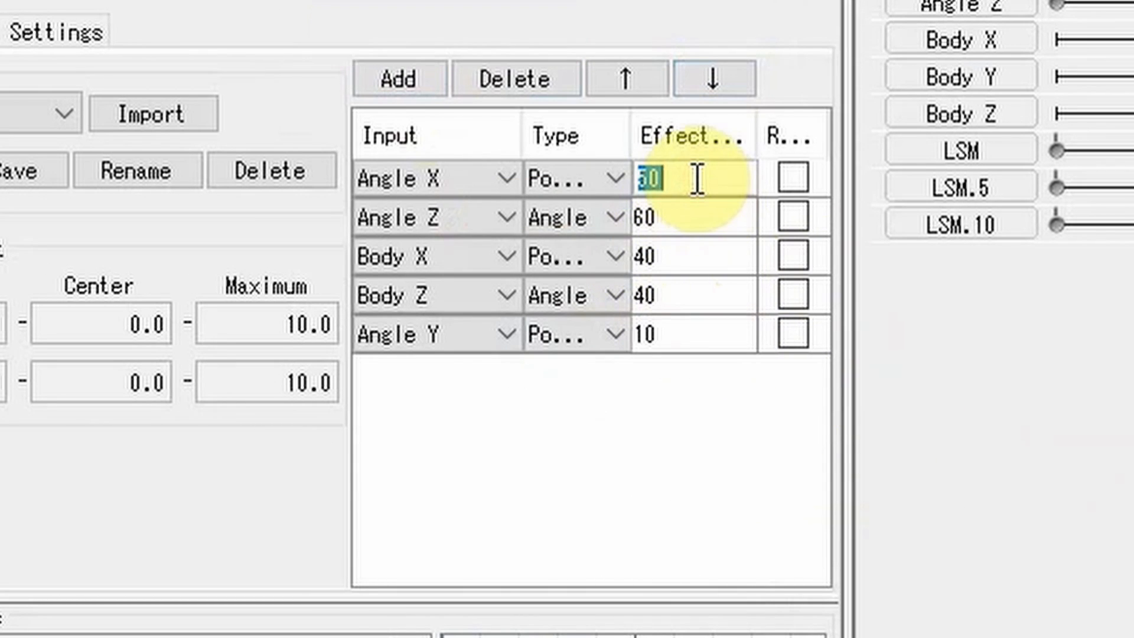
{"action": "type", "text": "3"}
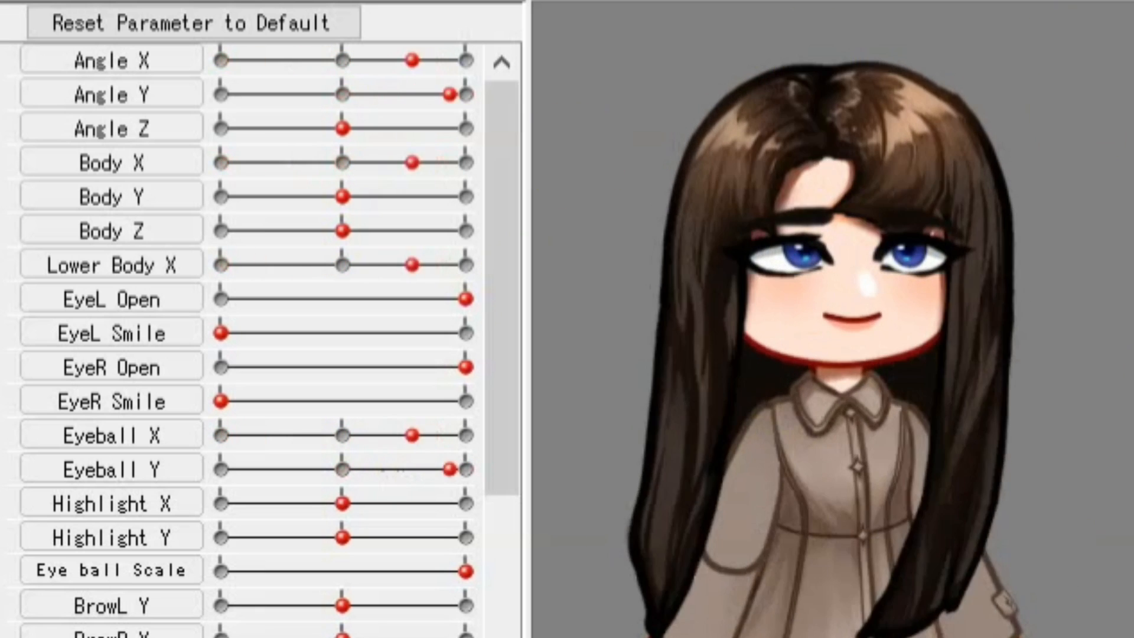
Close the Physics/Scene Blending Settings and return to the ChocoLeaf model
{"action": "left_click", "coordinate": [189, 21]}
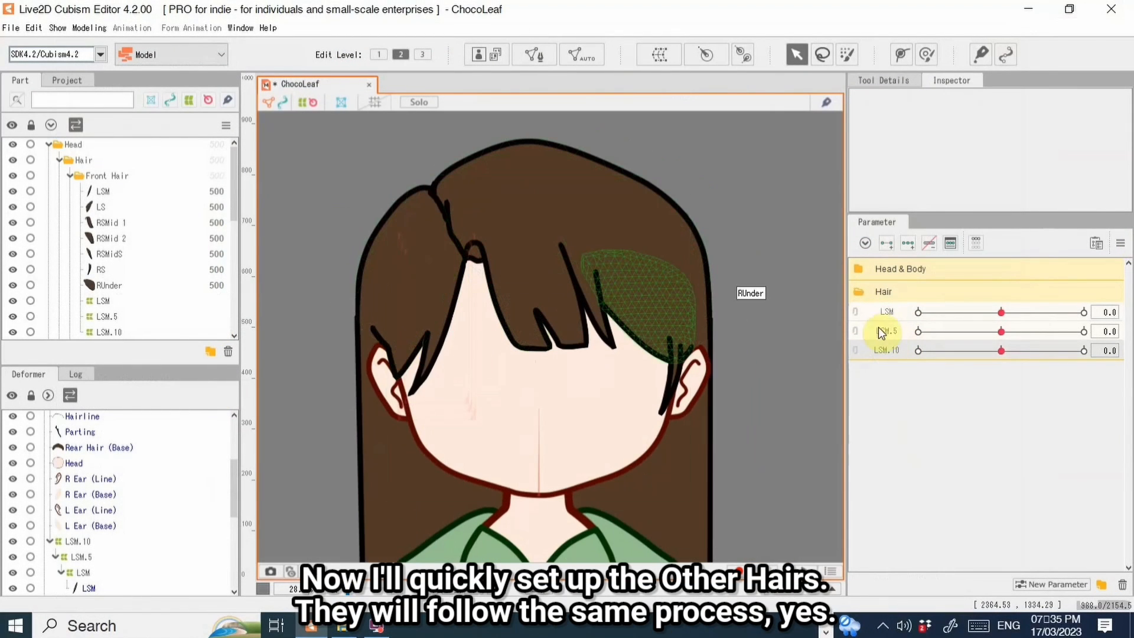
Add the RSMid and RSMid2 strand parameters as Hair outputs and correct their pendulum numbers to 1-2-3
{"action": "left_click", "coordinate": [1058, 583]}
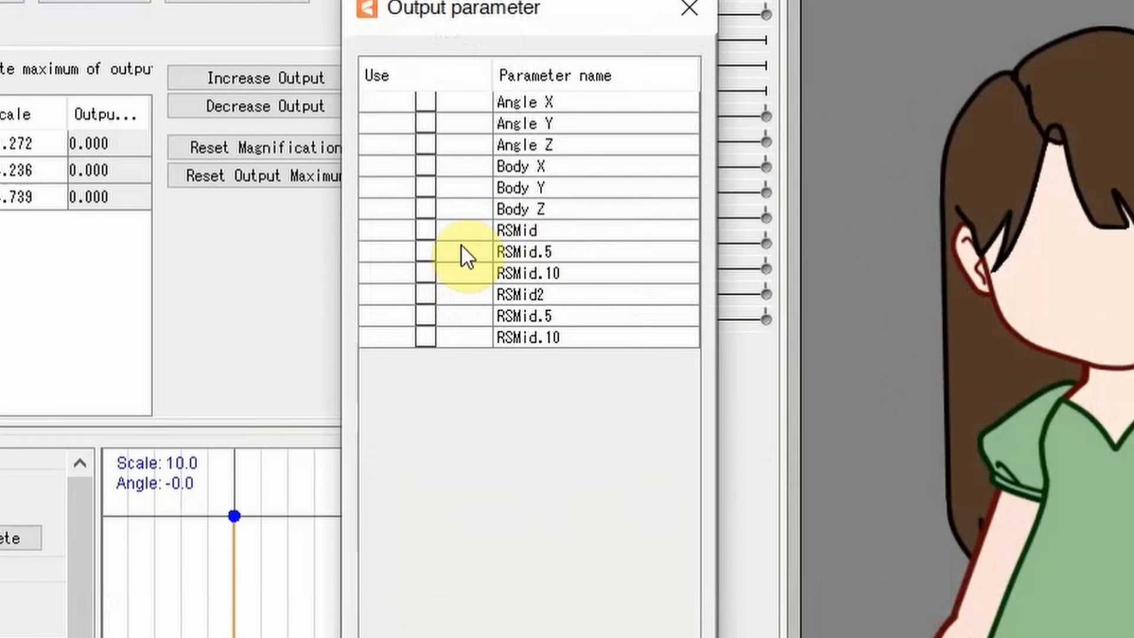
{"action": "left_click", "coordinate": [429, 232]}
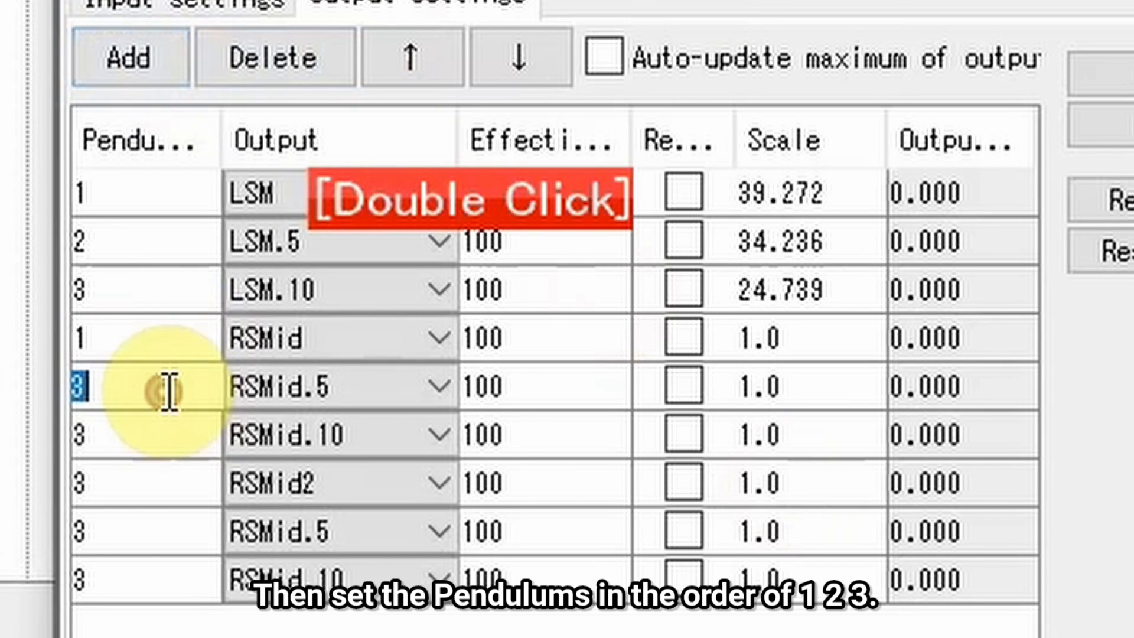
{"action": "key", "text": "Backspace"}
{"action": "type", "text": "2"}
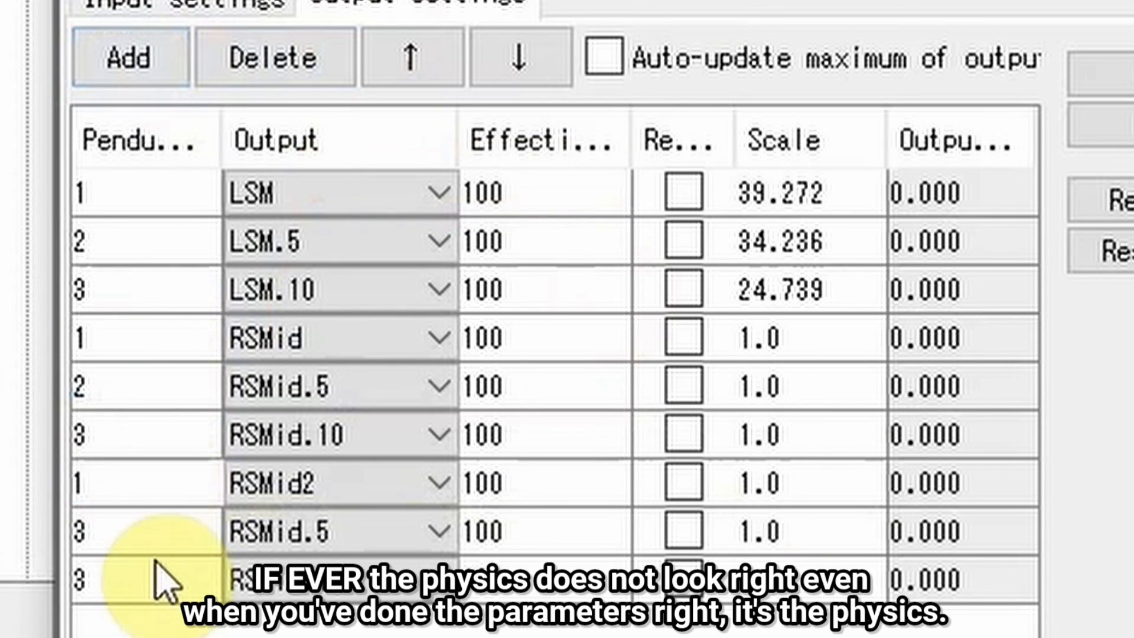
{"action": "key", "text": "Enter"}
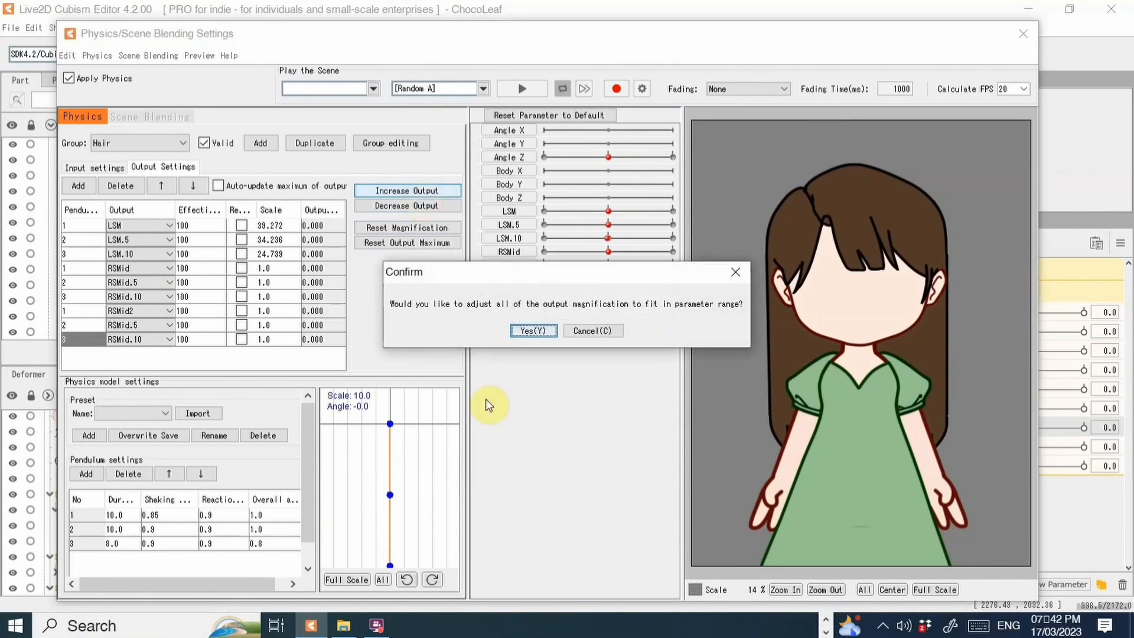
Confirm fitting output magnifications to parameter ranges, then expand a strand's nested hair deformers
{"action": "left_click", "coordinate": [532, 330]}
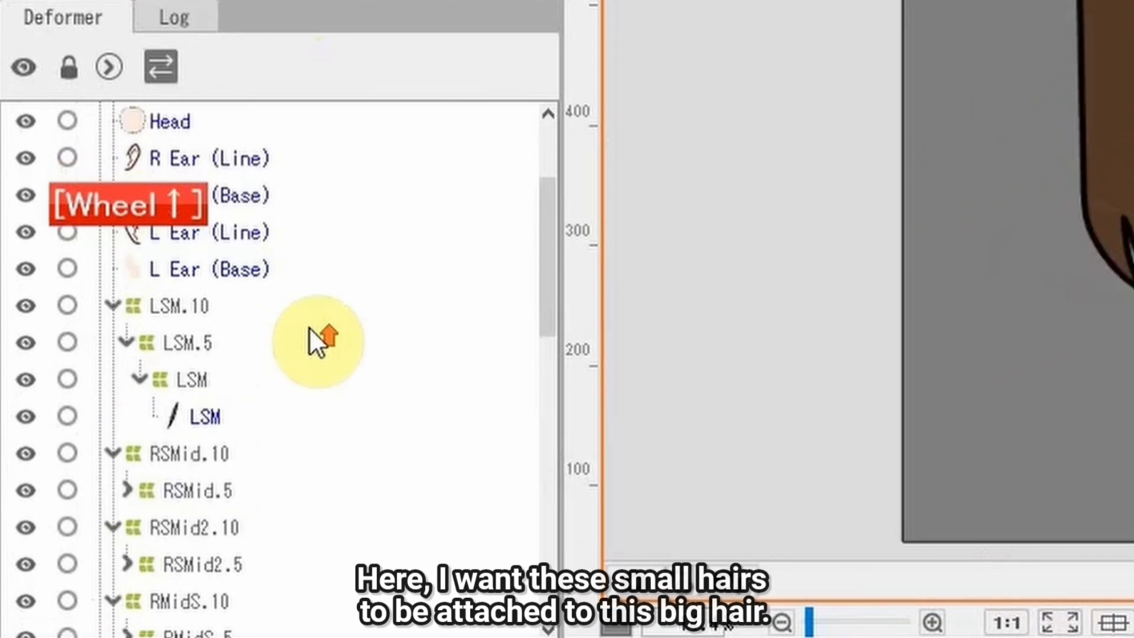
{"action": "scroll", "scroll_direction": "down", "scroll_amount": 3}
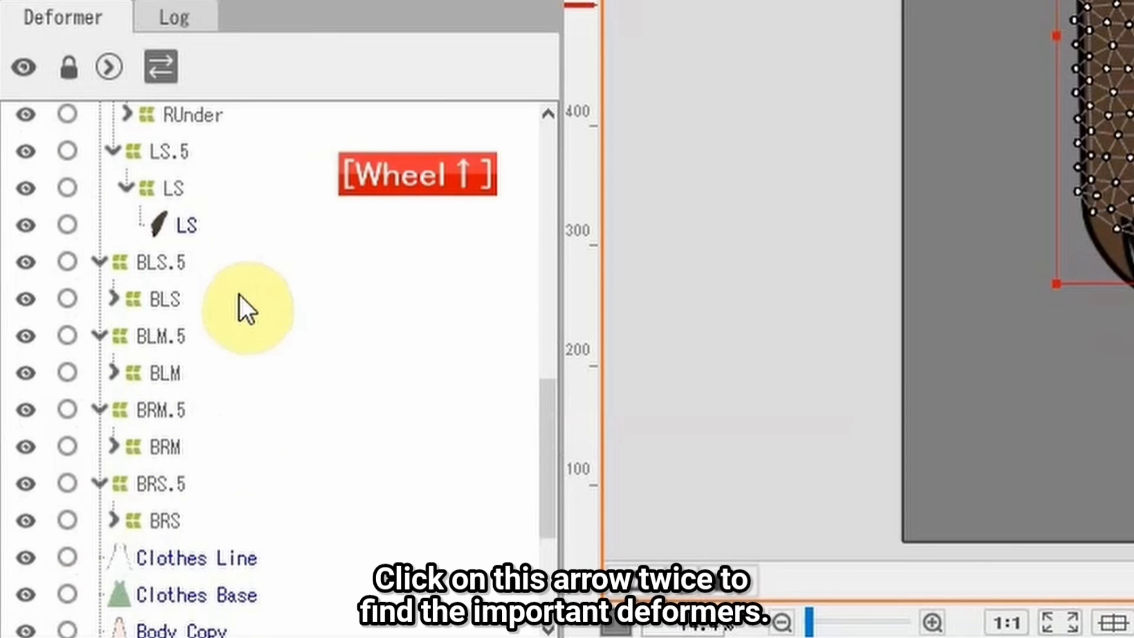
{"action": "left_click", "coordinate": [106, 66]}
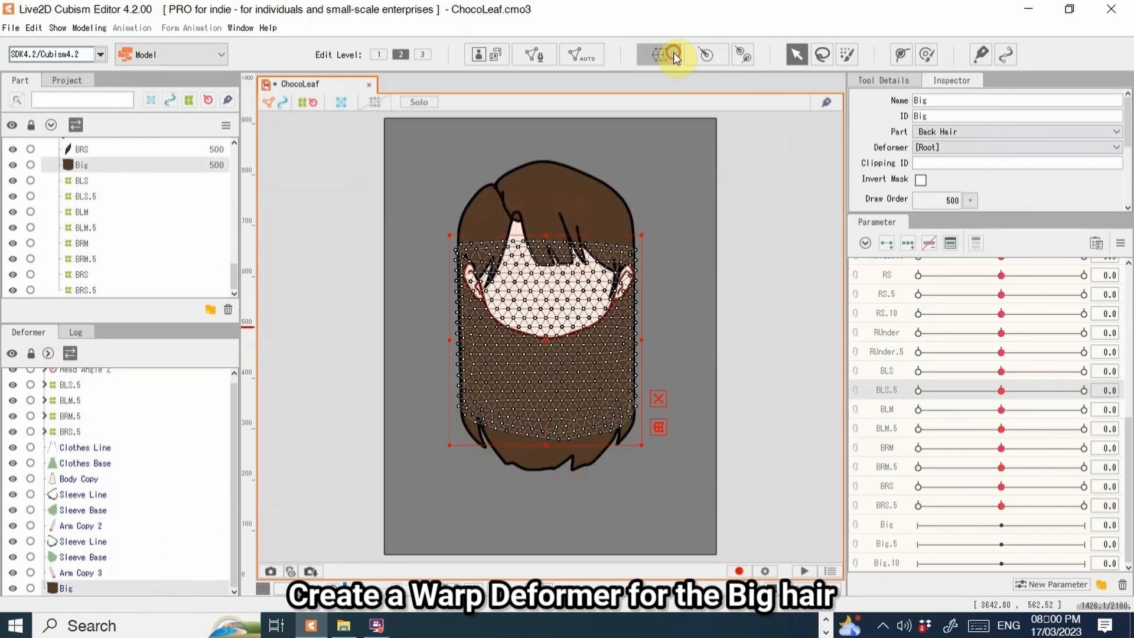
Create Warp Deformer 'Big' over the Big hair and reparent BLS.5, BLM.5, BRM.5, BRS.5 into it
{"action": "left_click", "coordinate": [671, 54]}
{"action": "type", "text": "Big"}
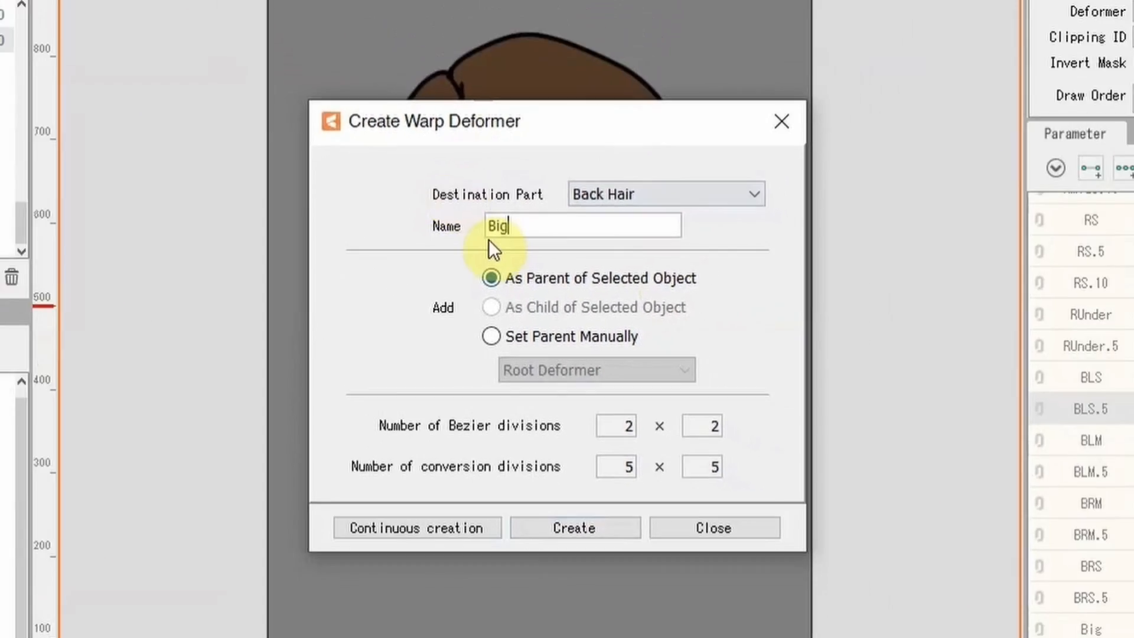
{"action": "left_click", "coordinate": [575, 527]}
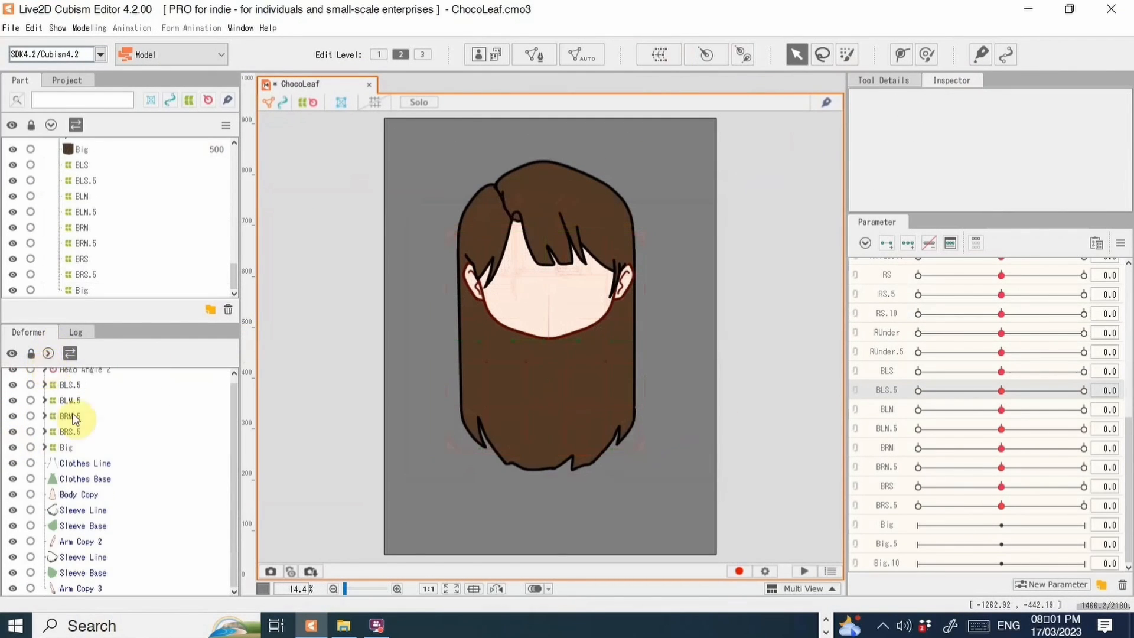
{"action": "left_click", "coordinate": [70, 431]}
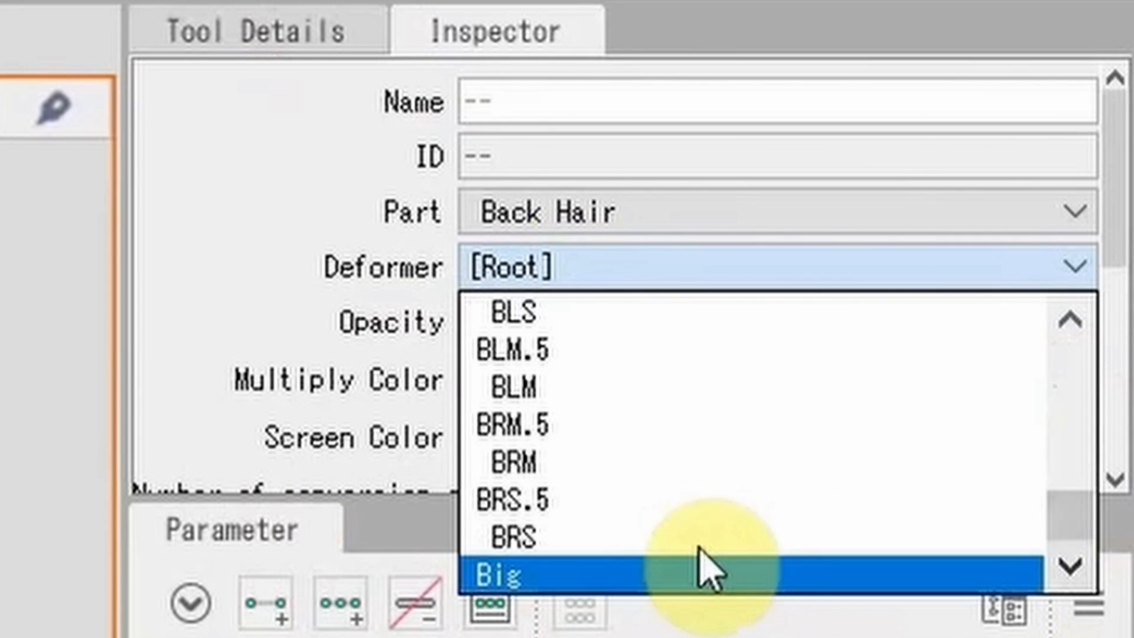
{"action": "left_click", "coordinate": [498, 573]}
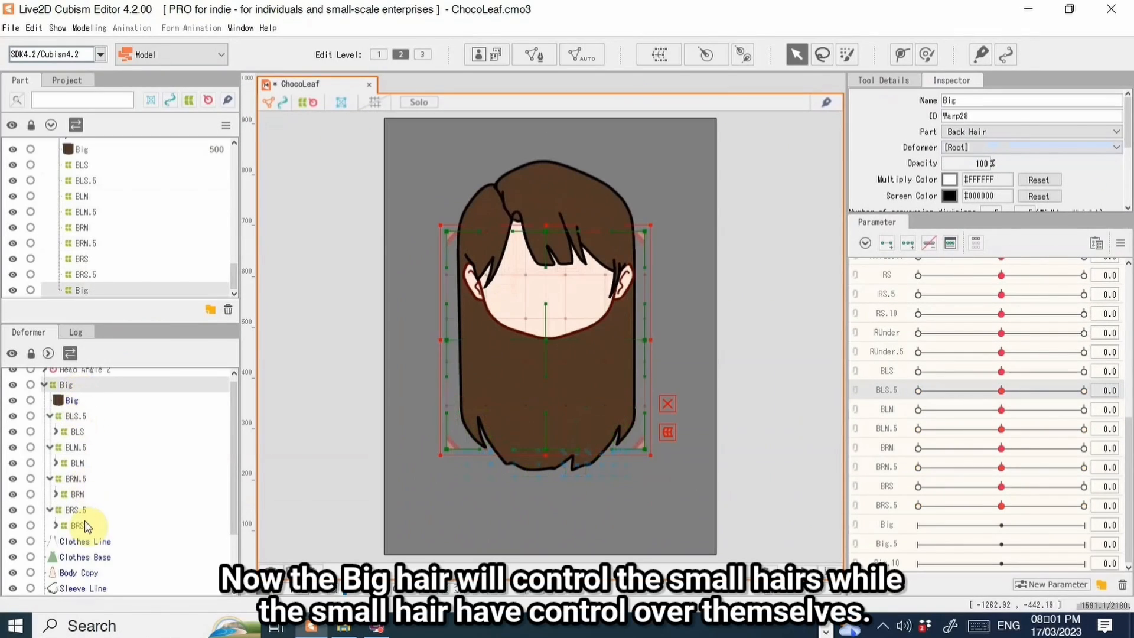
{"action": "left_click_drag", "start_coordinate": [544, 303], "coordinate": [491, 357]}
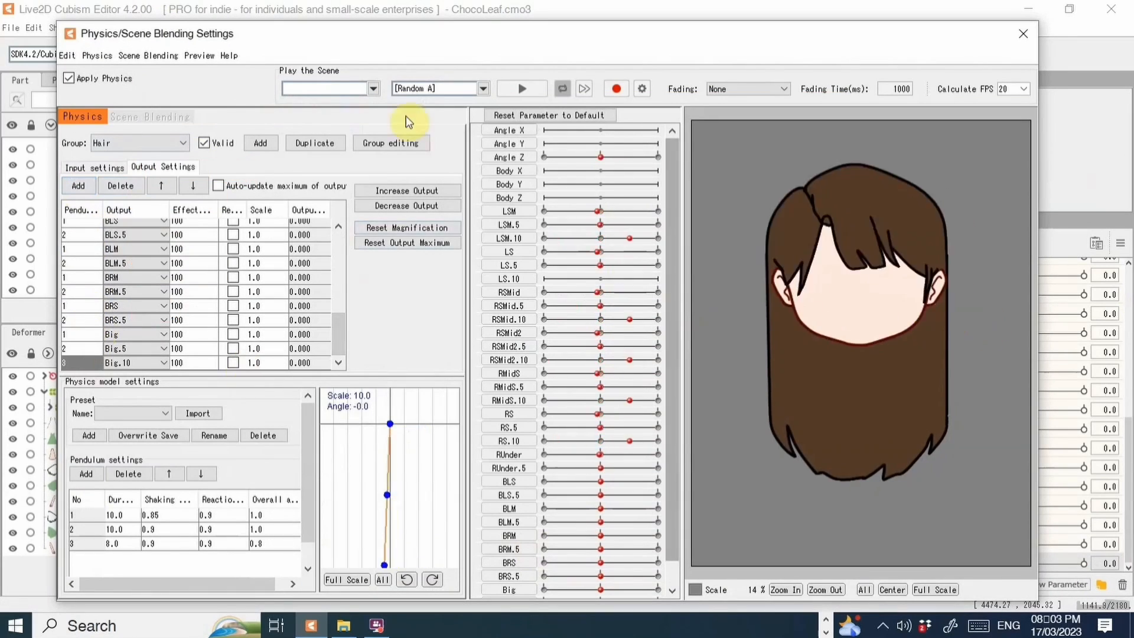
Adjust the hair Output Settings scales and play the scene to preview the head sway
{"action": "left_click", "coordinate": [408, 205]}
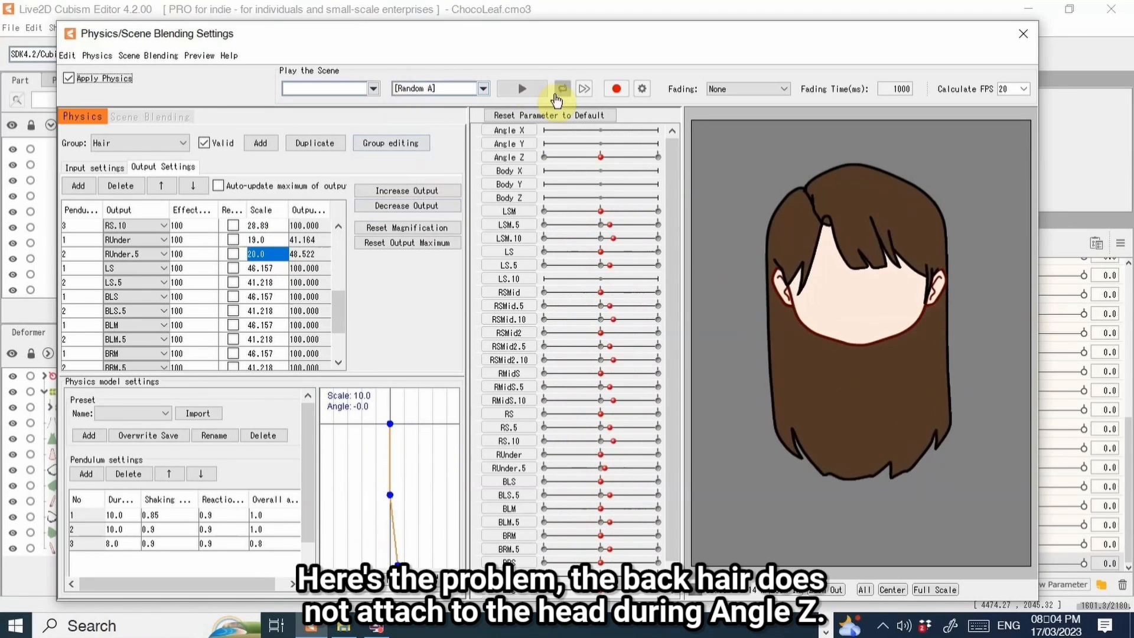
{"action": "left_click", "coordinate": [521, 87]}
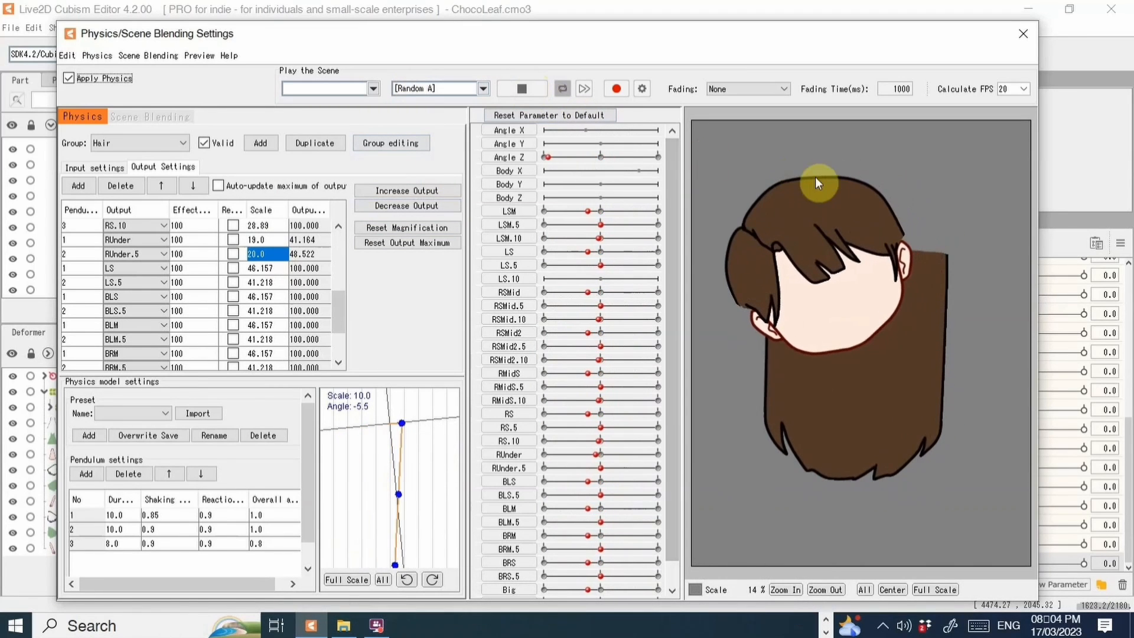
{"action": "left_click", "coordinate": [1020, 33]}
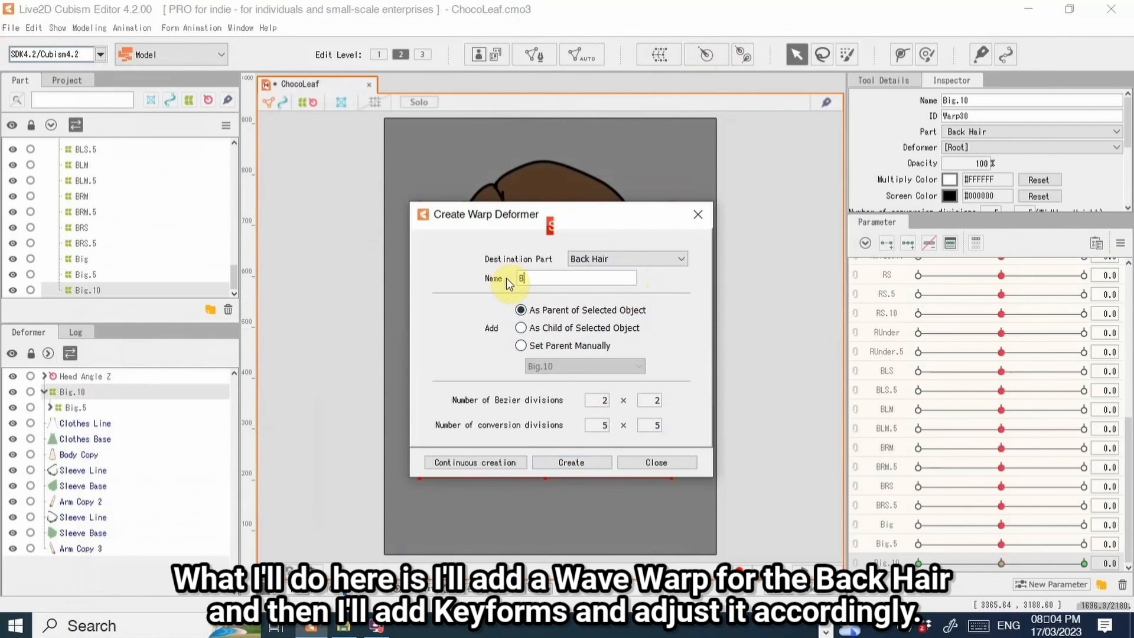
Create the 'Big Head Angle Attach' warp deformer as parent of Big.10
{"action": "type", "text": "ig Head Angle"}
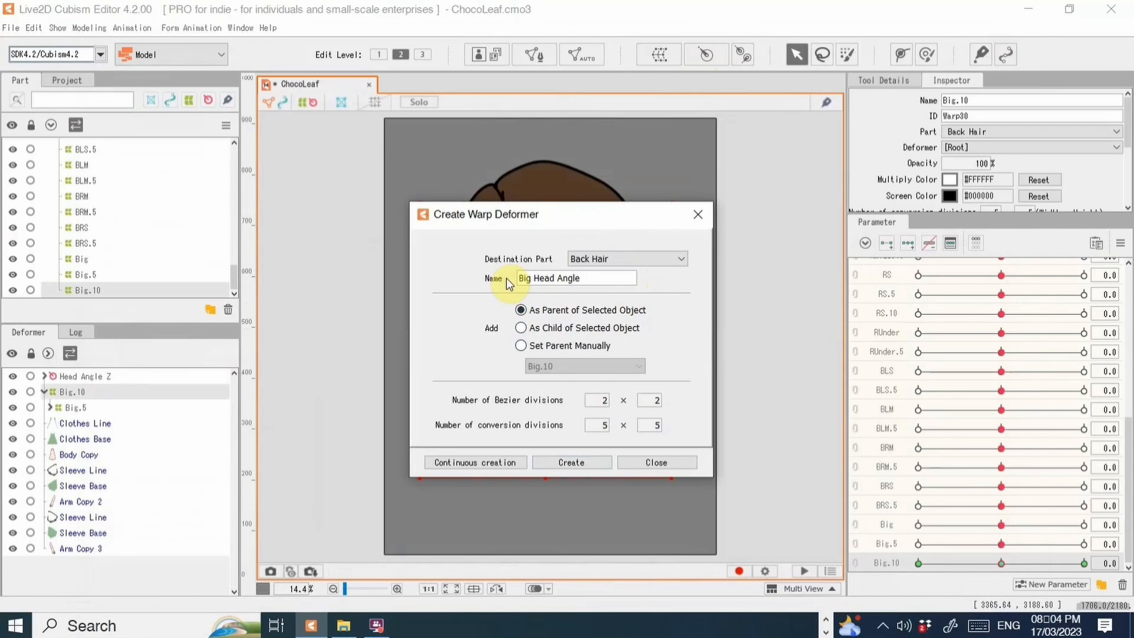
{"action": "type", "text": "Attach"}
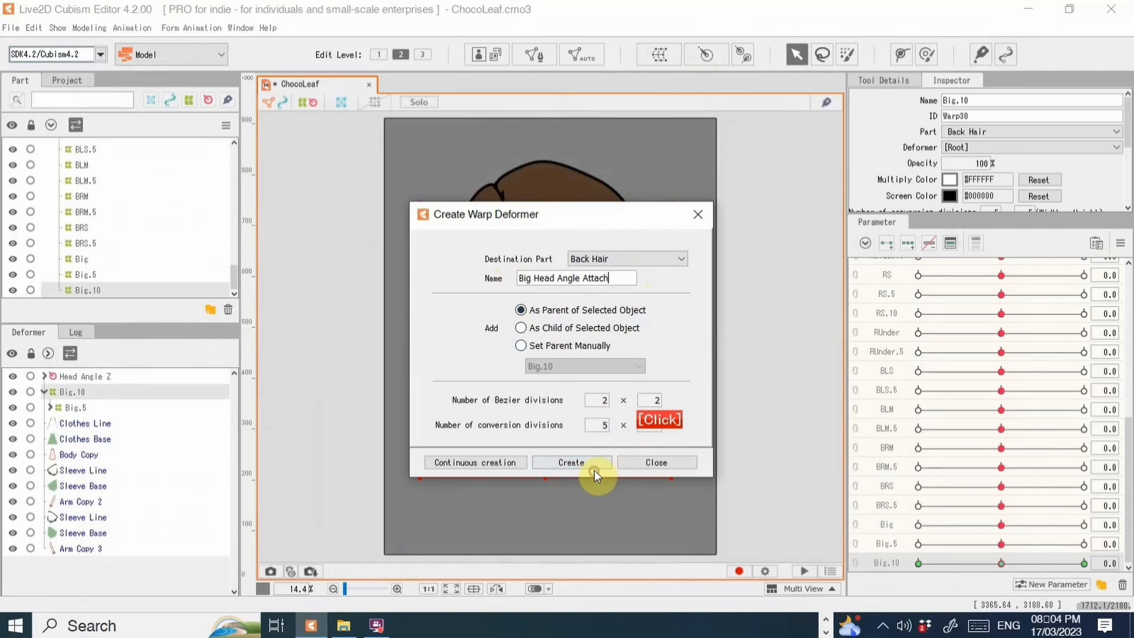
{"action": "left_click", "coordinate": [572, 462]}
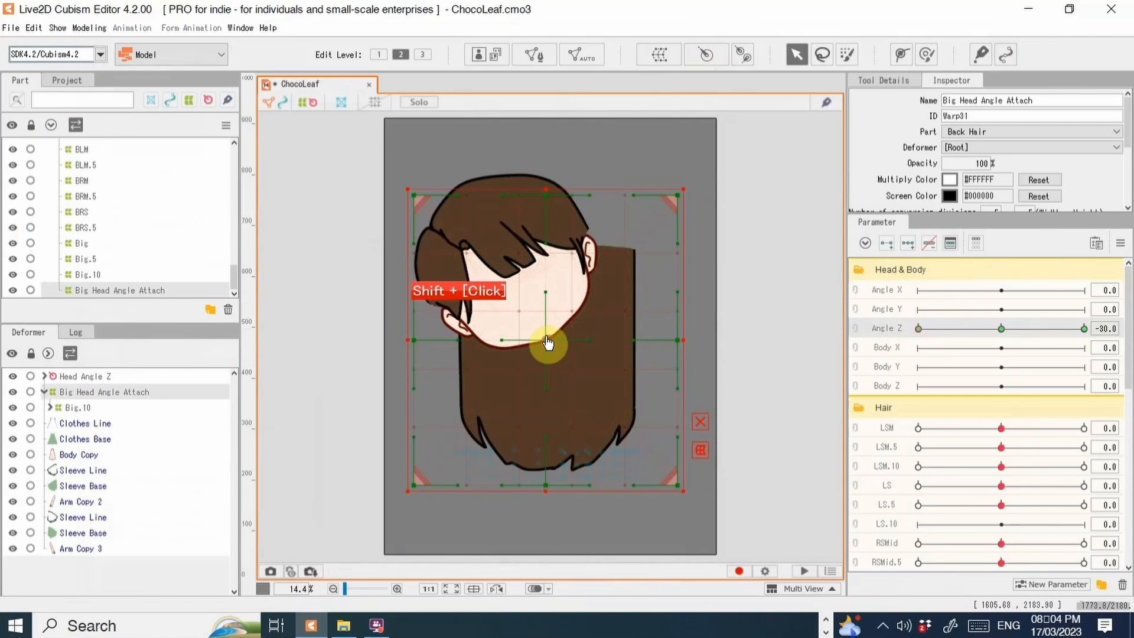
Rotate the back-hair warp at Angle Z -30 and 30 so the hair follows the head tilt
{"action": "left_click_drag", "start_coordinate": [546, 343], "coordinate": [507, 339]}
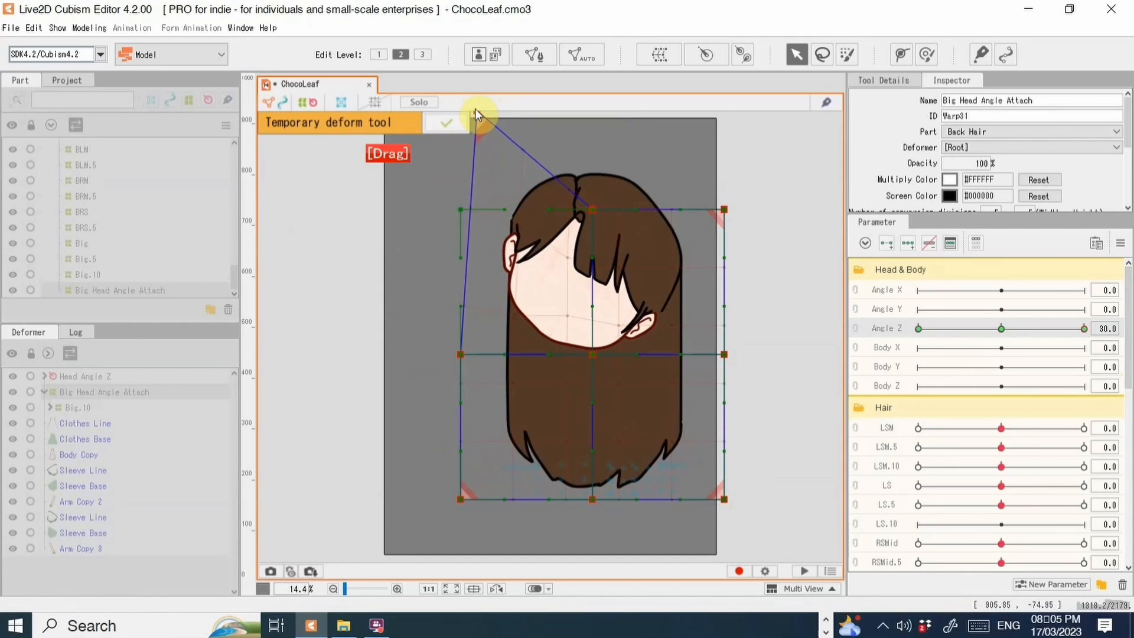
{"action": "left_click_drag", "start_coordinate": [476, 115], "coordinate": [463, 362]}
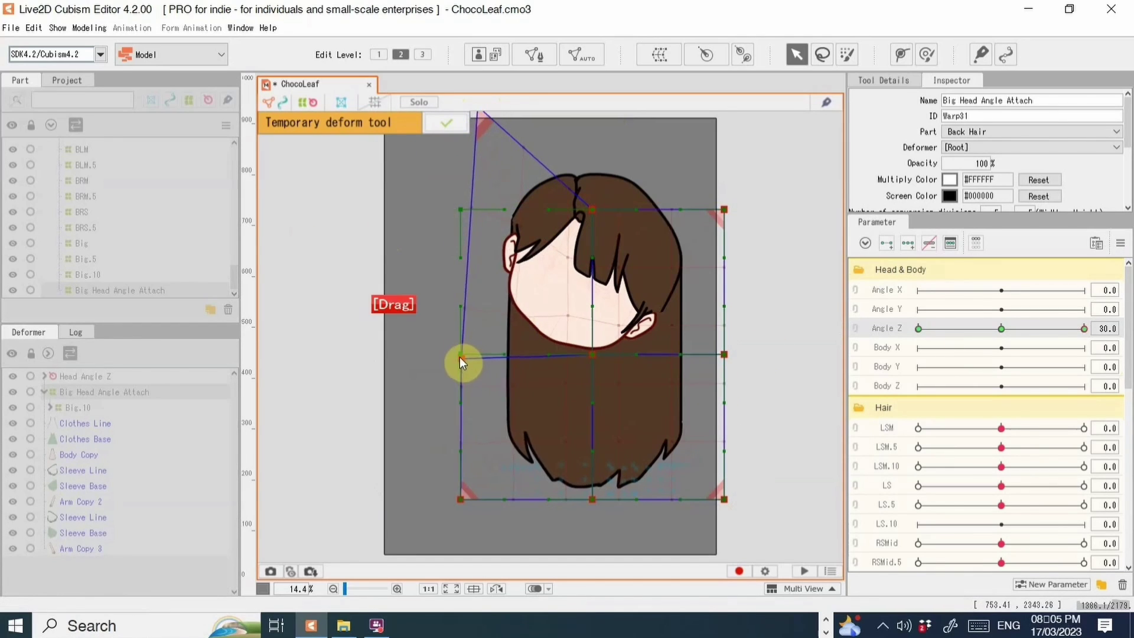
{"action": "left_click_drag", "start_coordinate": [1083, 328], "coordinate": [919, 328]}
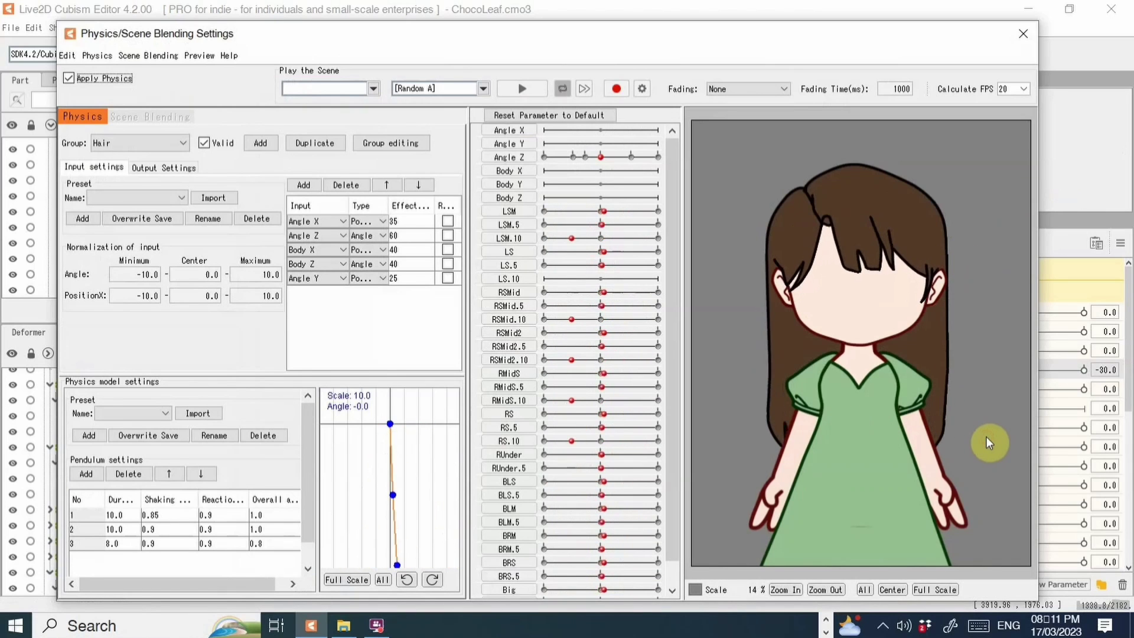
Close Physics/Scene Blending Settings and switch to Animation mode, prompting the target version
{"action": "left_click", "coordinate": [1019, 34]}
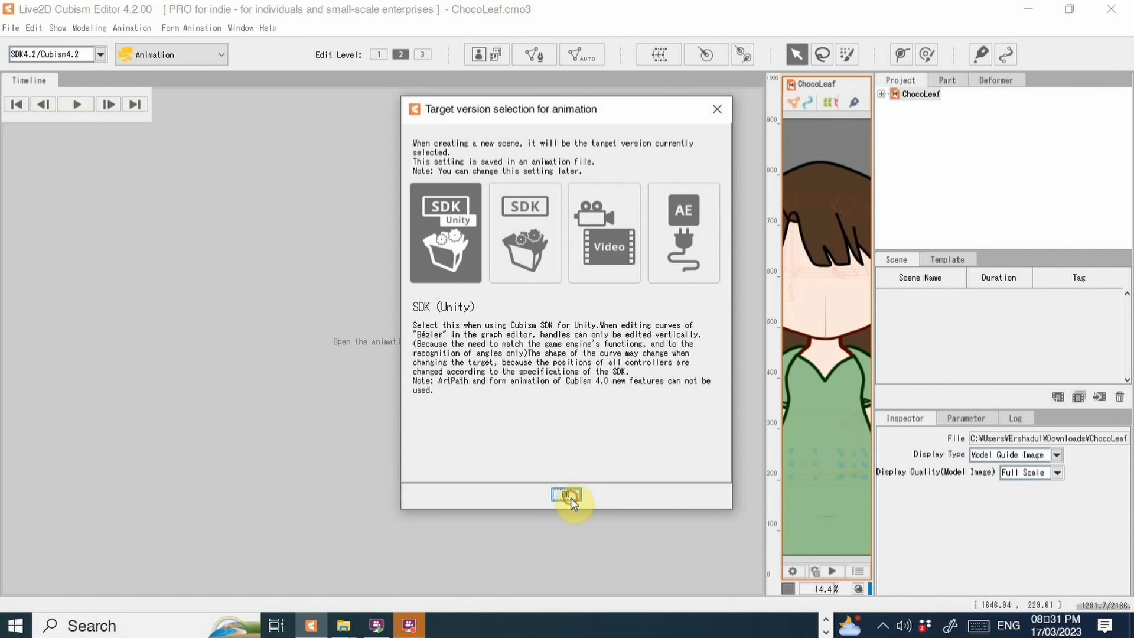
Confirm SDK (Unity), create the scene and expand ChocoLeaf's Head & Body parameters
{"action": "left_click", "coordinate": [562, 494]}
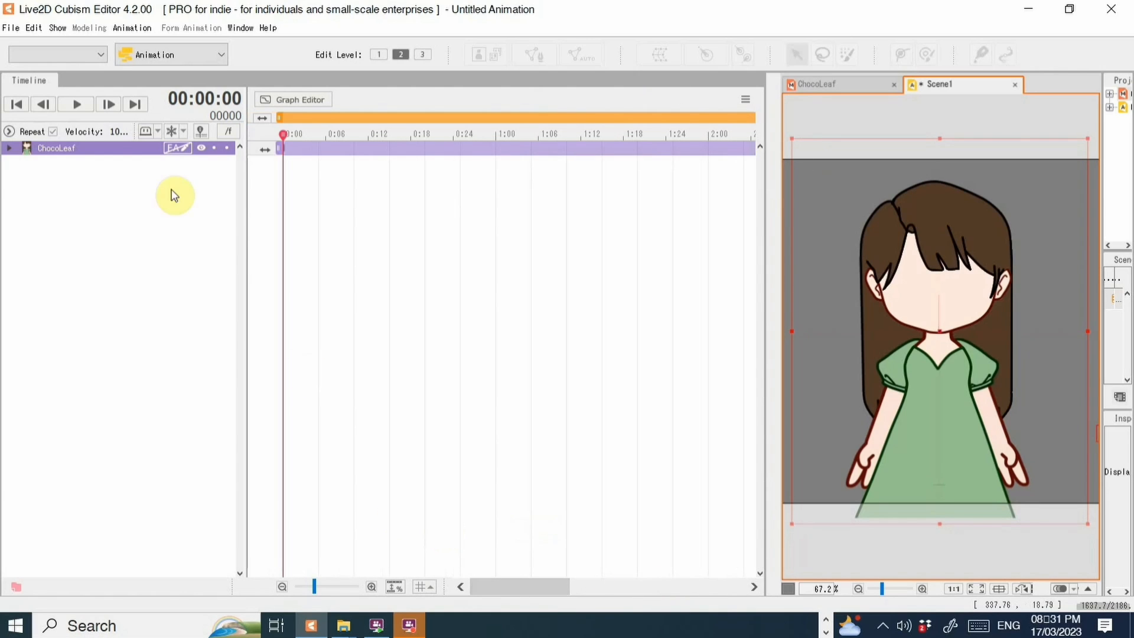
{"action": "left_click", "coordinate": [7, 149]}
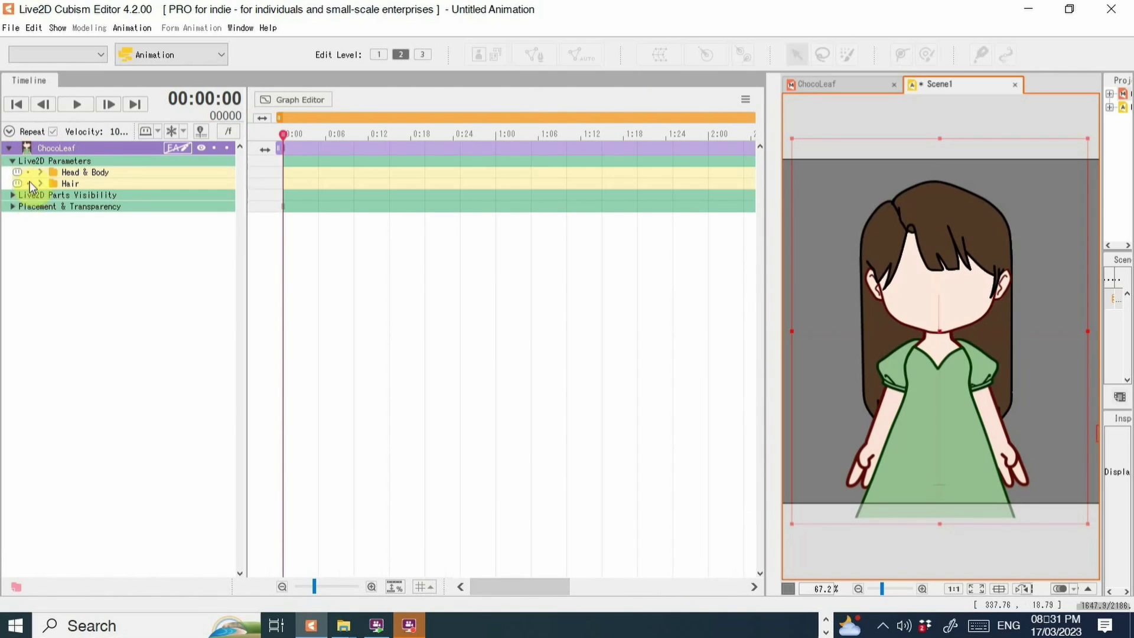
{"action": "left_click", "coordinate": [36, 172]}
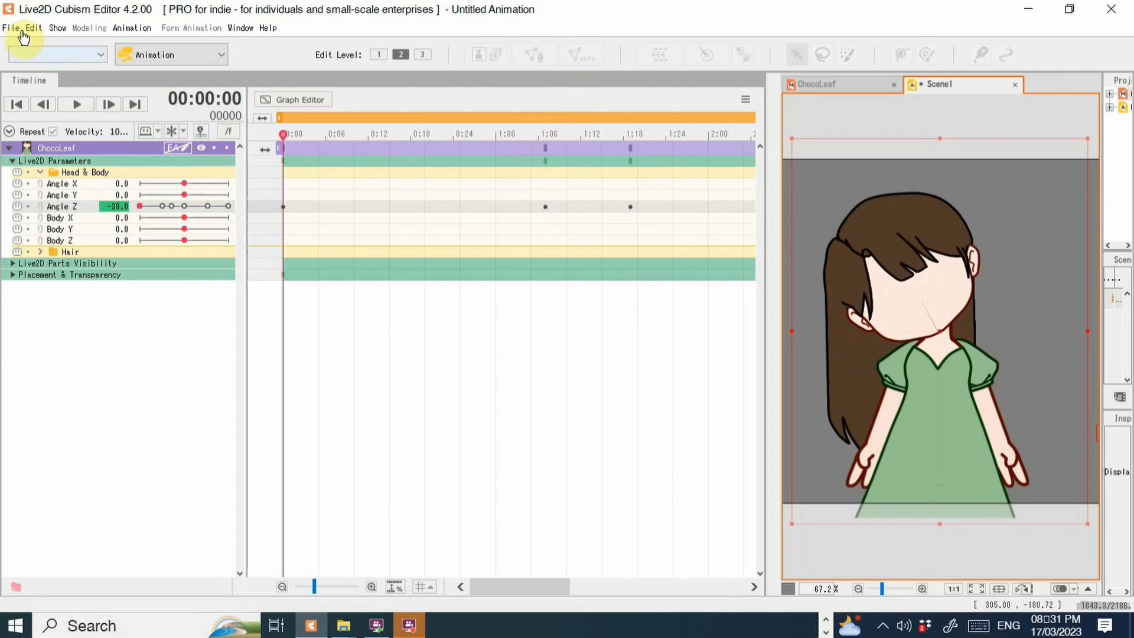
Keyframe Angle Z at 0:00, 1:06 and 1:18 so the head tilts side to side
{"action": "left_click", "coordinate": [76, 104]}
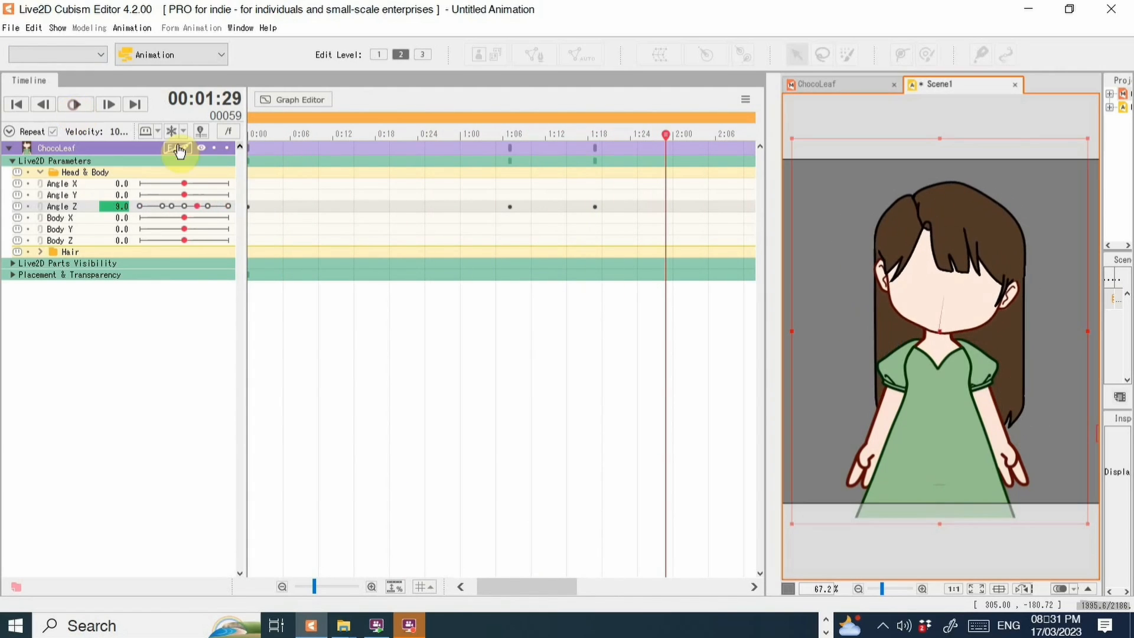
{"action": "left_click", "coordinate": [485, 140]}
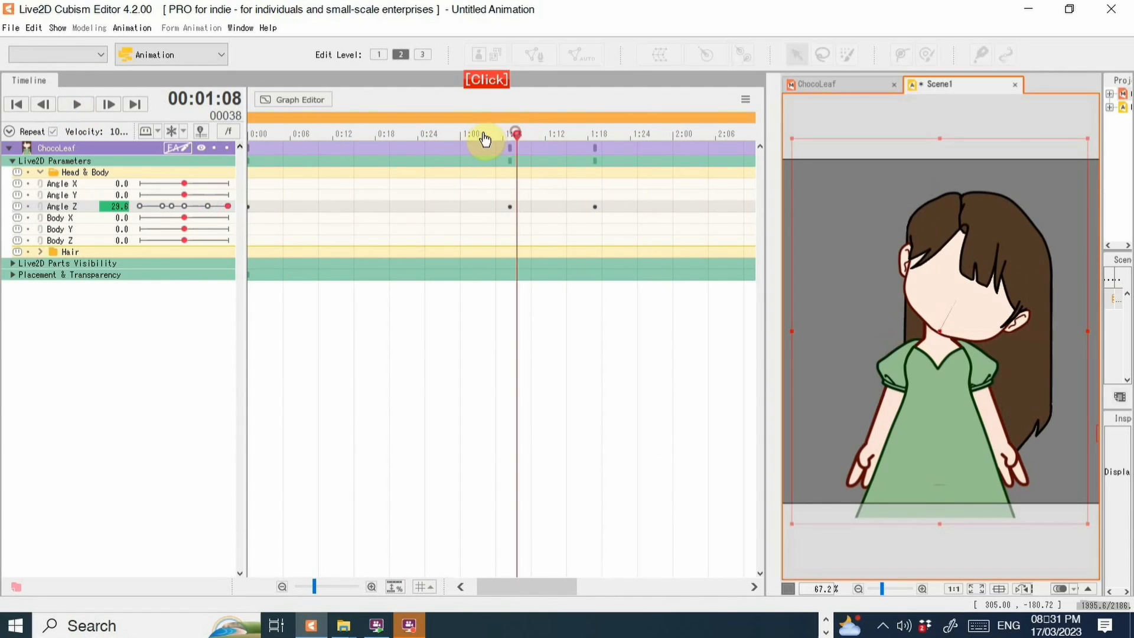
{"action": "left_click", "coordinate": [16, 104]}
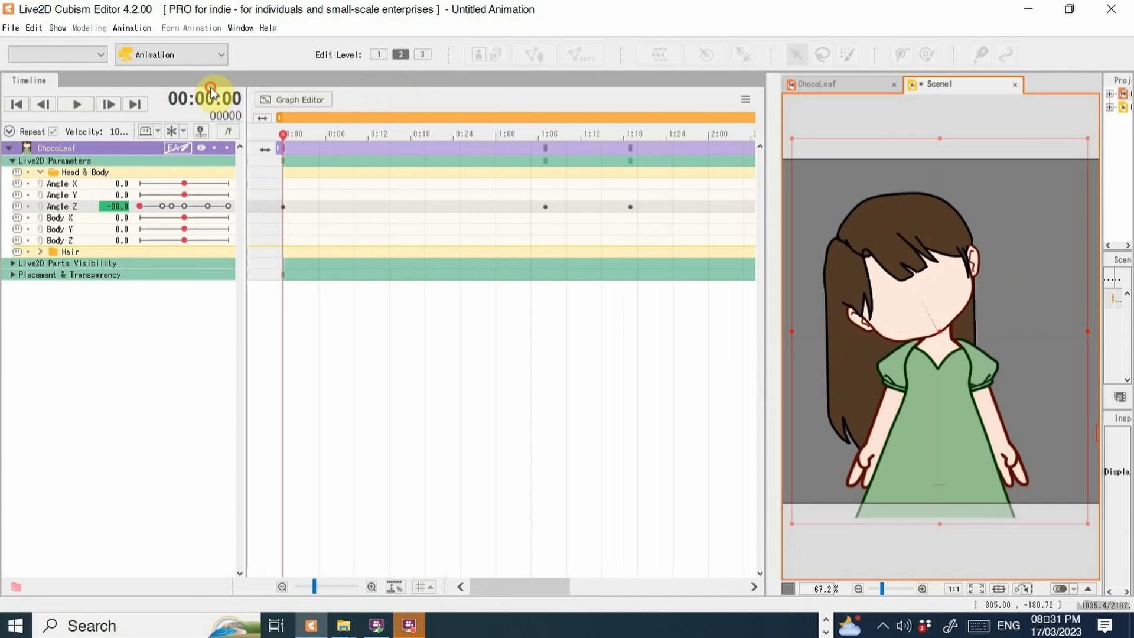
Bake Animation from Physics onto the Hair track for all hair parameters and play it back
{"action": "left_click", "coordinate": [132, 28]}
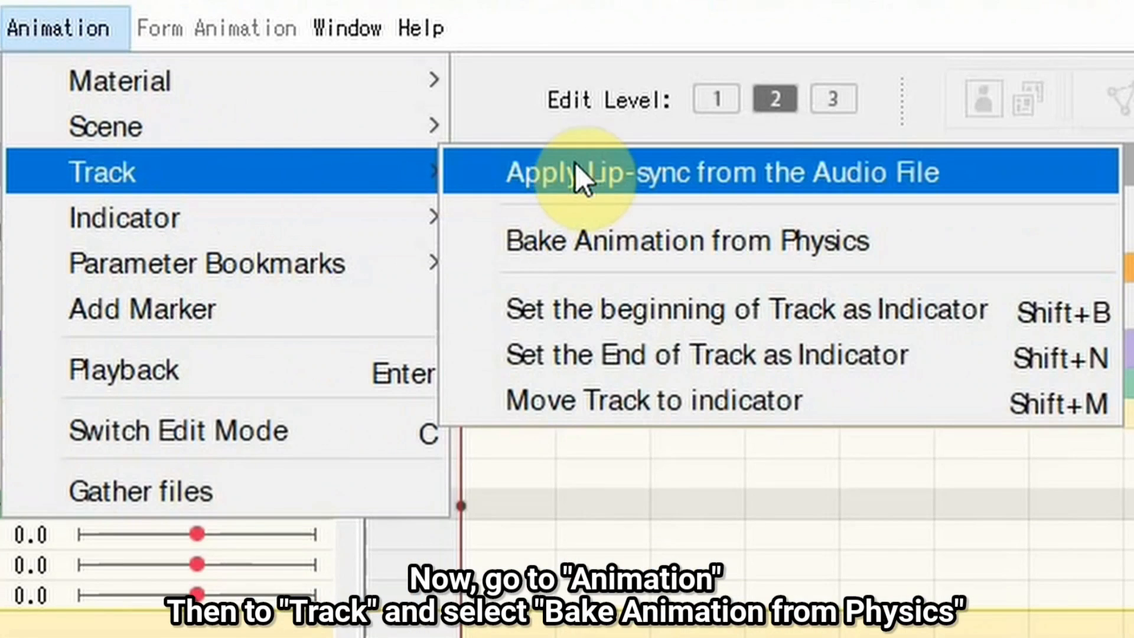
{"action": "left_click", "coordinate": [685, 239]}
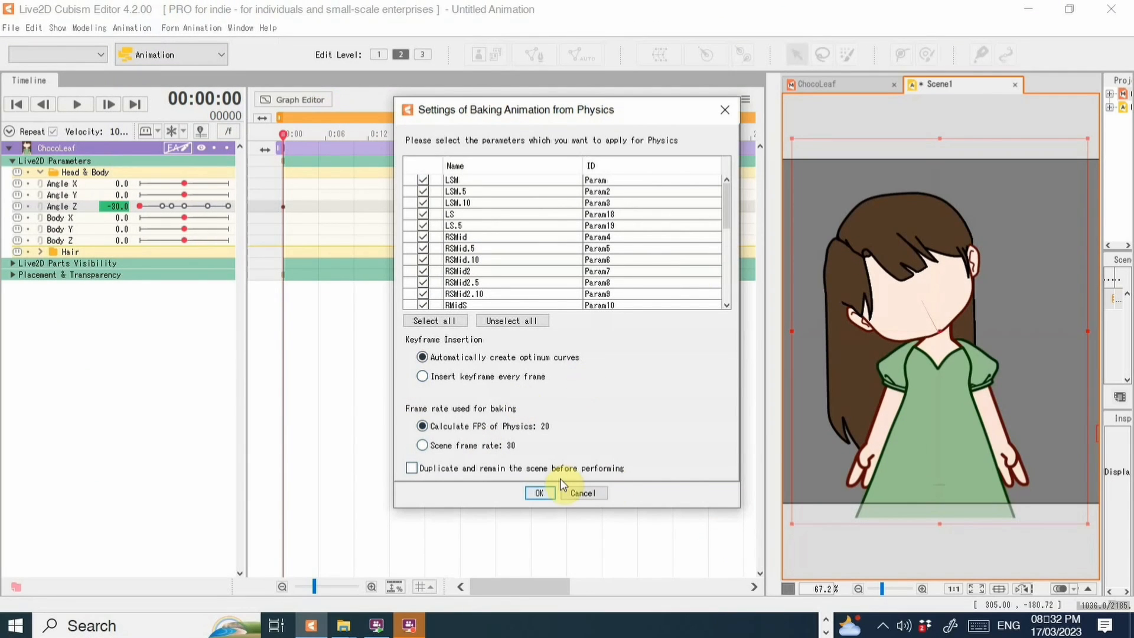
{"action": "left_click", "coordinate": [540, 493]}
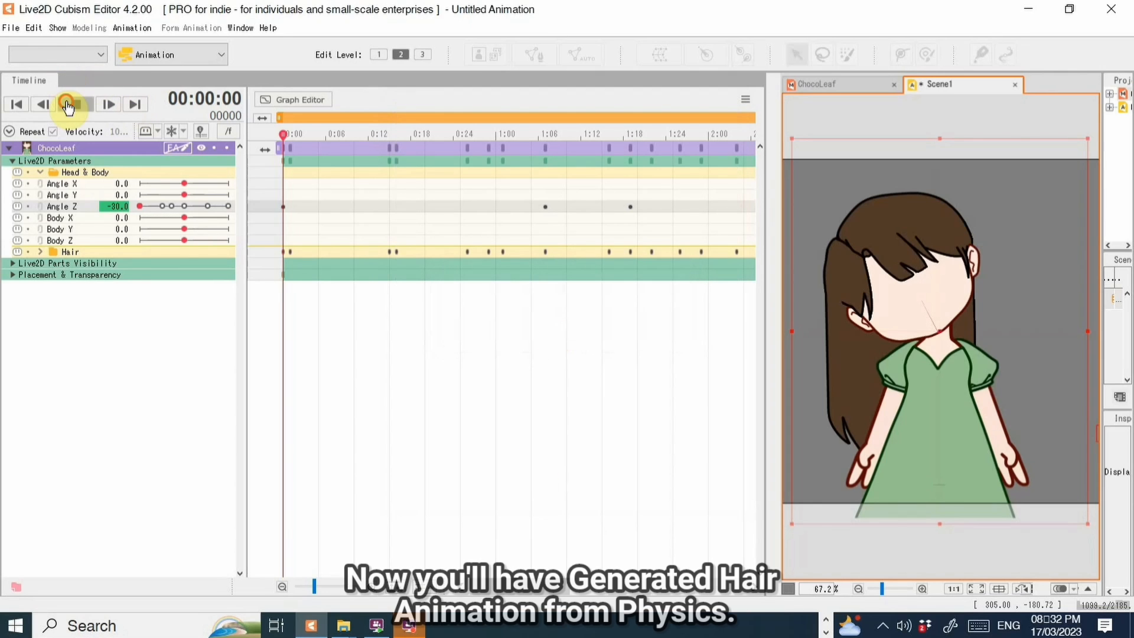
{"action": "left_click", "coordinate": [66, 104]}
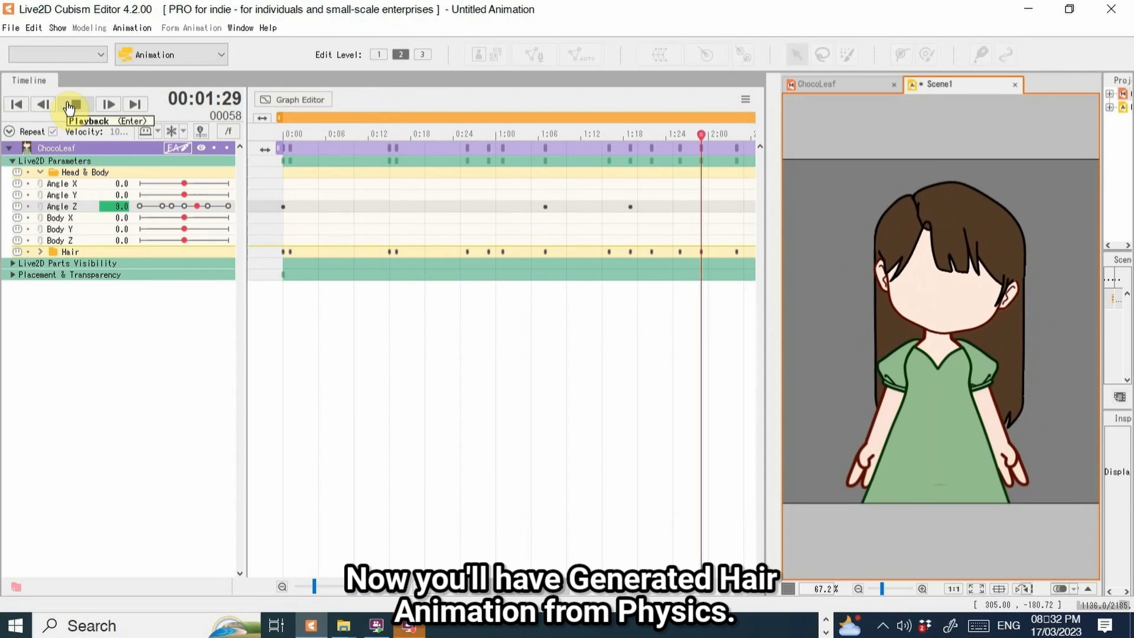
{"action": "left_click", "coordinate": [71, 104]}
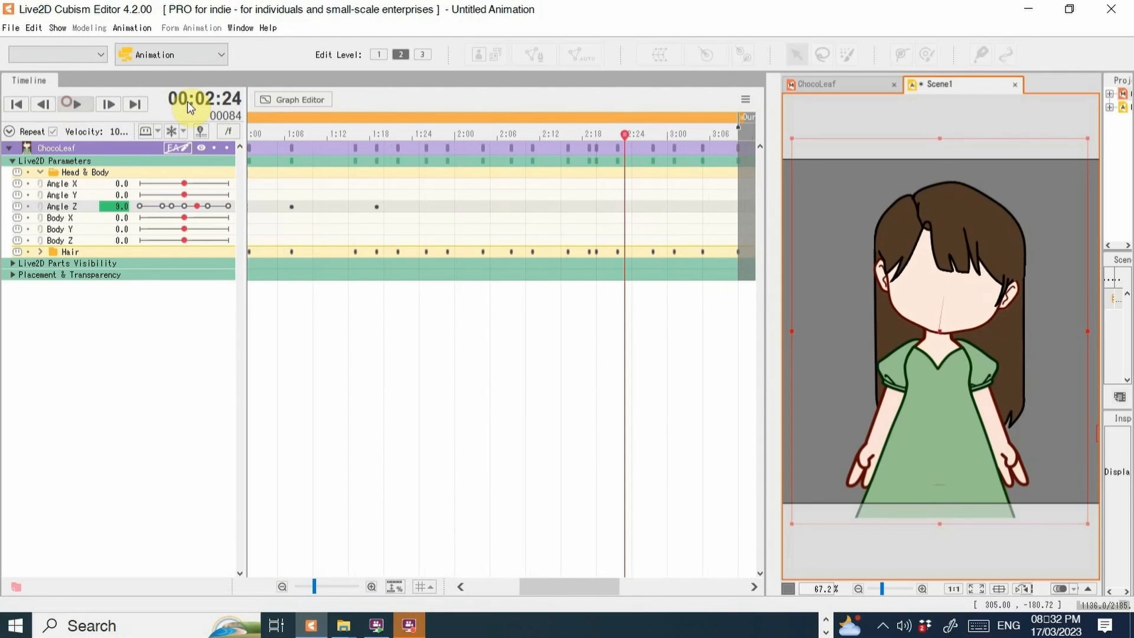